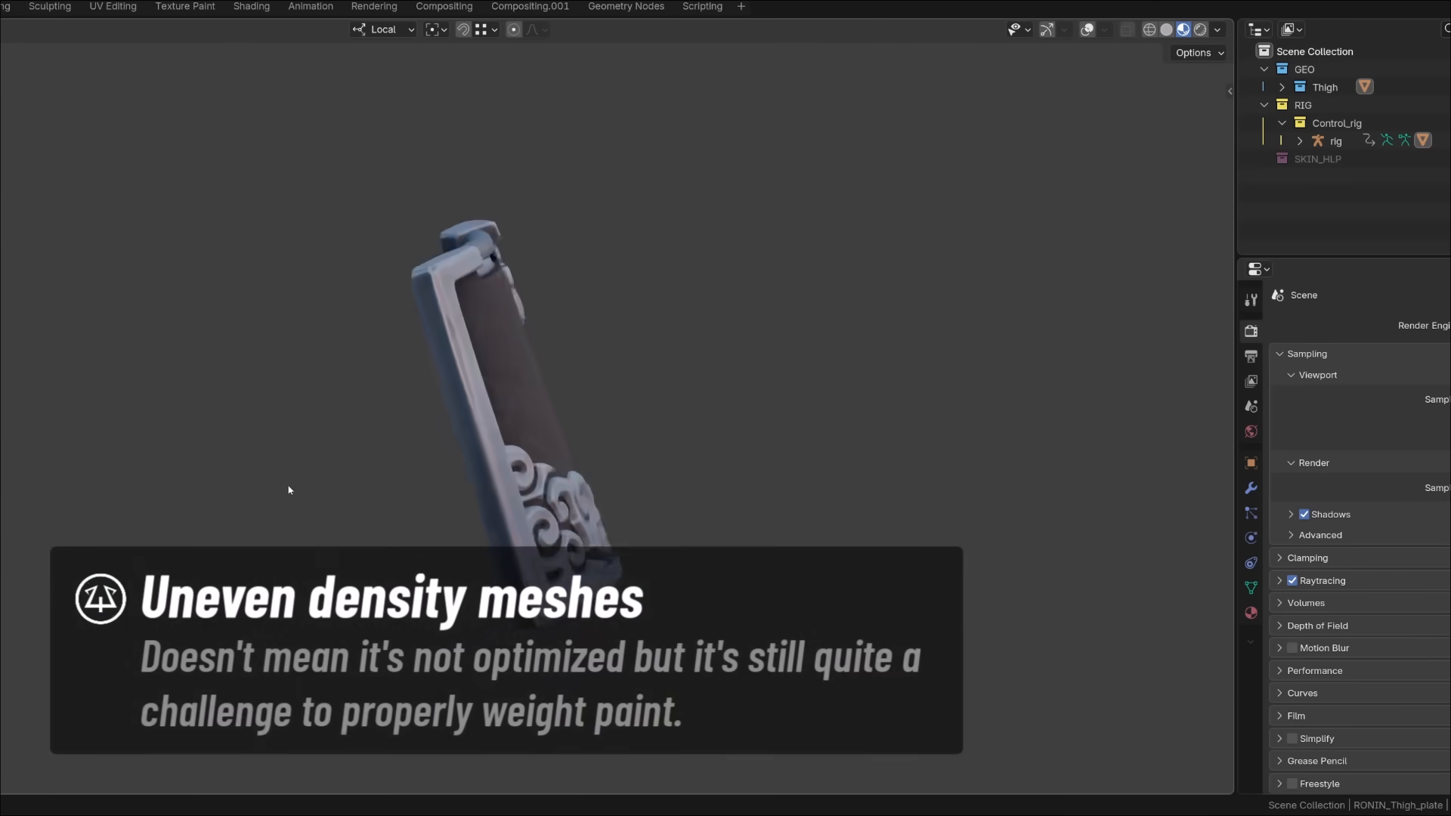
Step: Show the rig's plate bone collections in Pose Mode over the thigh plate mesh
{"action": "left_click", "coordinate": [1090, 28]}
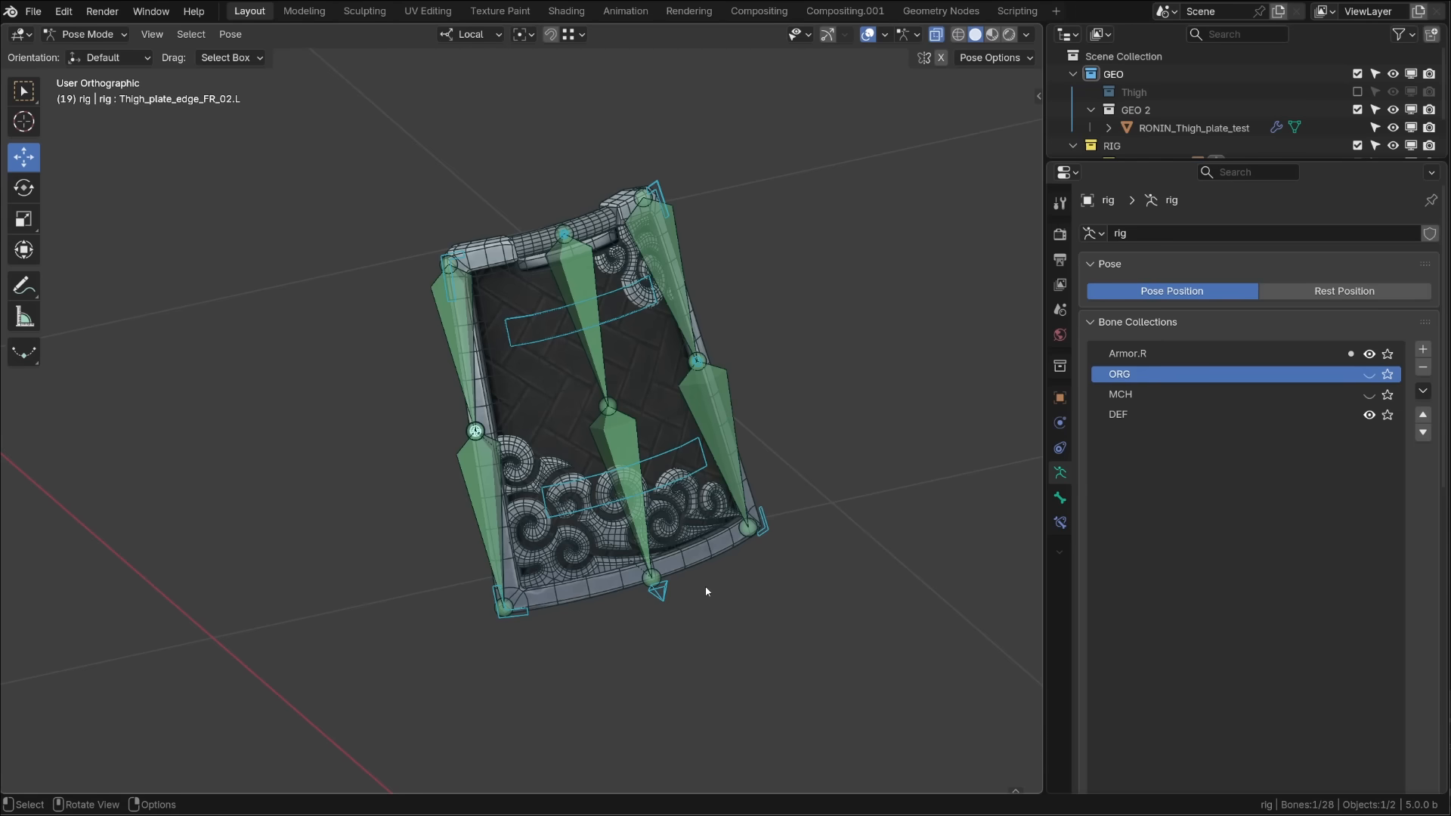
Step: Parent the ornate thigh plate to the rig using Armature Deform with Empty Groups
{"action": "left_click", "coordinate": [657, 591]}
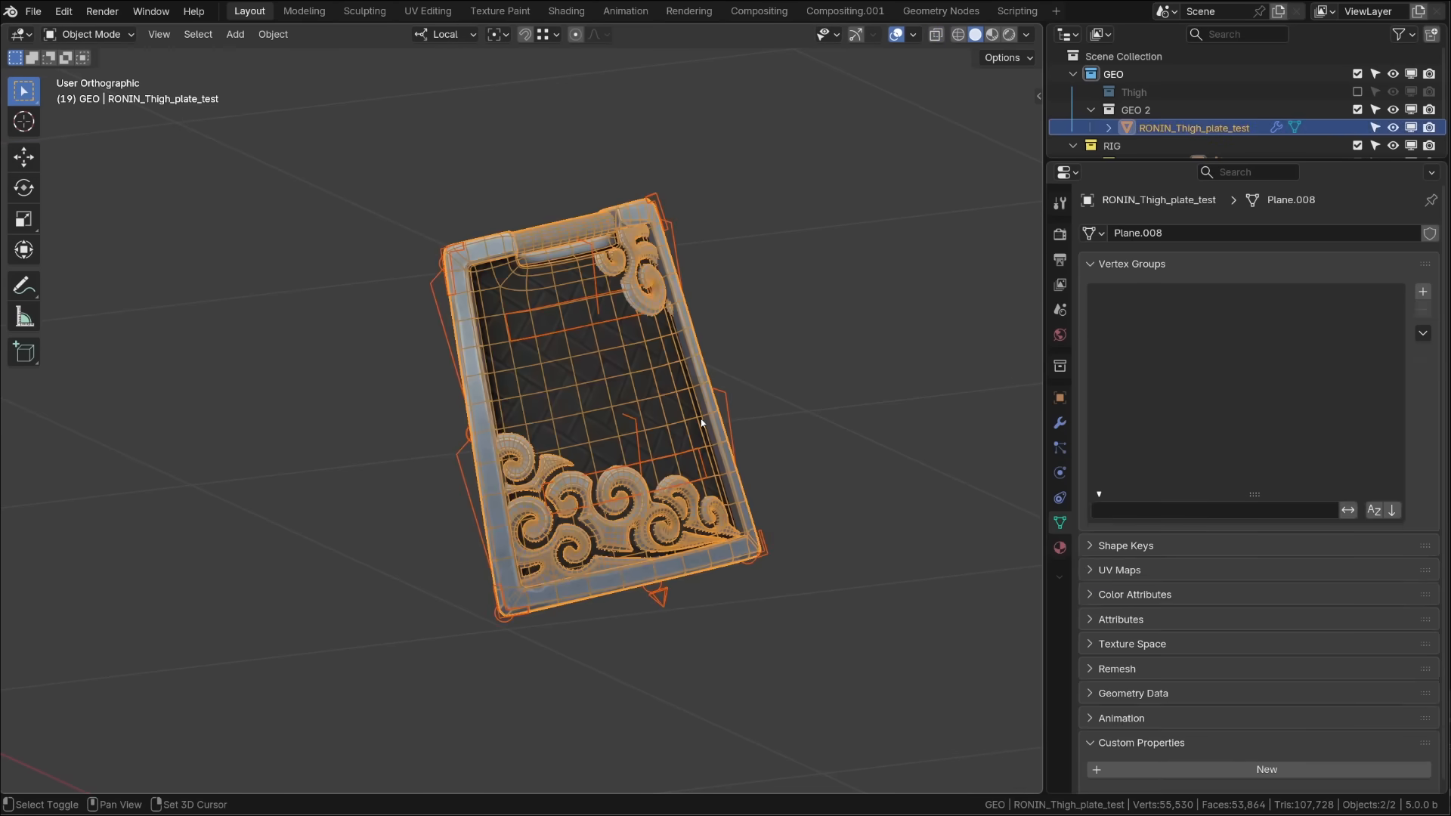
{"action": "key", "text": "ctrl+p"}
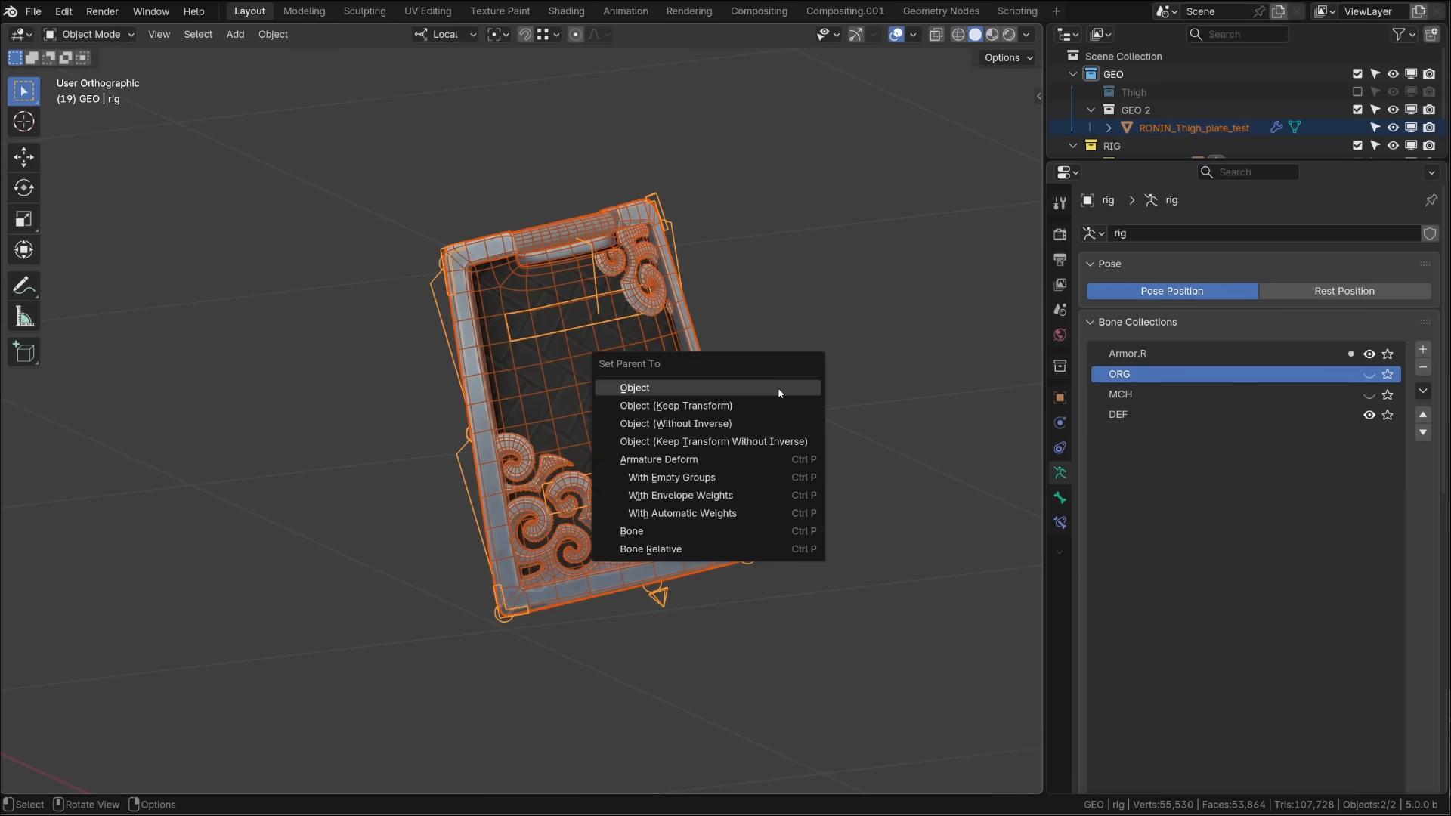
{"action": "left_click", "coordinate": [635, 387]}
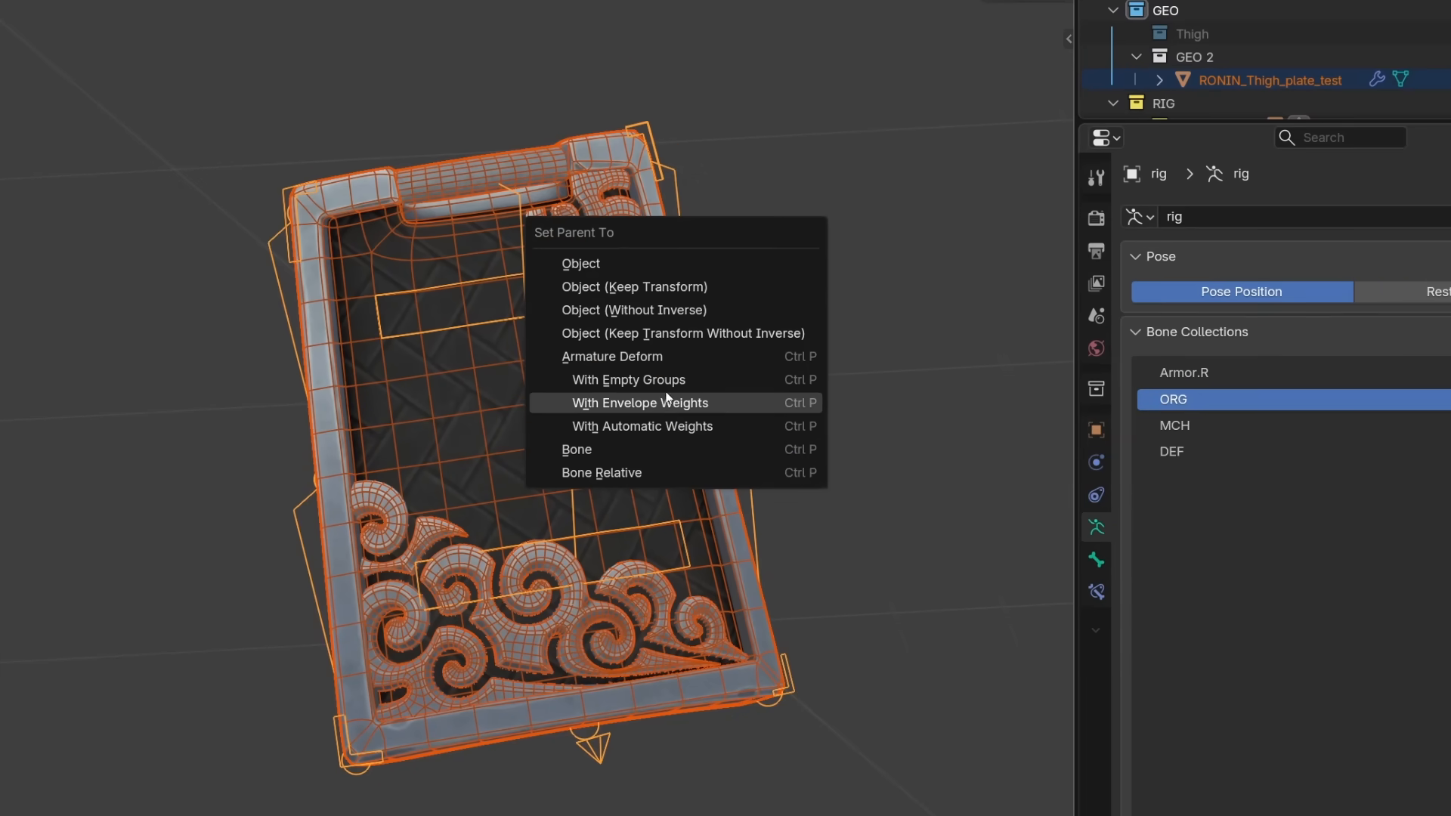
{"action": "mouse_move", "coordinate": [665, 379]}
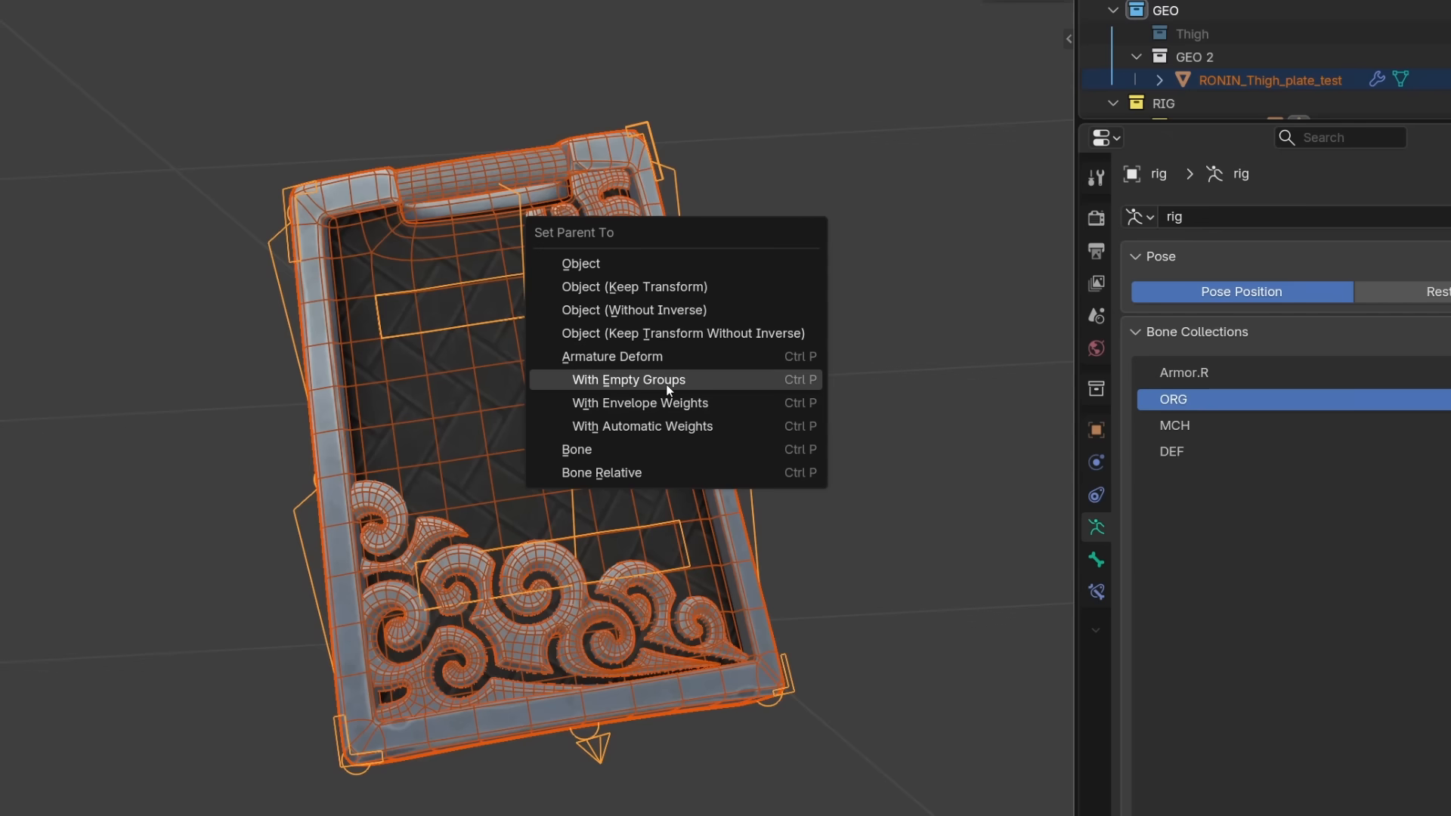
{"action": "left_click", "coordinate": [627, 380]}
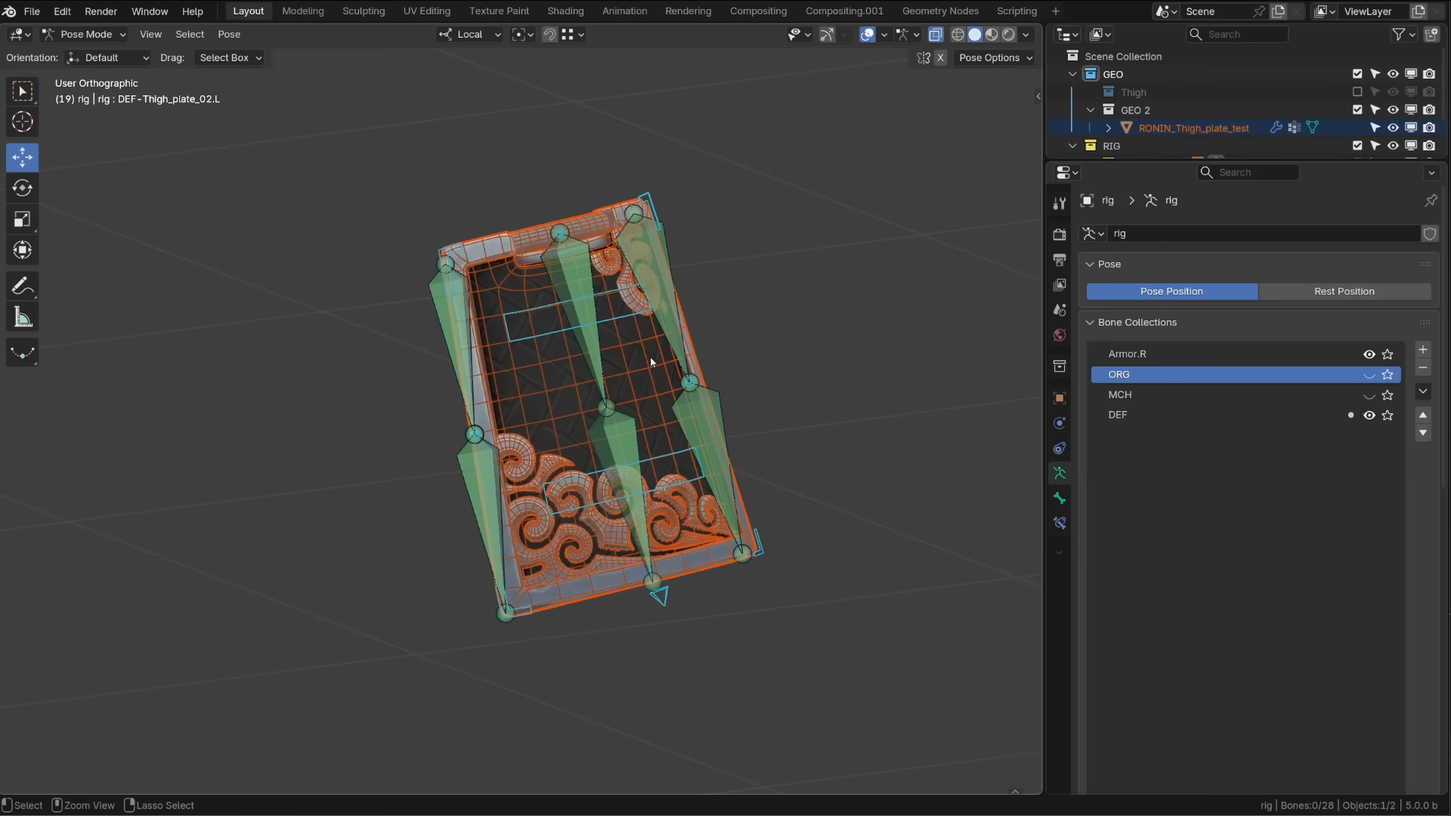
Step: Fill the plate with weight 1.0 in DEF-Thigh_plate_01.L and add the right-side plate groups
{"action": "left_click", "coordinate": [83, 35]}
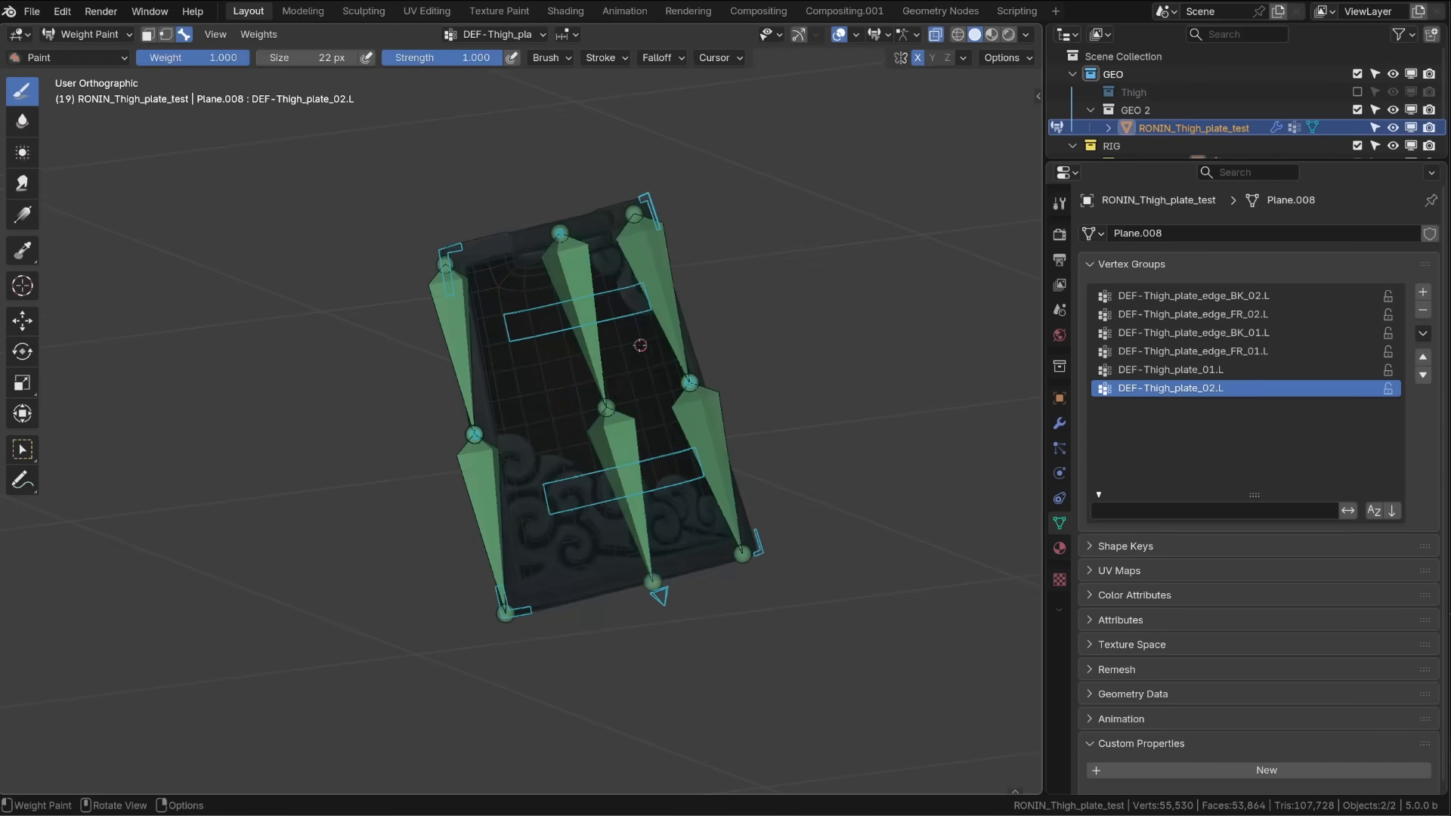
{"action": "left_click", "coordinate": [1172, 369]}
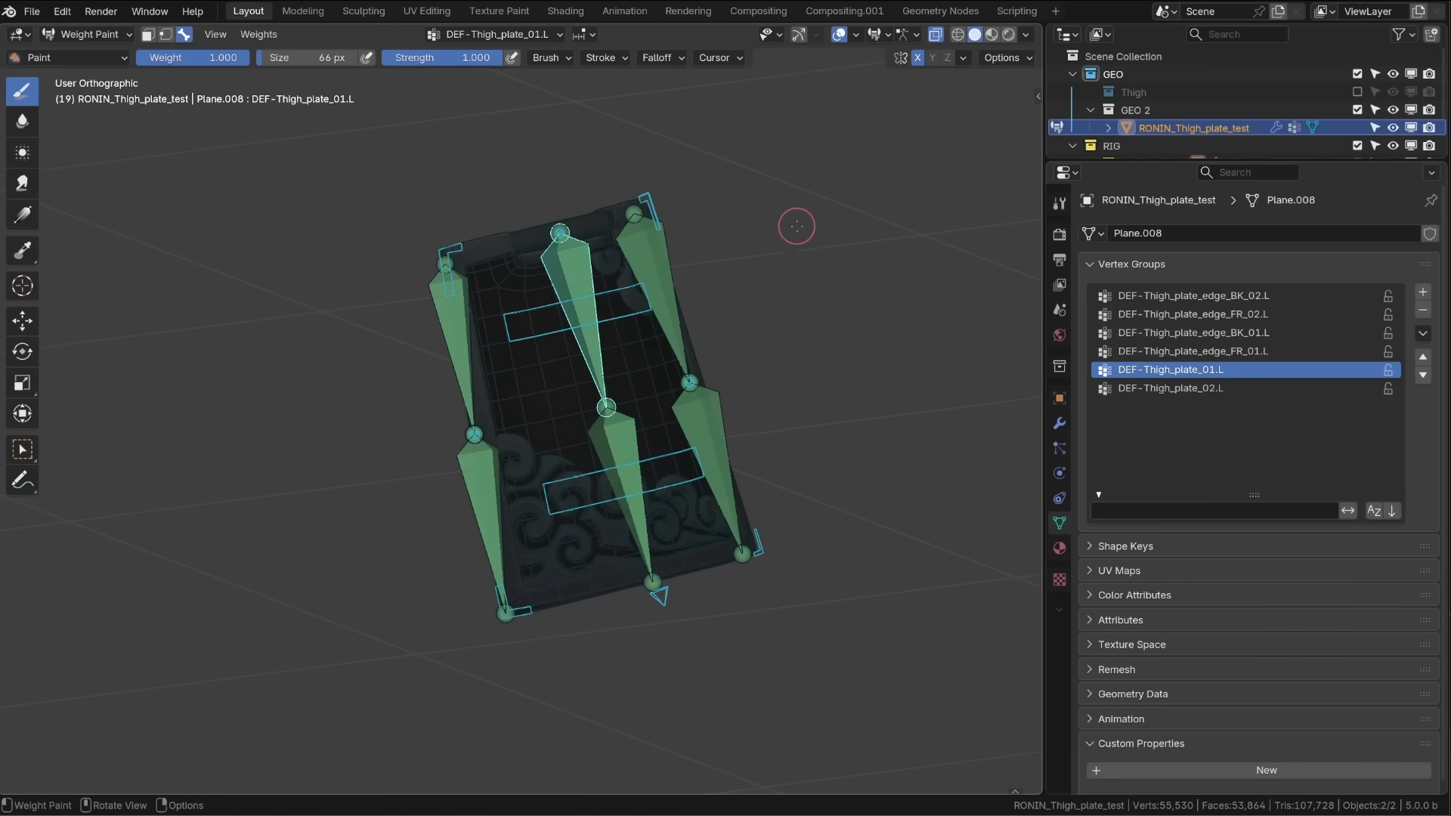
{"action": "left_click", "coordinate": [1030, 131]}
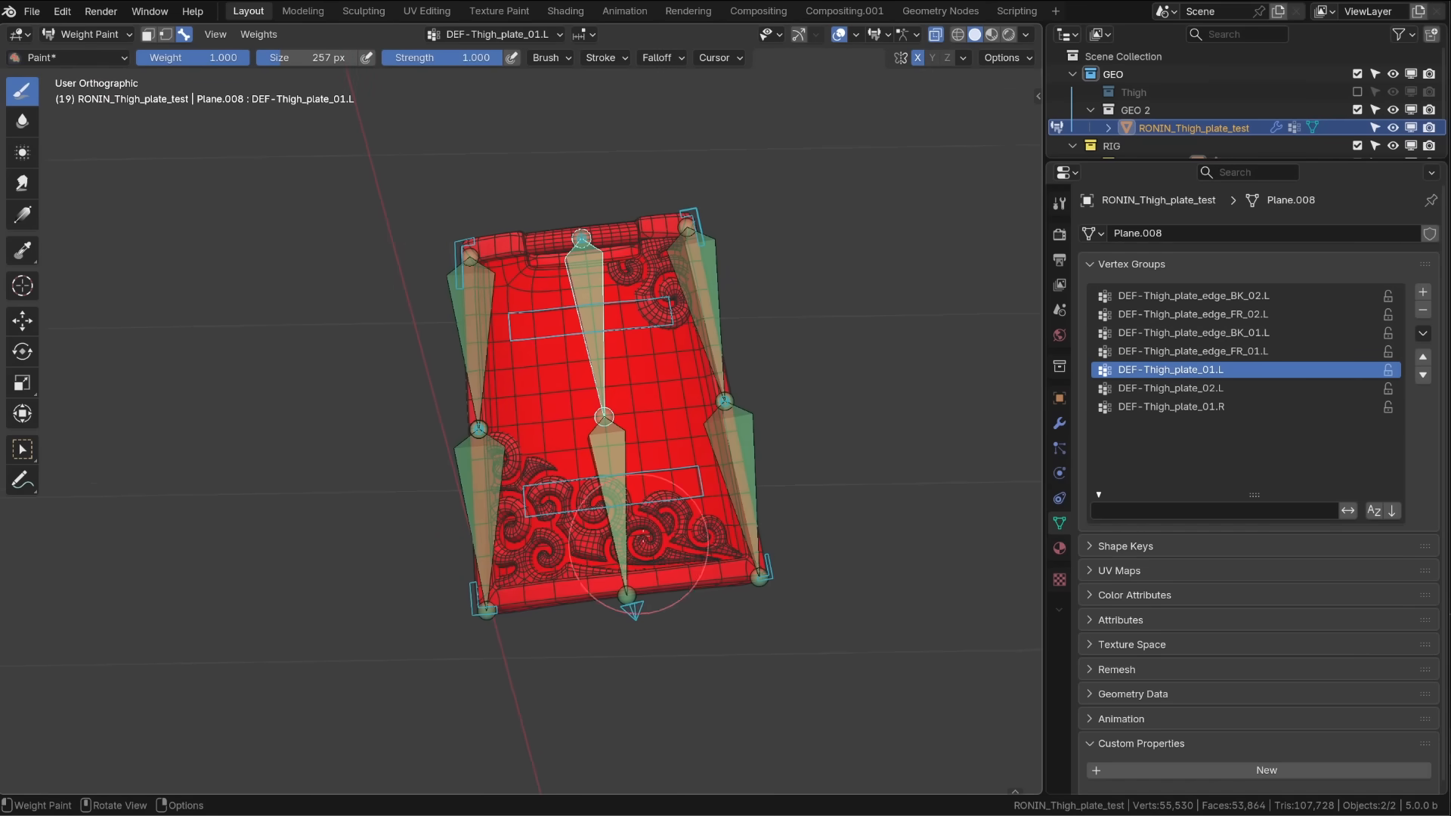
{"action": "left_click", "coordinate": [1170, 389]}
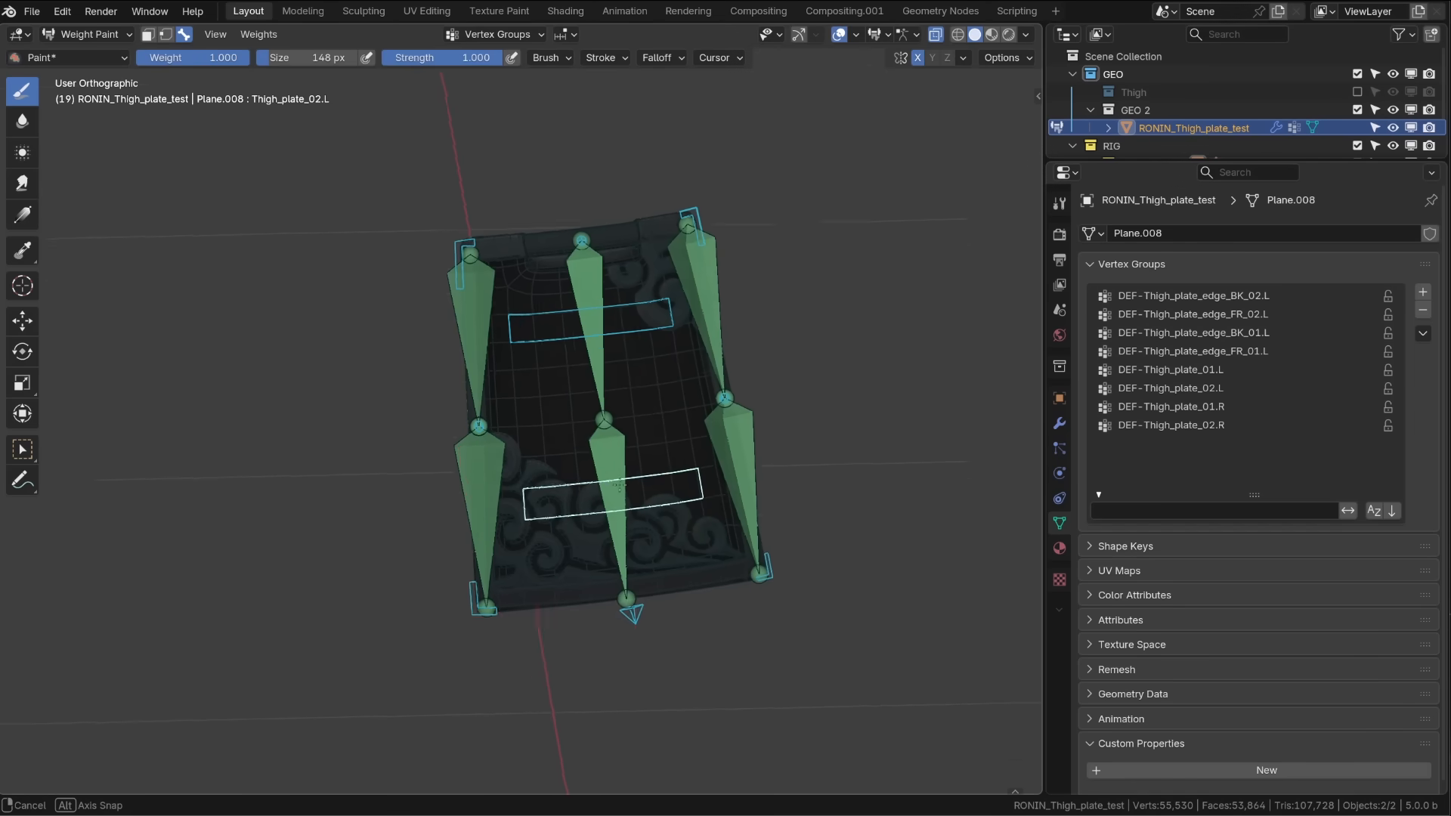
Step: Weight the lower half to DEF-Thigh_plate_02.L and blend it into Thigh_plate_01.L across the middle
{"action": "left_click", "coordinate": [1170, 369]}
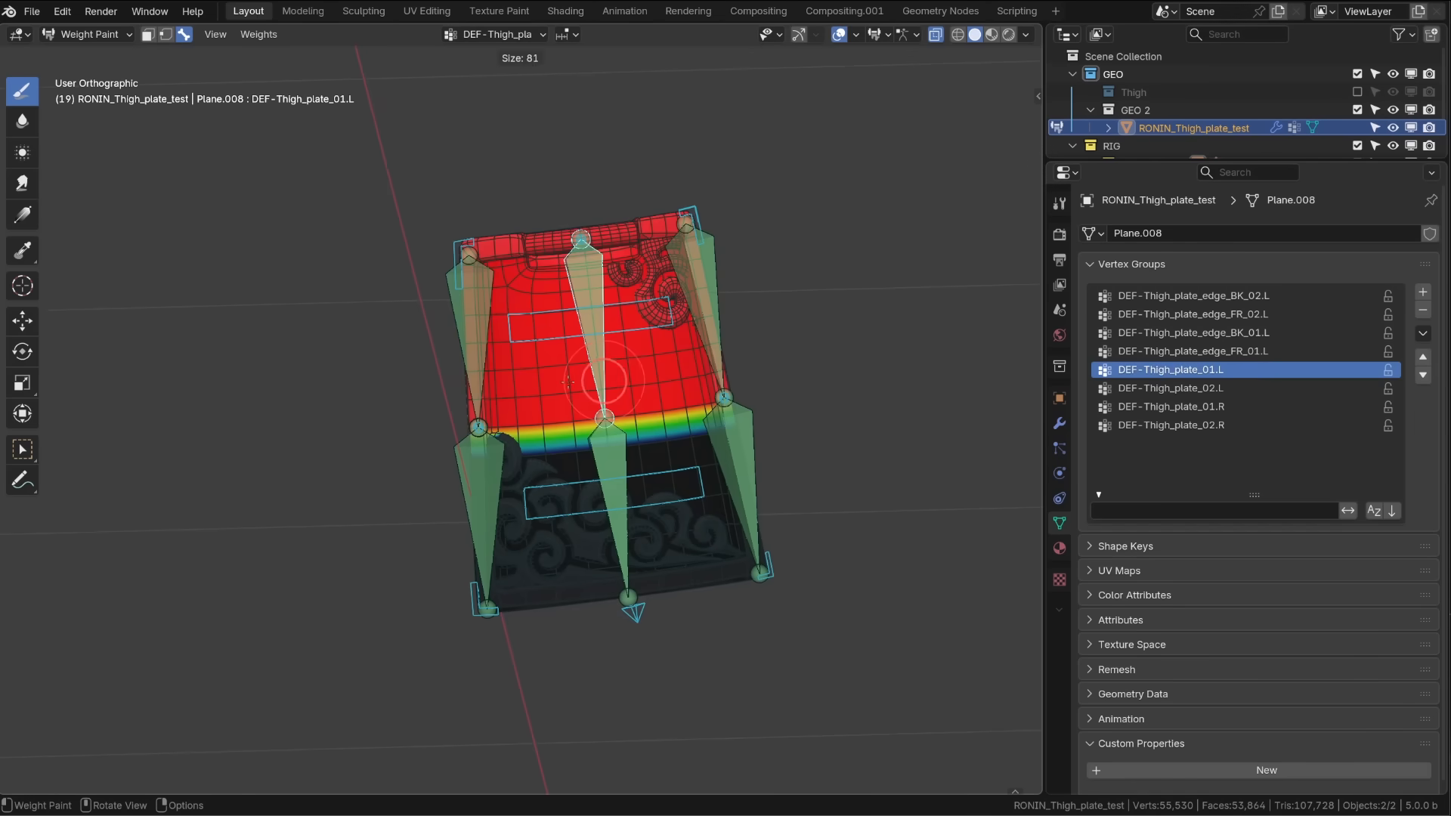
{"action": "left_click", "coordinate": [1170, 389]}
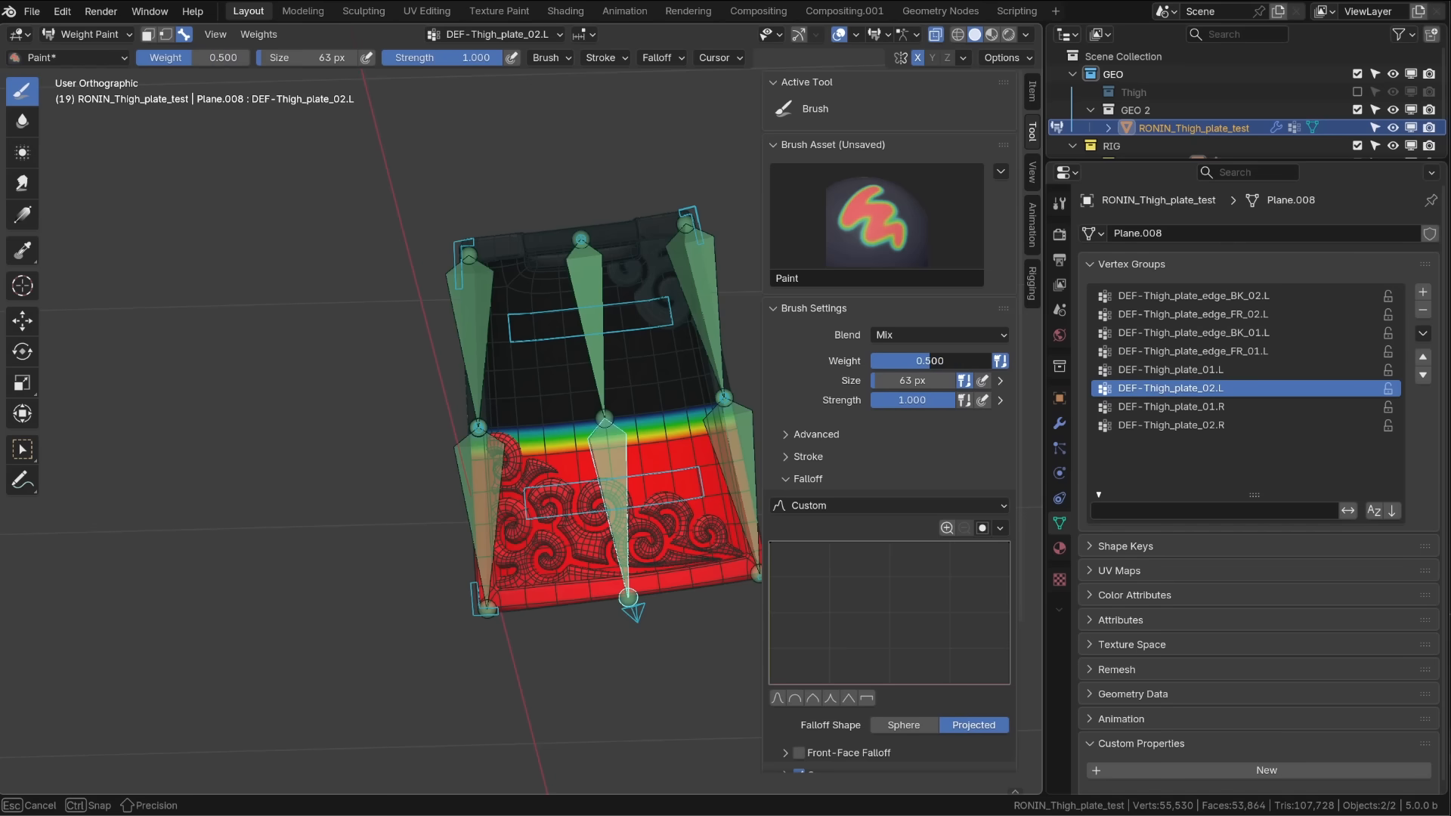
{"action": "left_click_drag", "start_coordinate": [601, 418], "coordinate": [593, 407]}
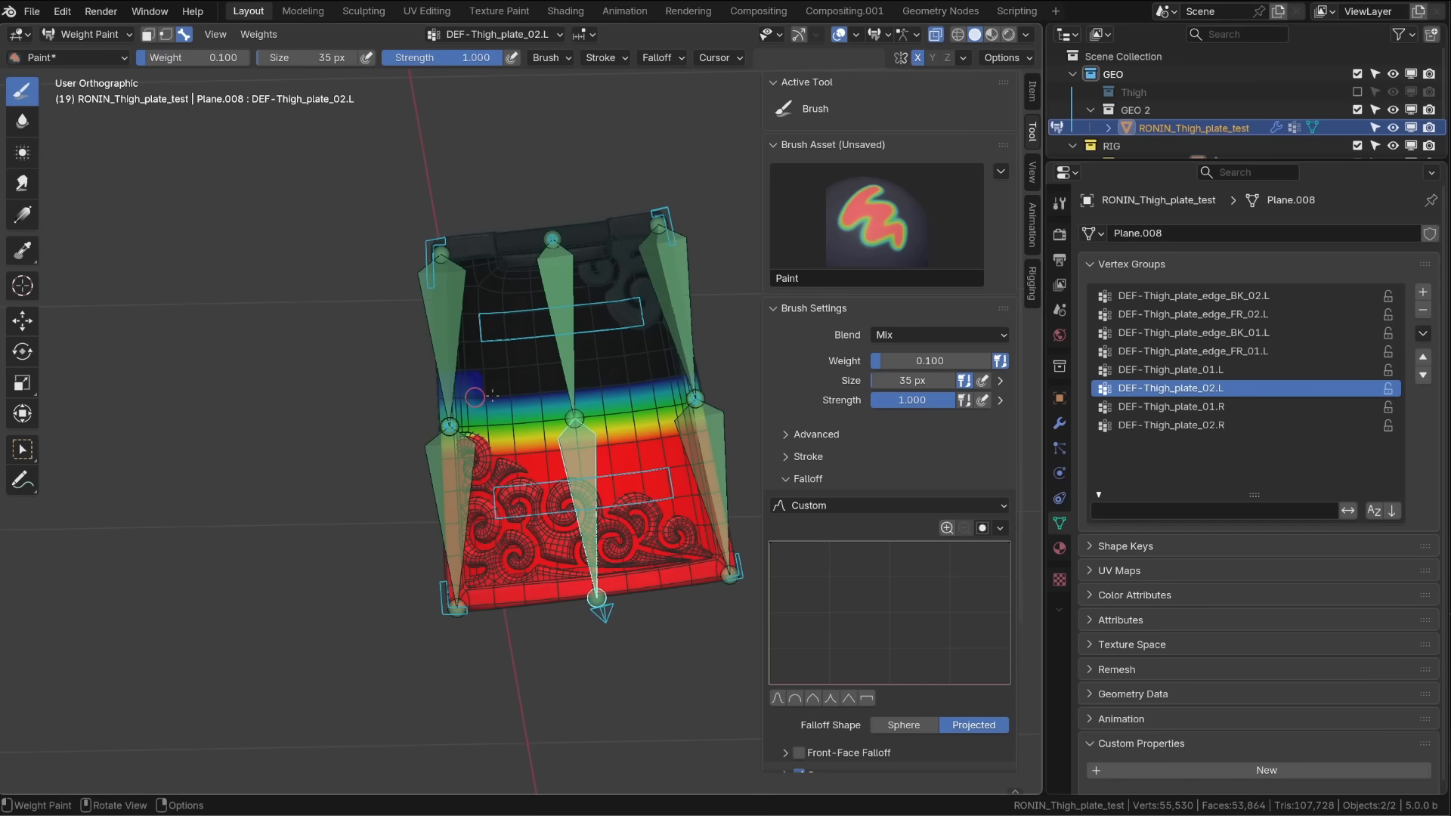
{"action": "left_click", "coordinate": [1170, 369]}
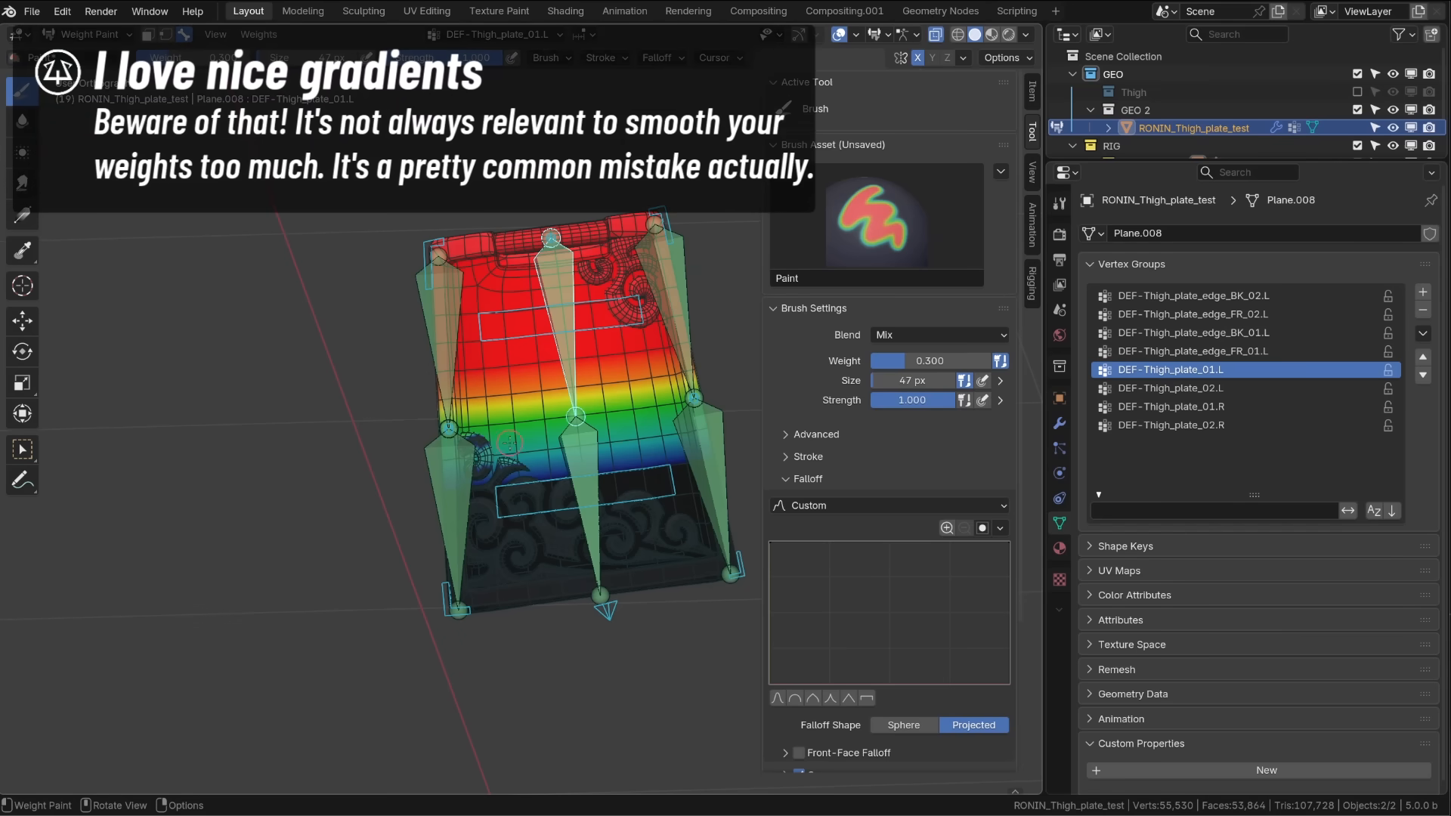
{"action": "left_click", "coordinate": [921, 360]}
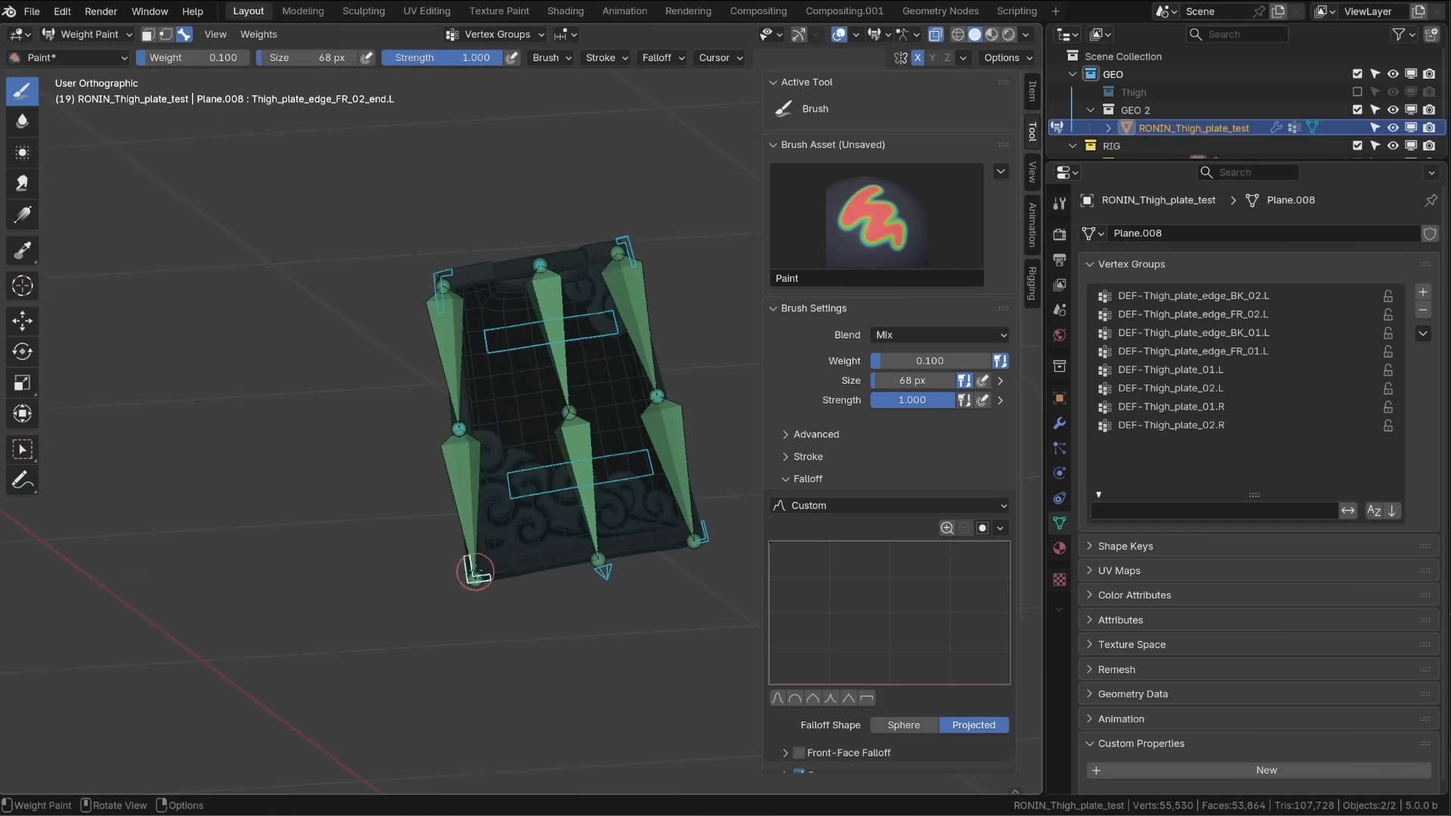
{"action": "mouse_move", "coordinate": [435, 307]}
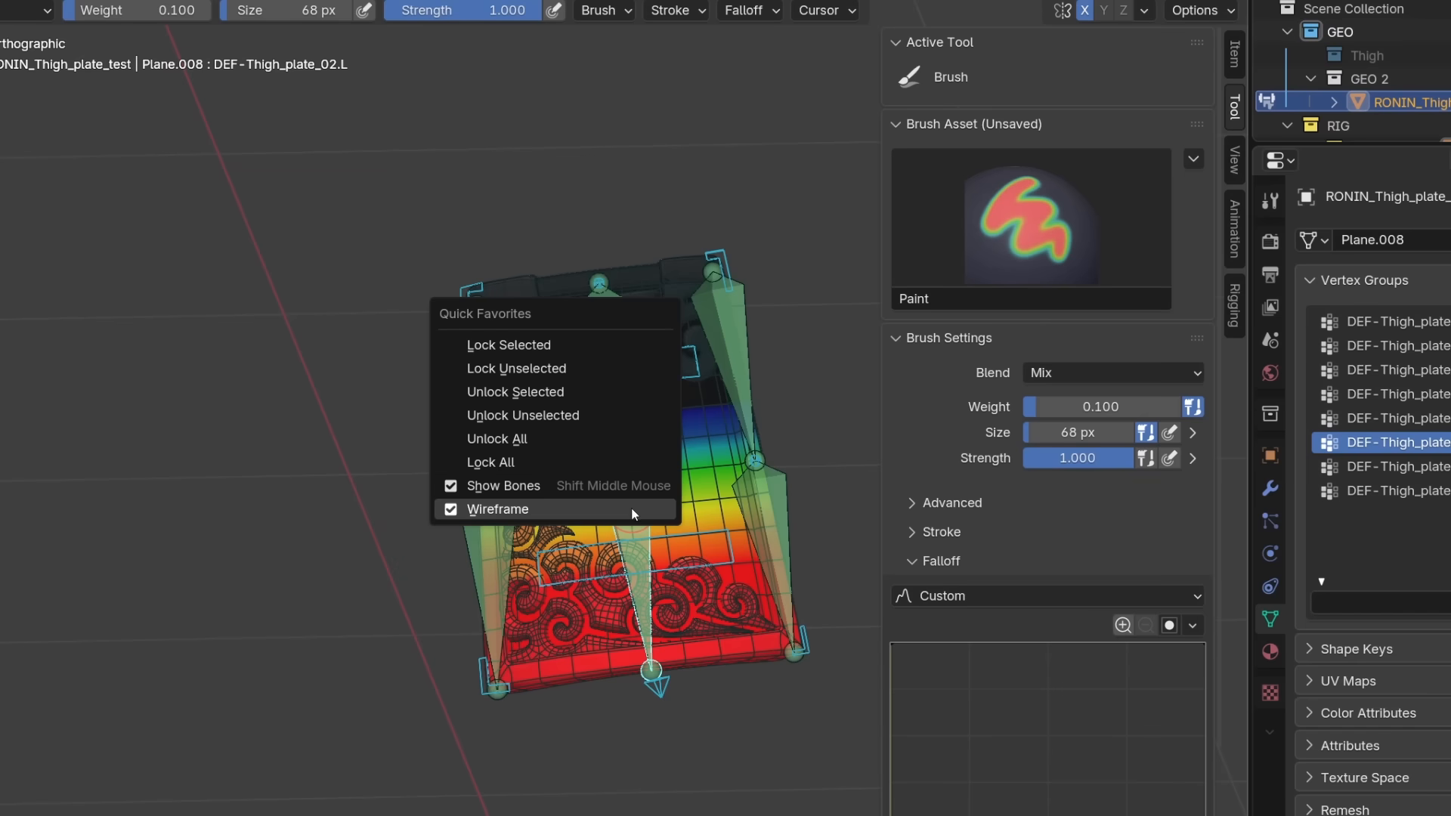
{"action": "mouse_move", "coordinate": [548, 463]}
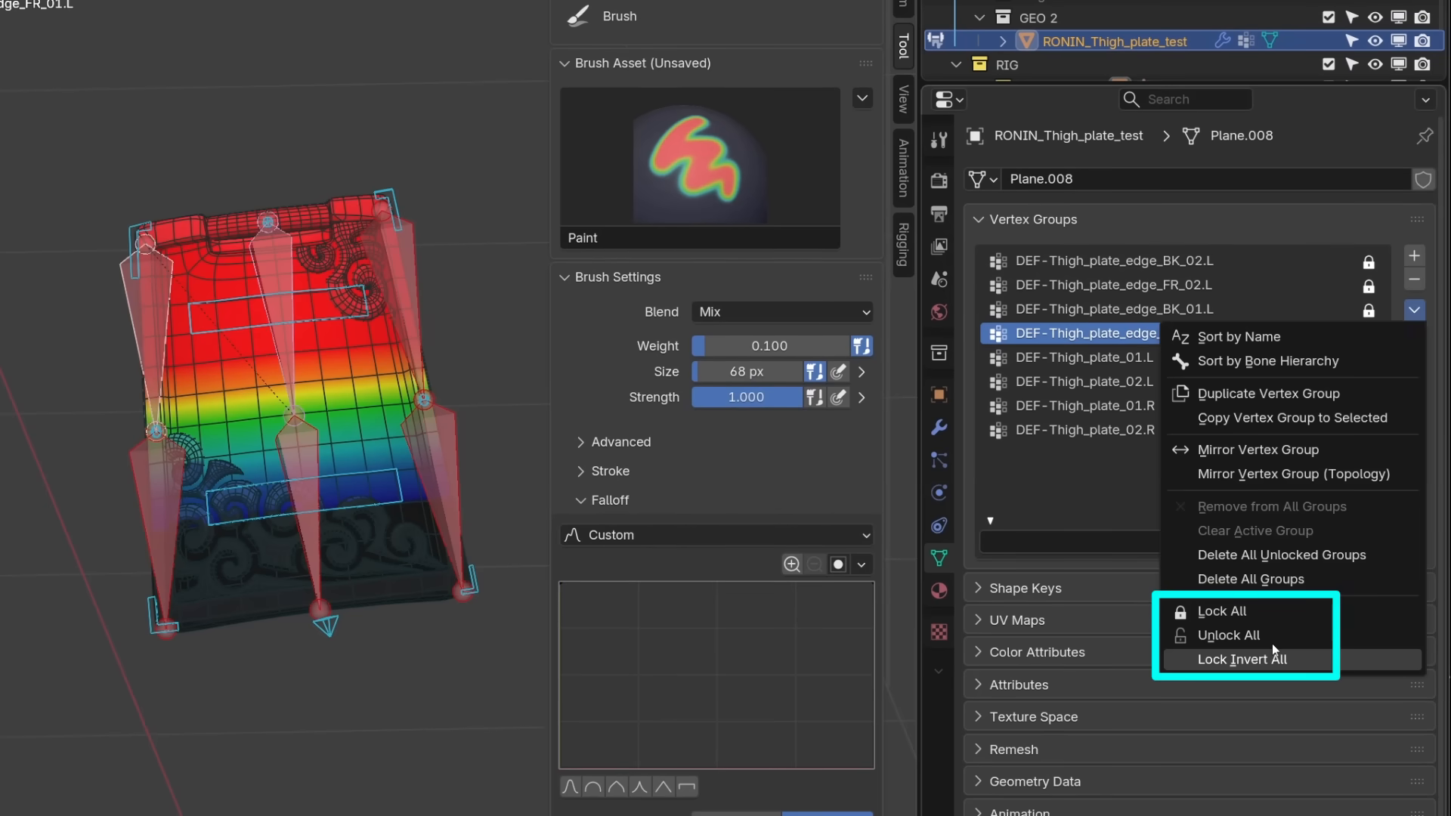
Step: Lock the finished plate groups via Lock Invert All / Lock All, unlocking the edge groups to paint
{"action": "left_click", "coordinate": [1221, 611]}
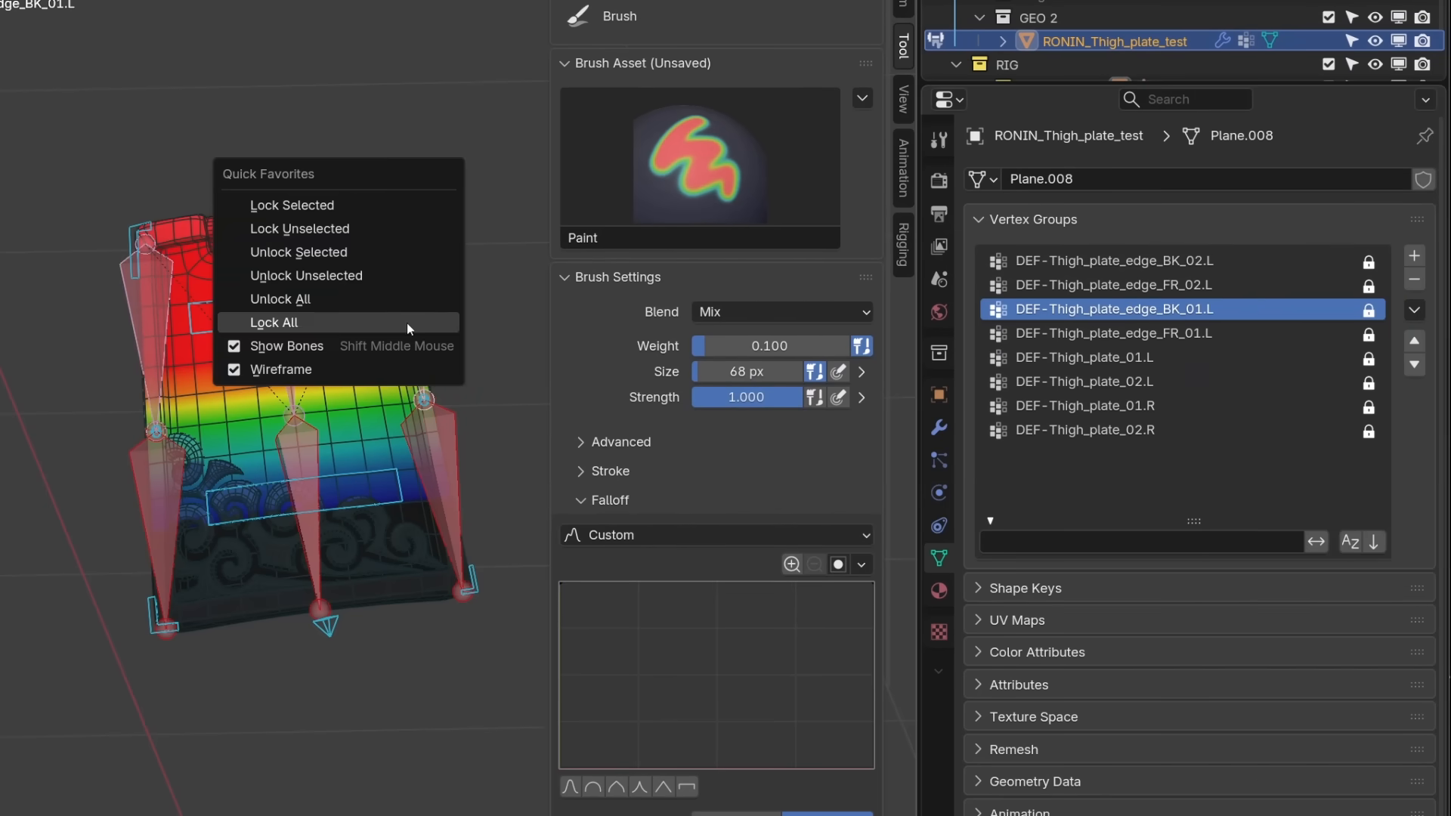
{"action": "left_click", "coordinate": [274, 322]}
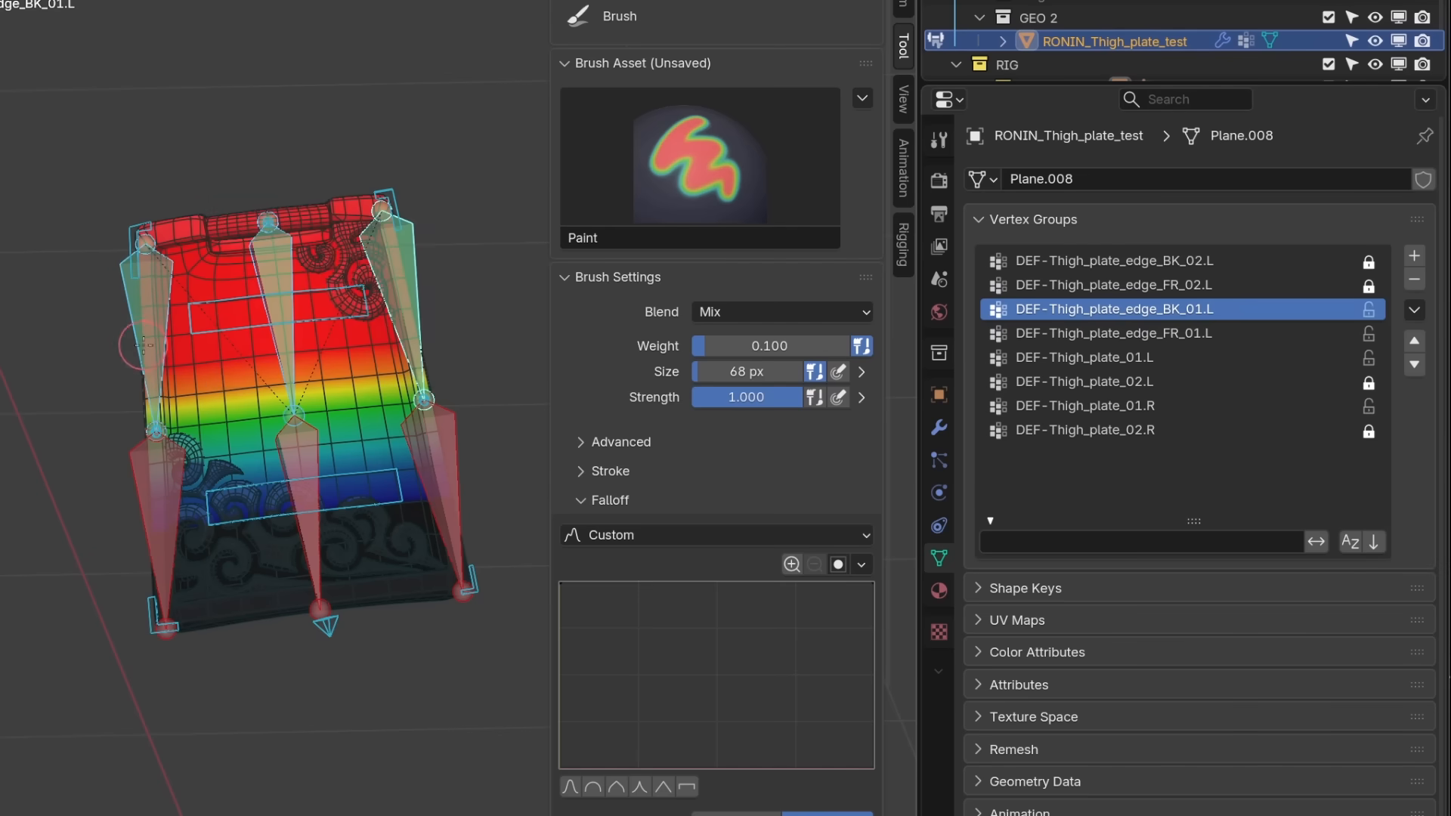
{"action": "left_click", "coordinate": [1114, 333]}
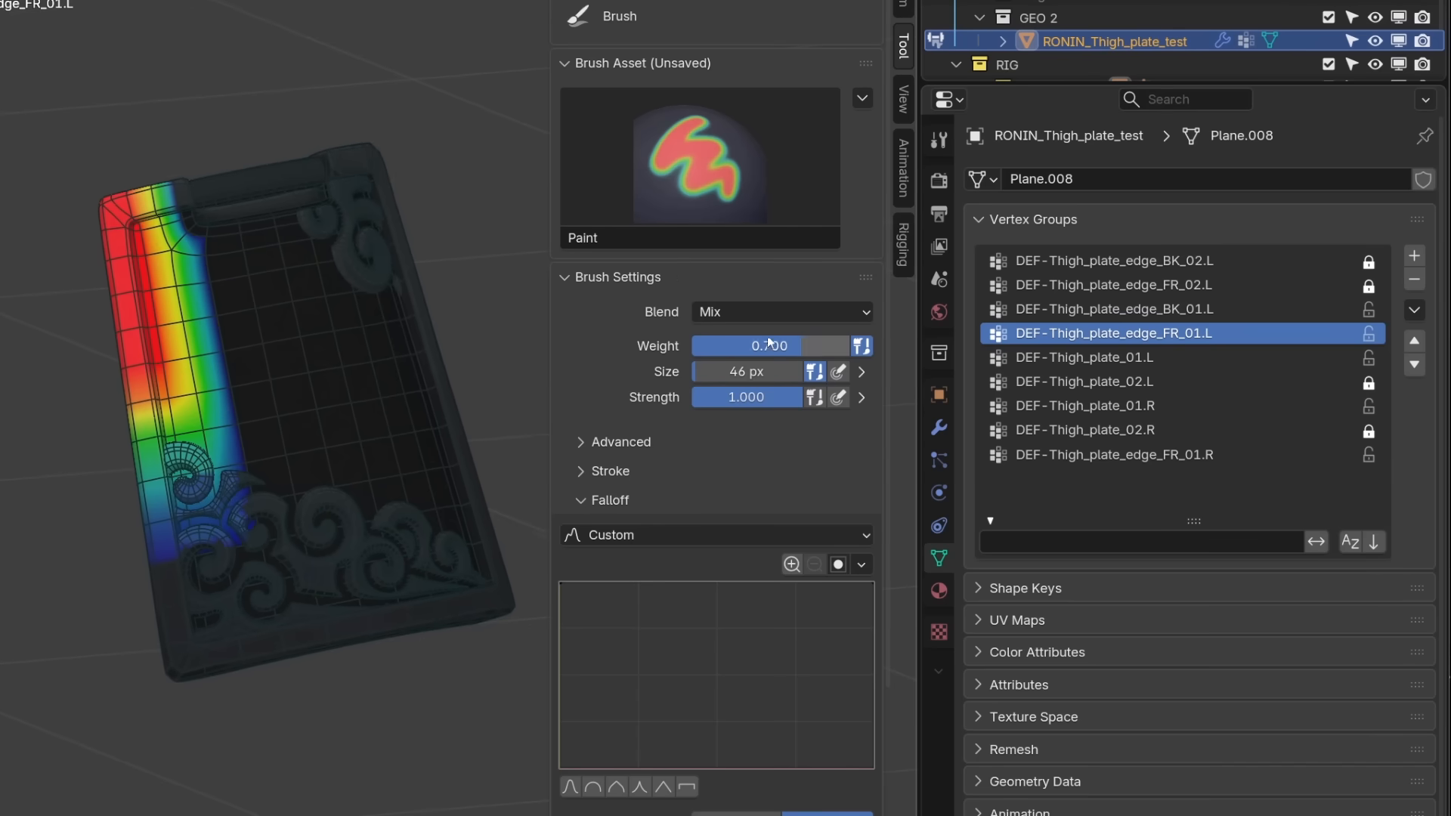
Step: Paint DEF-Thigh_plate_edge_FR_01.L weight along the plate's left edge
{"action": "left_click_drag", "start_coordinate": [806, 345], "coordinate": [750, 345]}
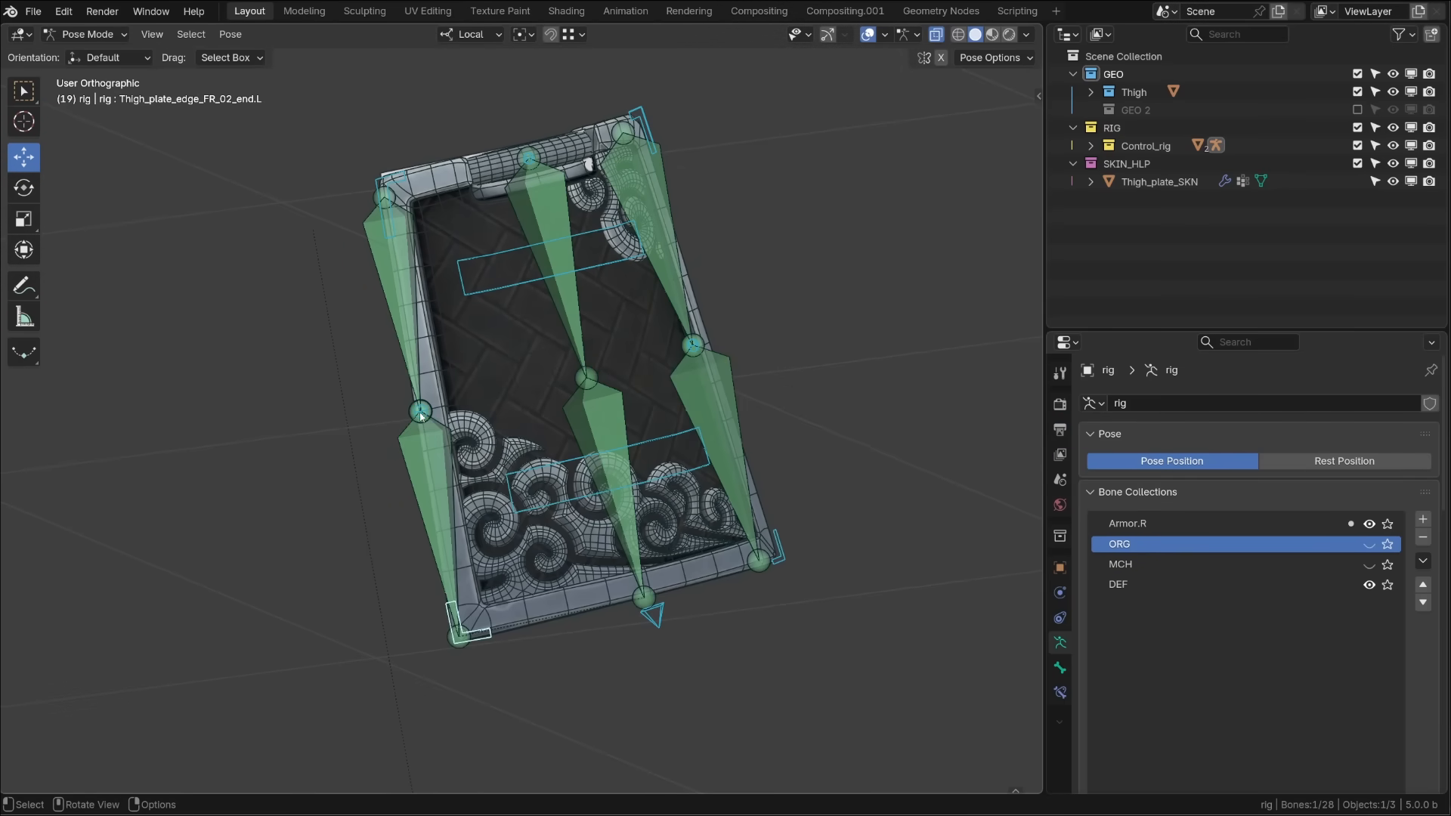
Step: Hide RONIN_Thigh_plate so only the skin helper plane and rig outline remain
{"action": "left_click_drag", "start_coordinate": [419, 411], "coordinate": [296, 419]}
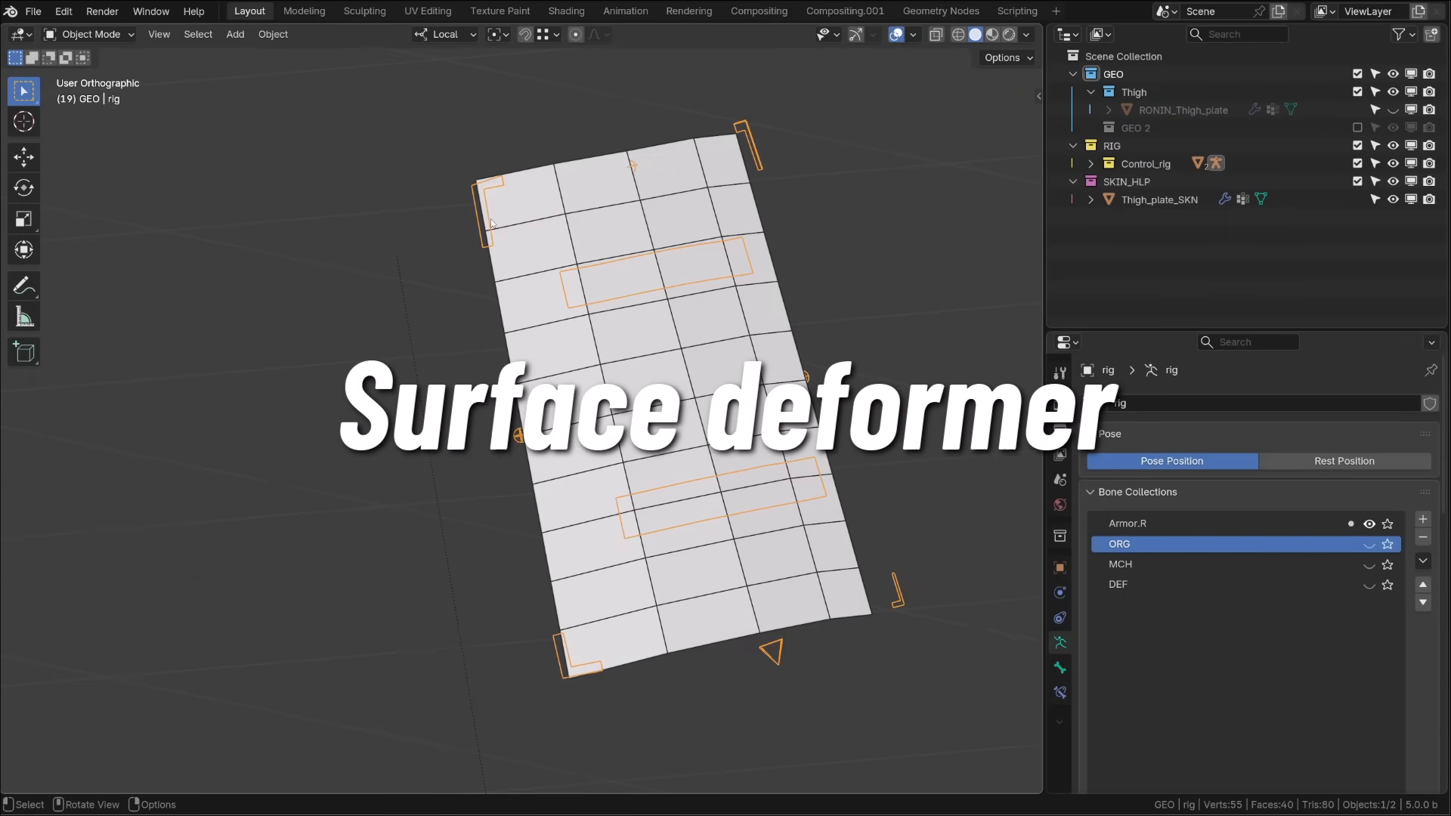
Step: Unhide RONIN_Thigh_plate, disable SKIN_HLP and add a new Plane object
{"action": "left_click", "coordinate": [1369, 583]}
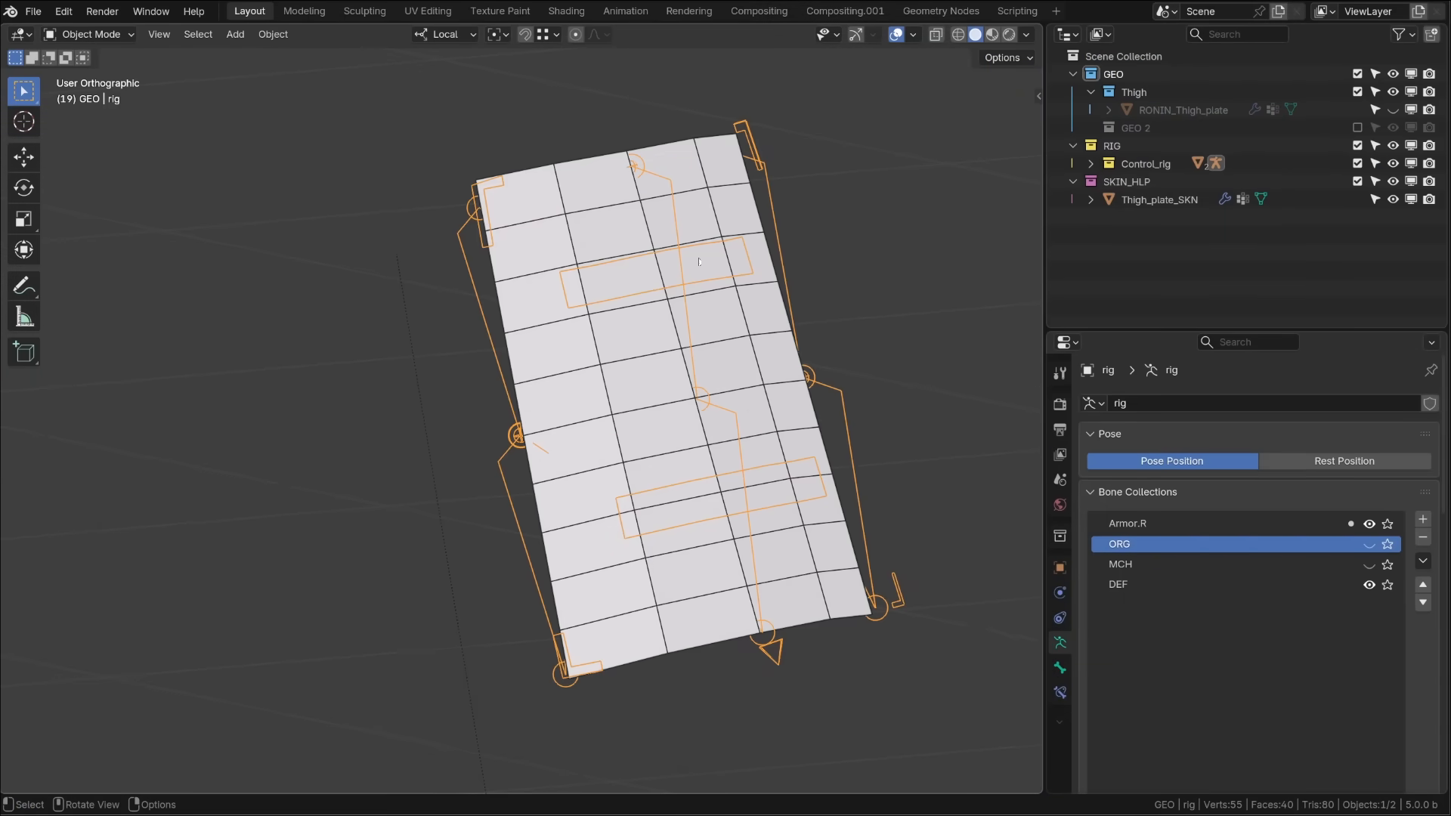
{"action": "left_click", "coordinate": [1159, 200]}
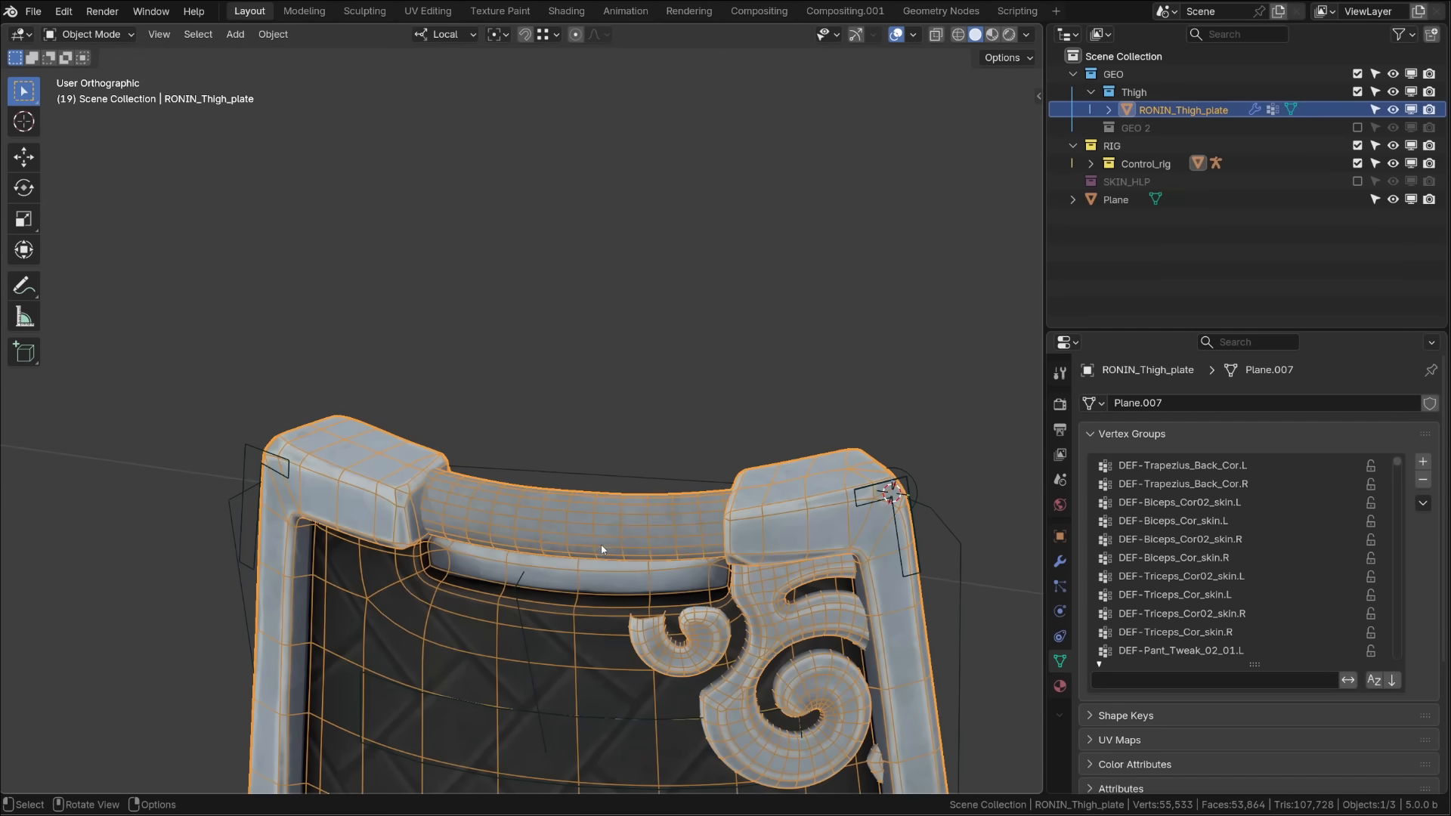
Step: Shape the Plane into a low-poly guide tracing the thigh plate's outline with extra edge loops
{"action": "key", "text": "Tab"}
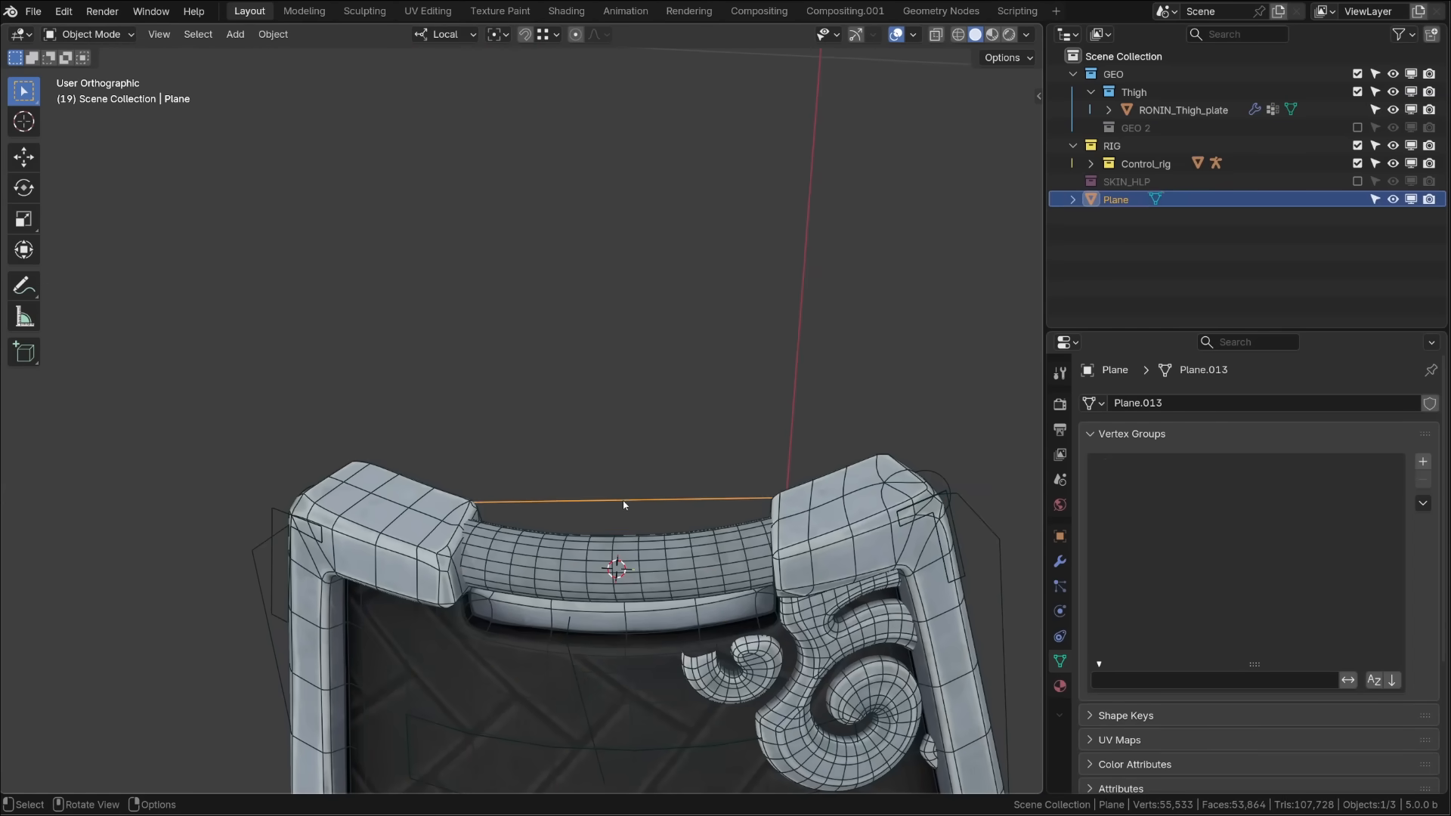
{"action": "key", "text": "Tab"}
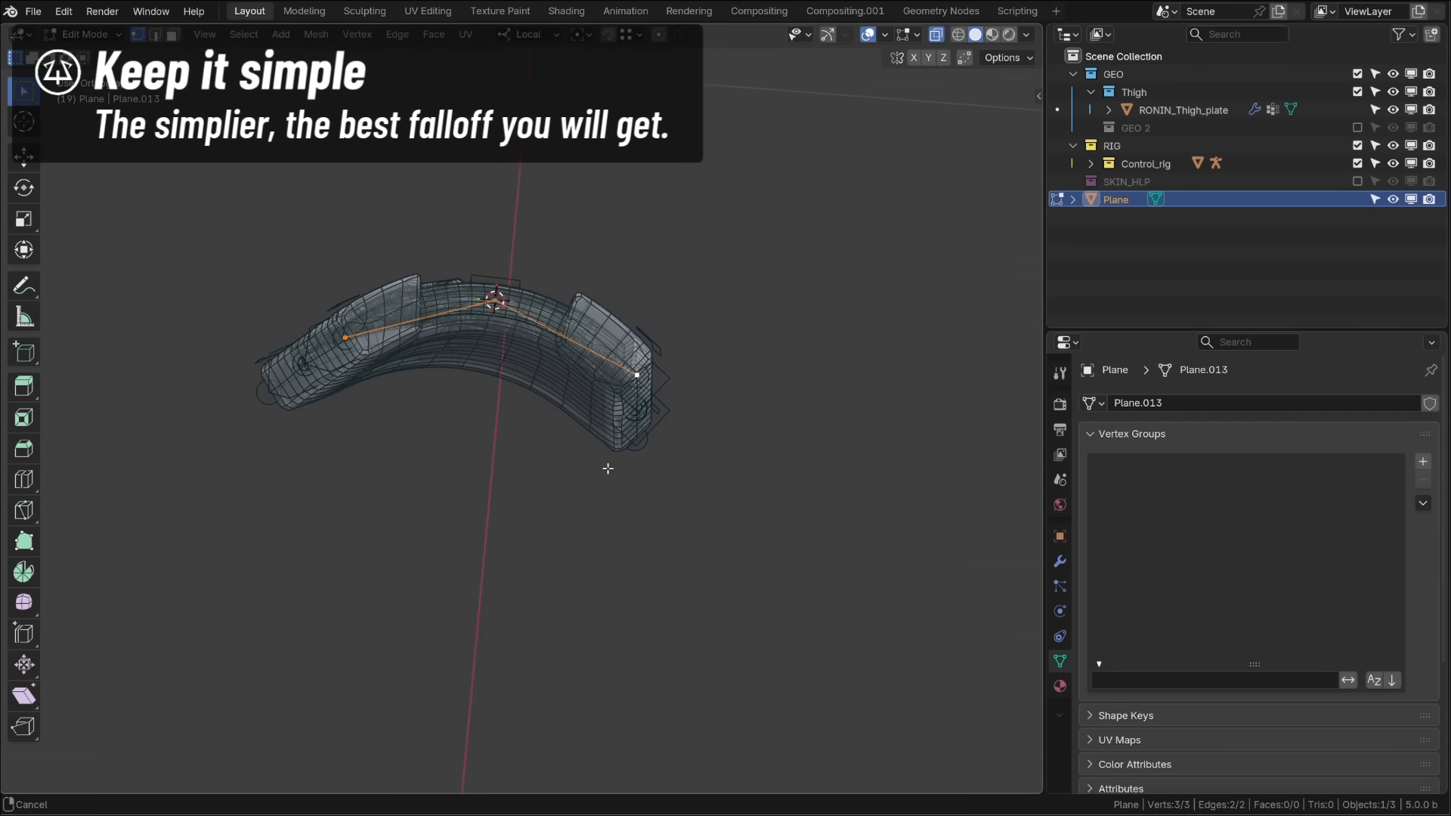
{"action": "right_click", "coordinate": [608, 468]}
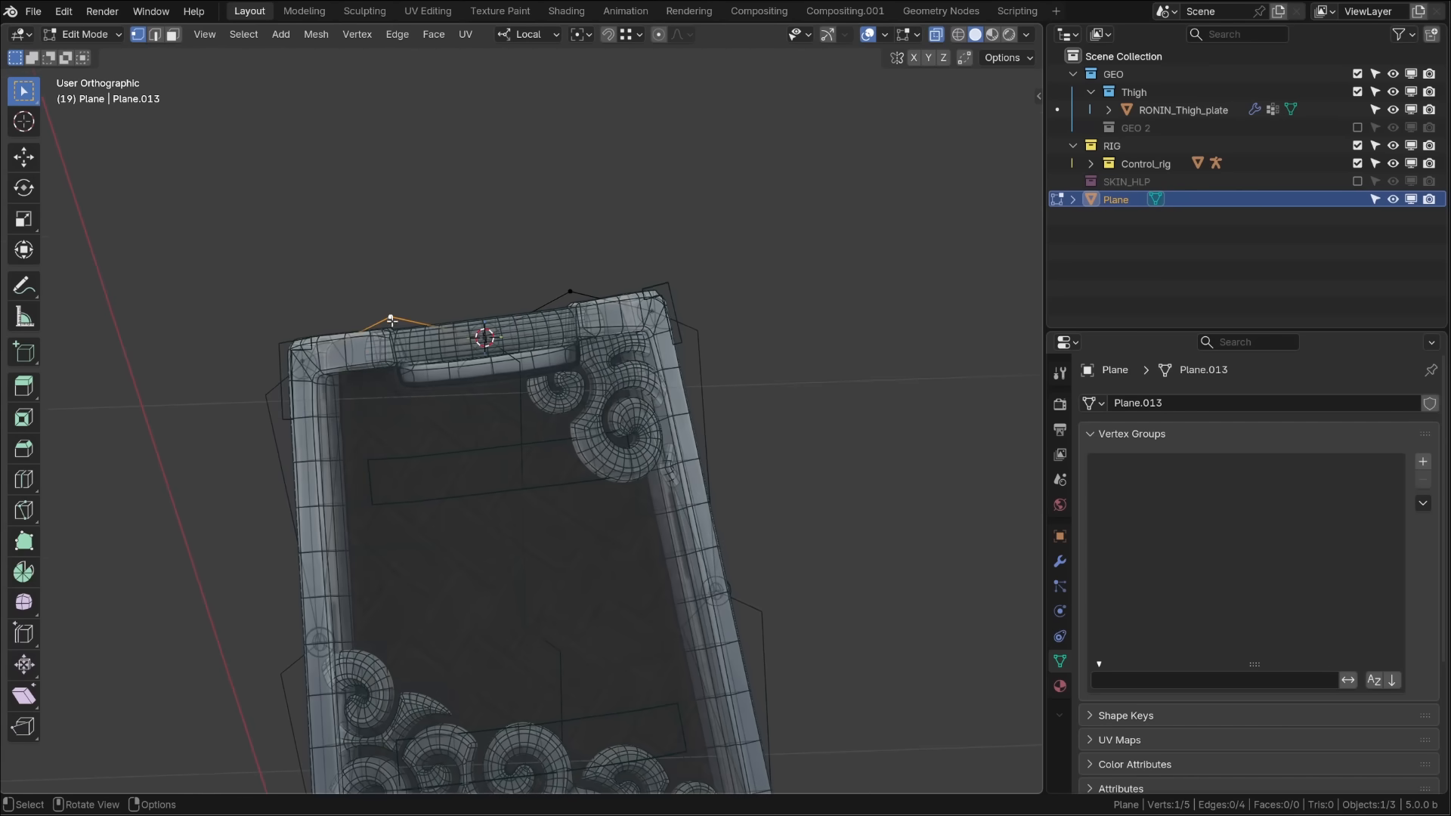
{"action": "left_click_drag", "start_coordinate": [388, 319], "coordinate": [572, 322]}
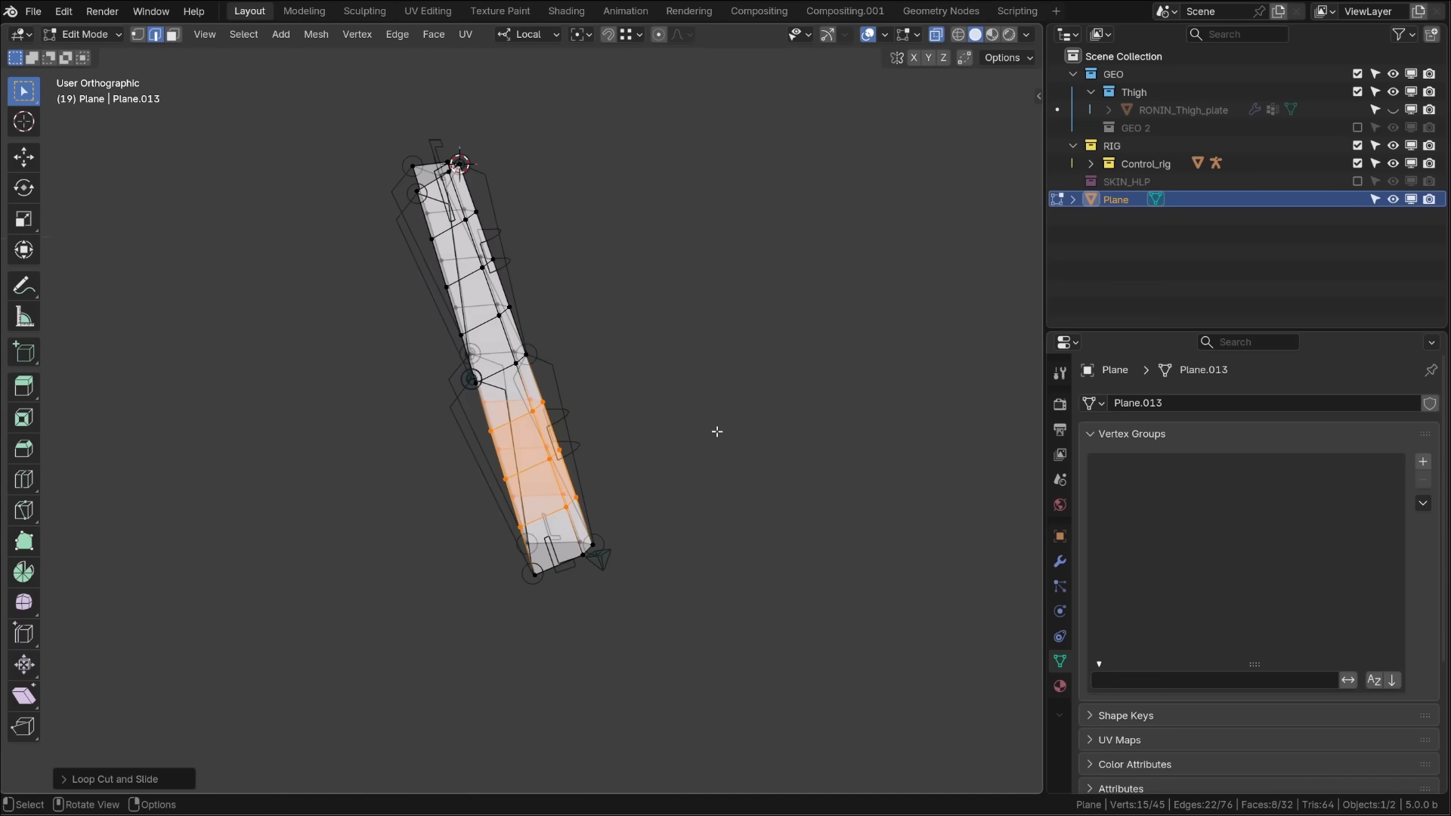
{"action": "key", "text": "Tab"}
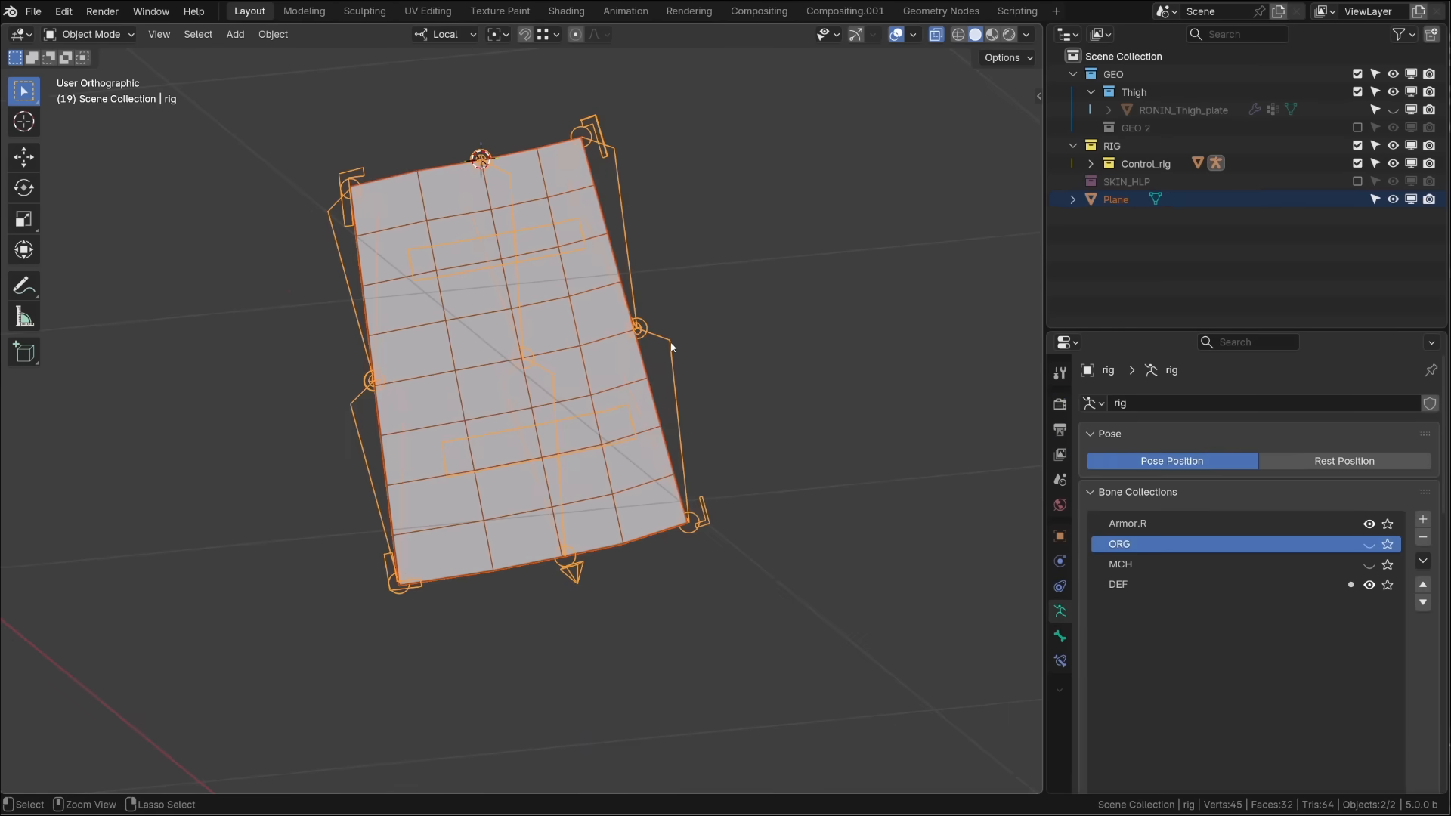
Step: Parent the guide Plane to the rig with empty groups and fill it with DEF-Thigh_plate_01.L weight
{"action": "key", "text": "ctrl+p"}
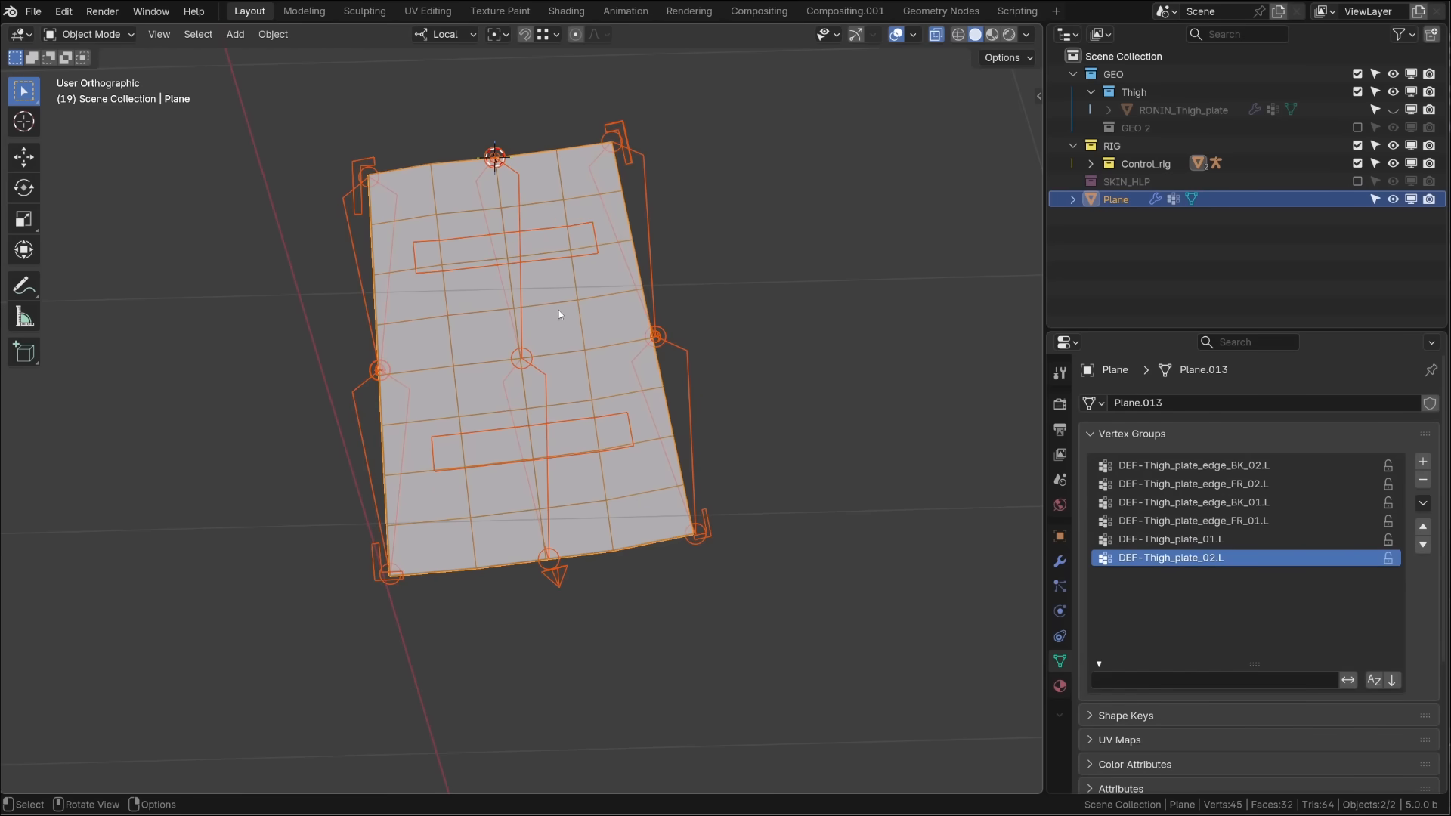
{"action": "left_click", "coordinate": [88, 35]}
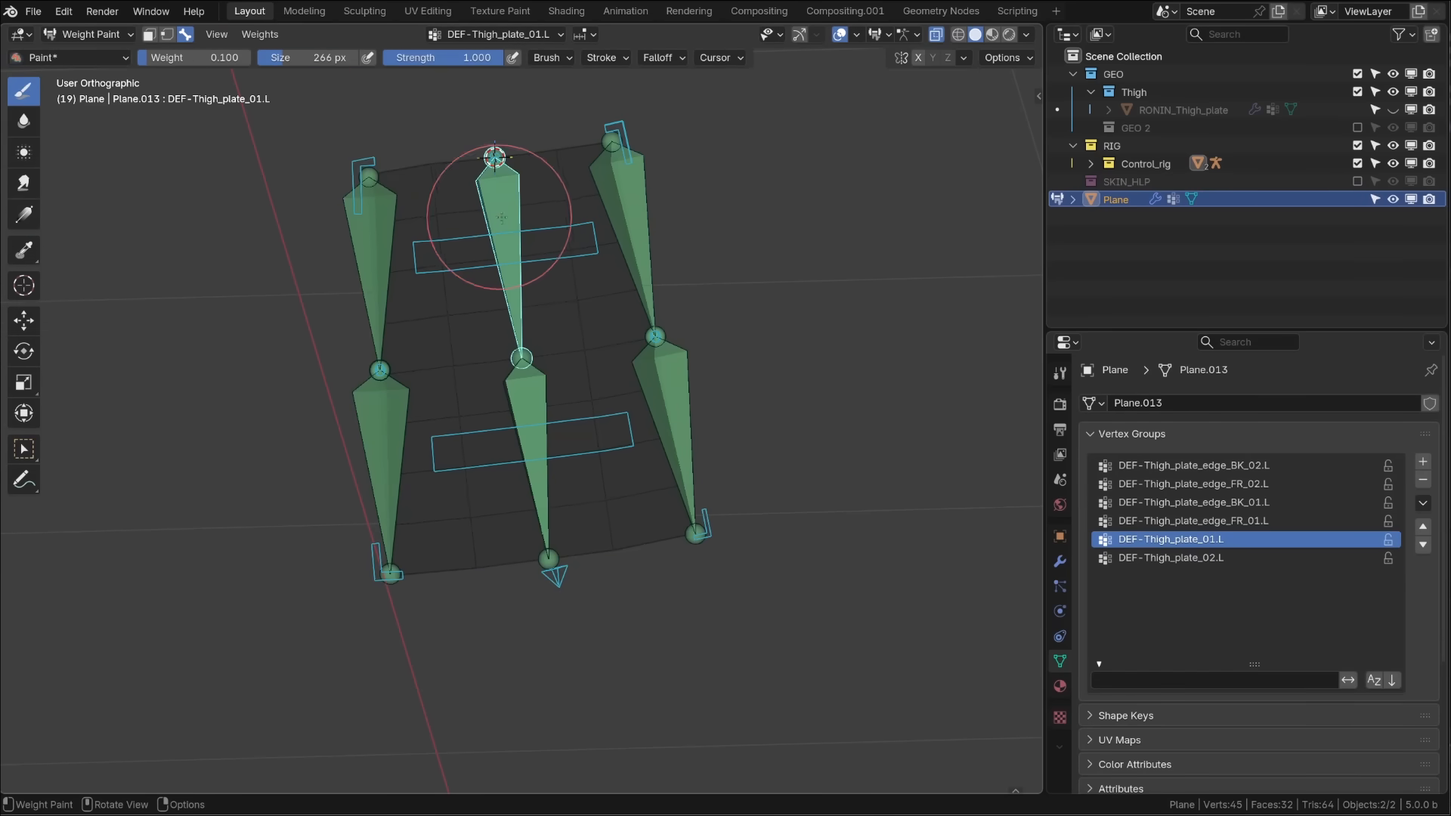
{"action": "left_click_drag", "start_coordinate": [497, 155], "coordinate": [644, 459]}
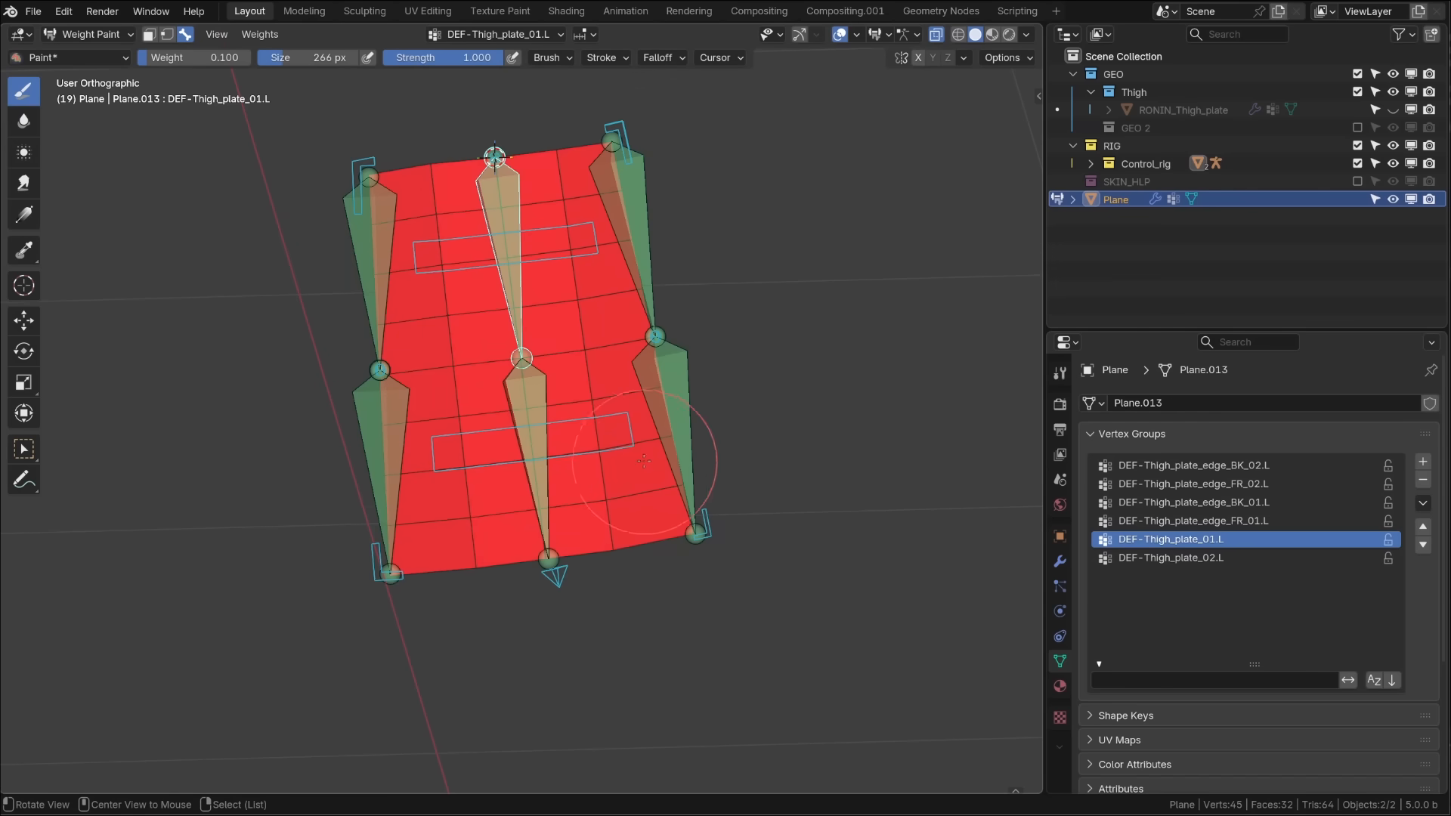
Step: Weight the bottom to DEF-Thigh_plate_02.L and blend a gradient back into Thigh_plate_01.L
{"action": "left_click", "coordinate": [1170, 558]}
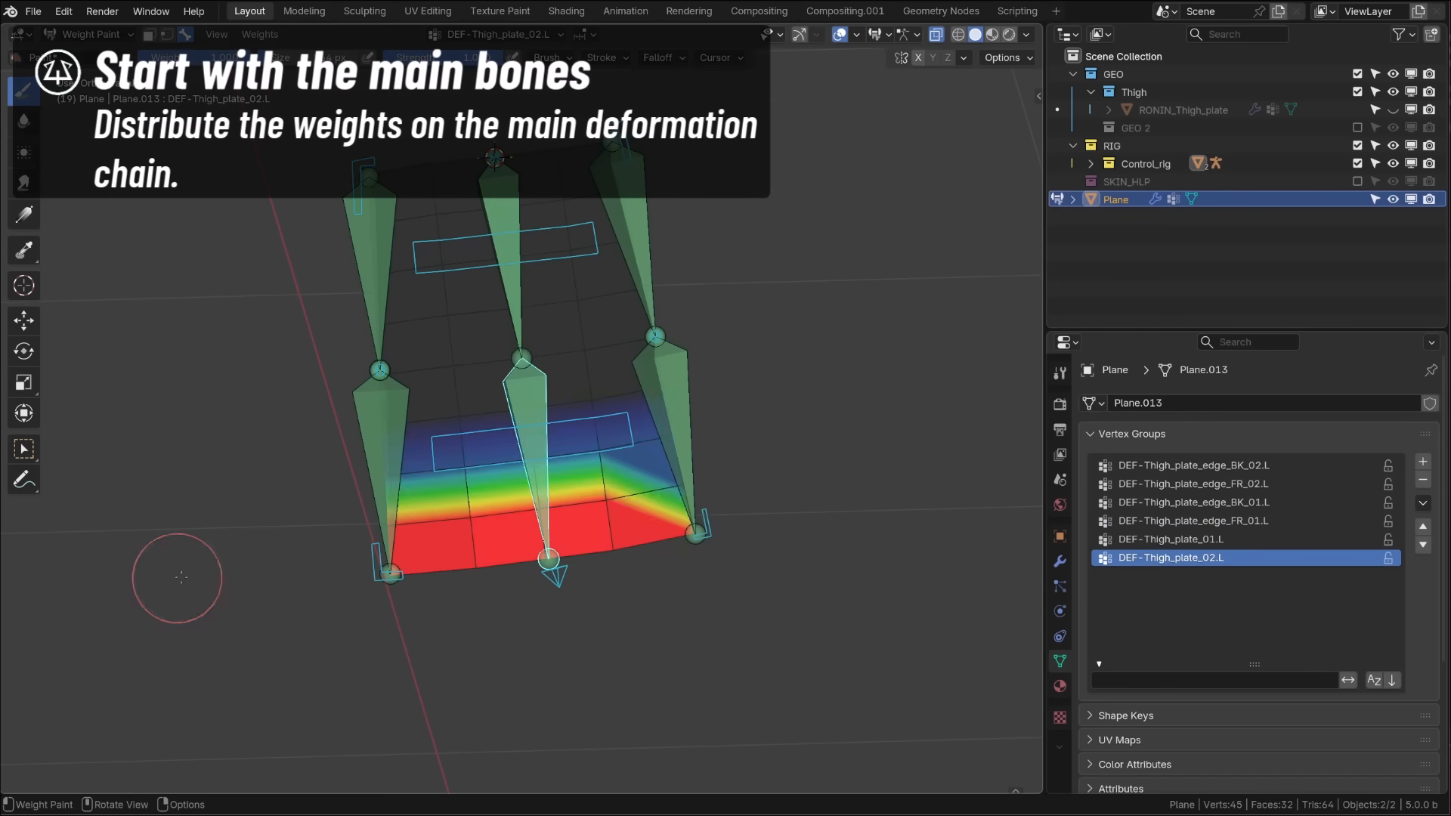
{"action": "left_click", "coordinate": [1030, 131]}
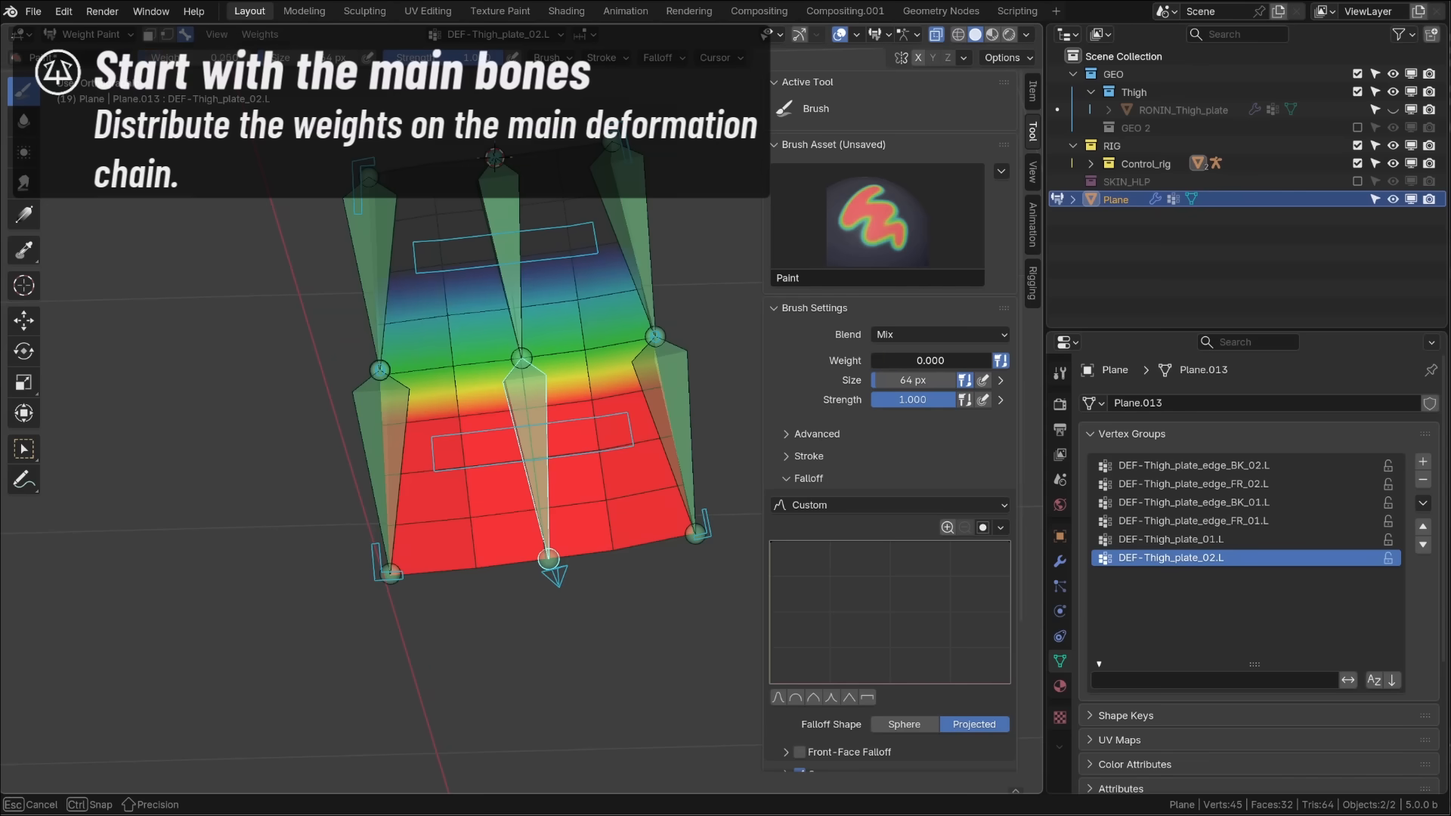
{"action": "left_click", "coordinate": [1171, 538]}
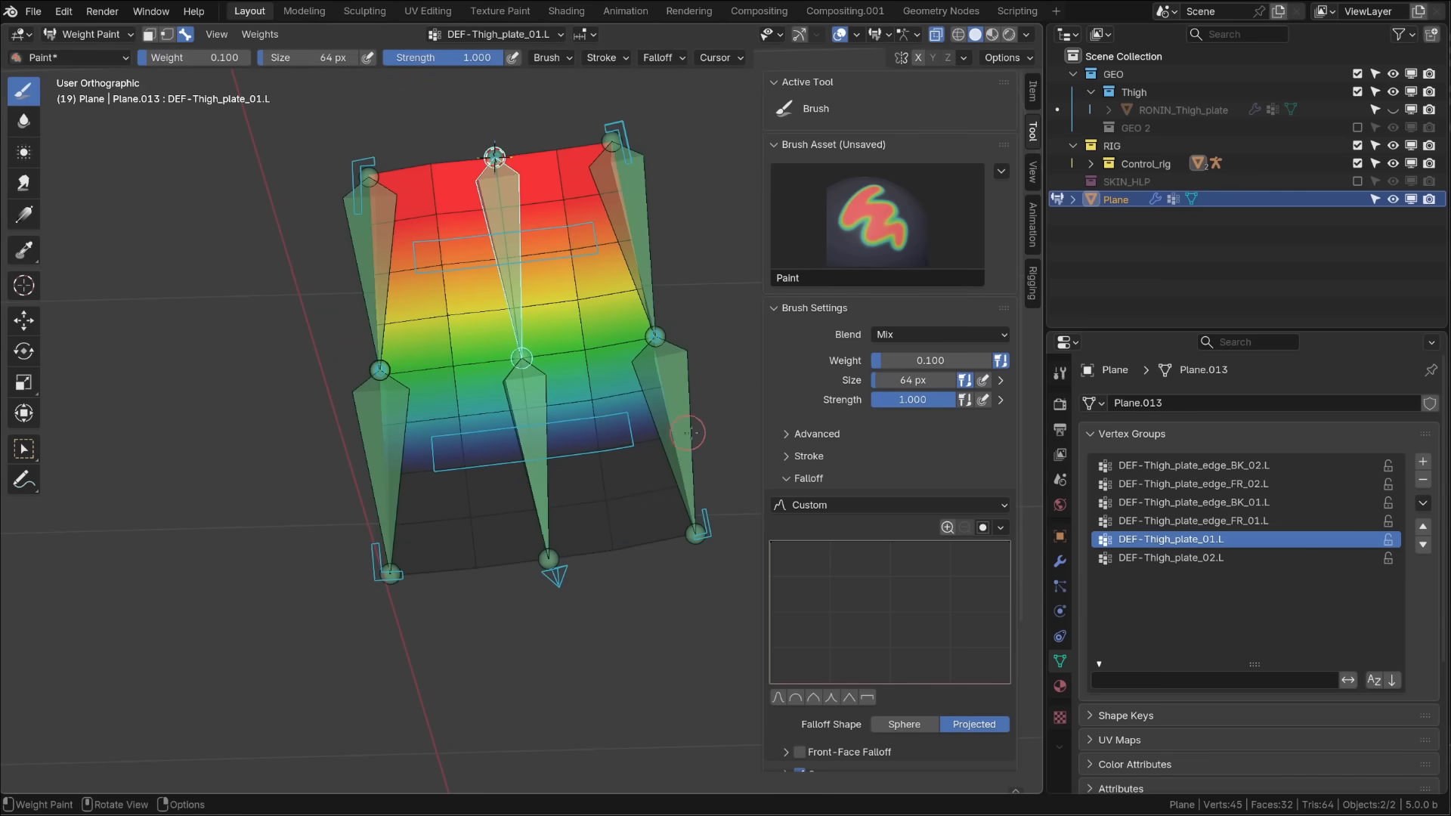
{"action": "key", "text": "r"}
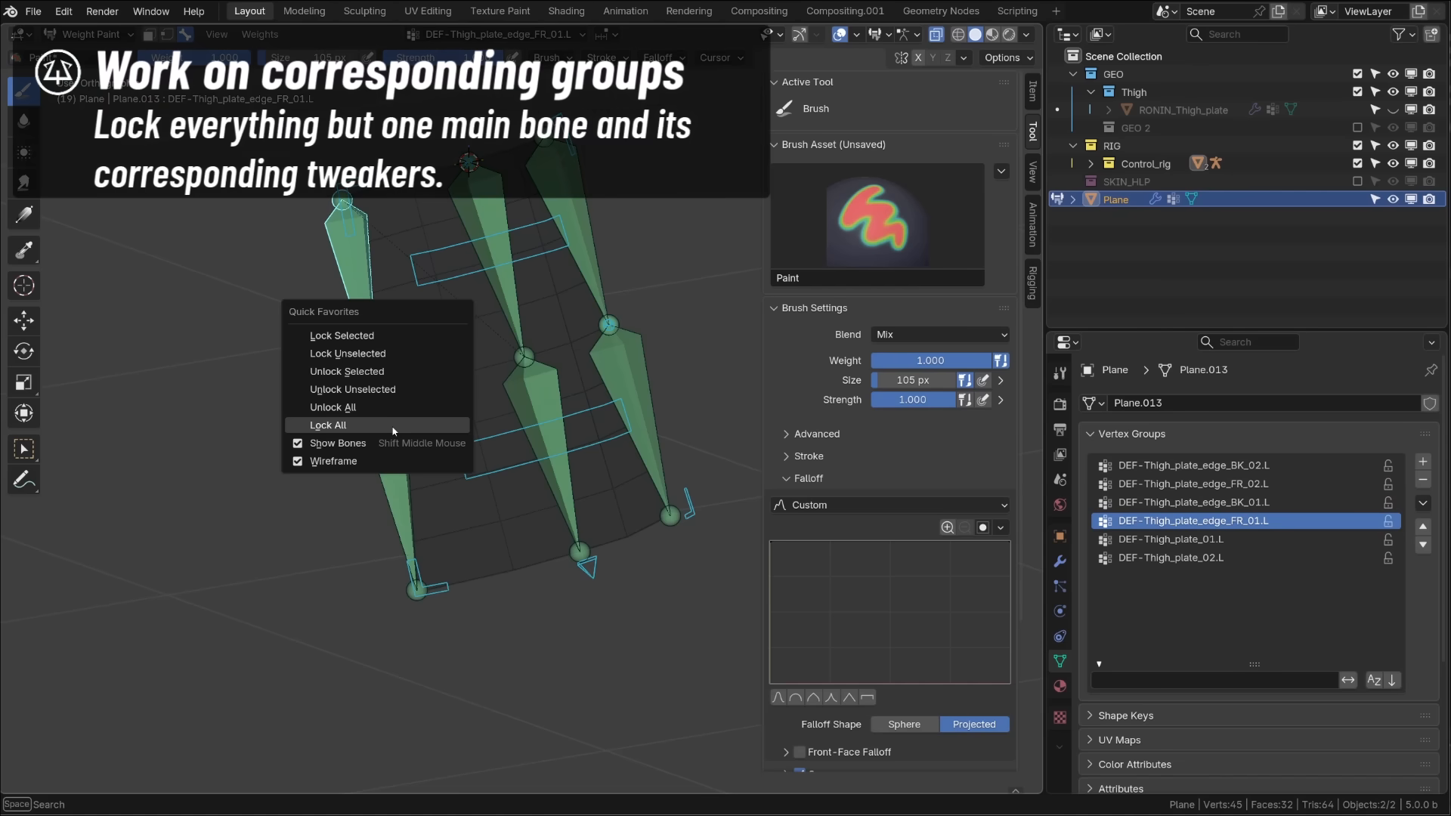
Step: Lock all vertex groups via Quick Favorites, then unlock and select the DEF-Thigh_plate_edge_BK_01.L group for painting
{"action": "left_click", "coordinate": [328, 425]}
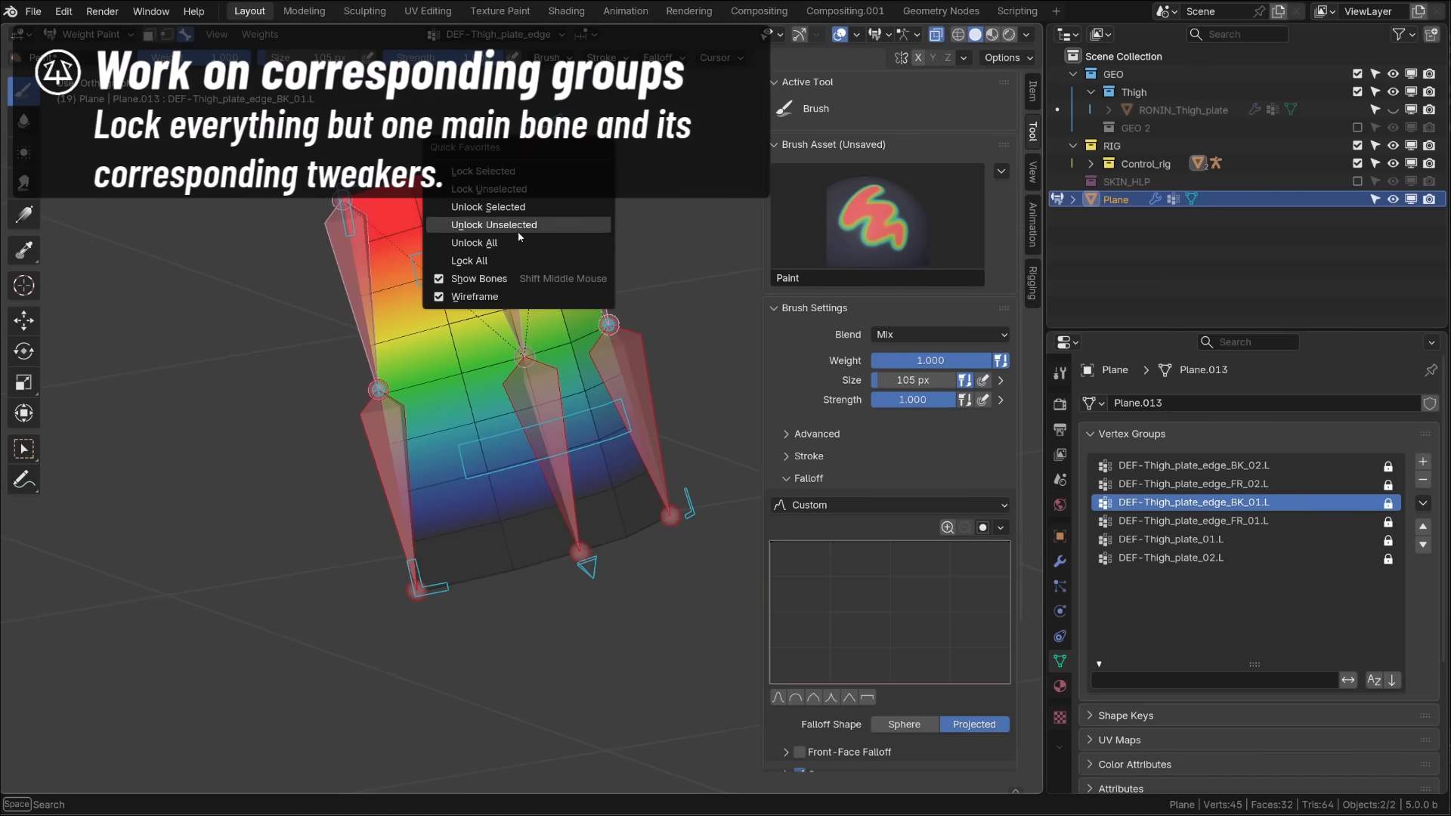
{"action": "left_click", "coordinate": [1191, 520]}
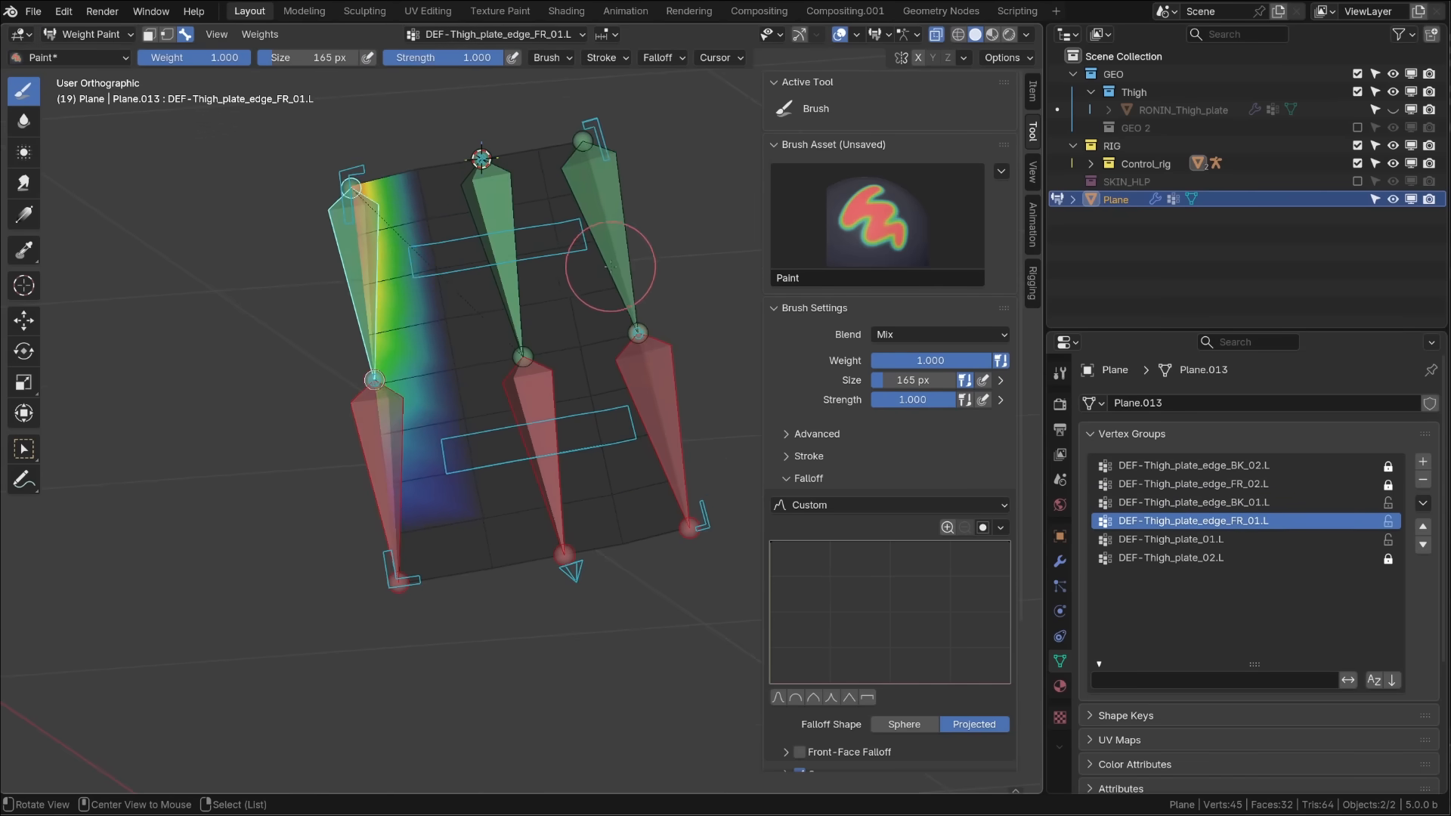
{"action": "left_click", "coordinate": [1194, 502]}
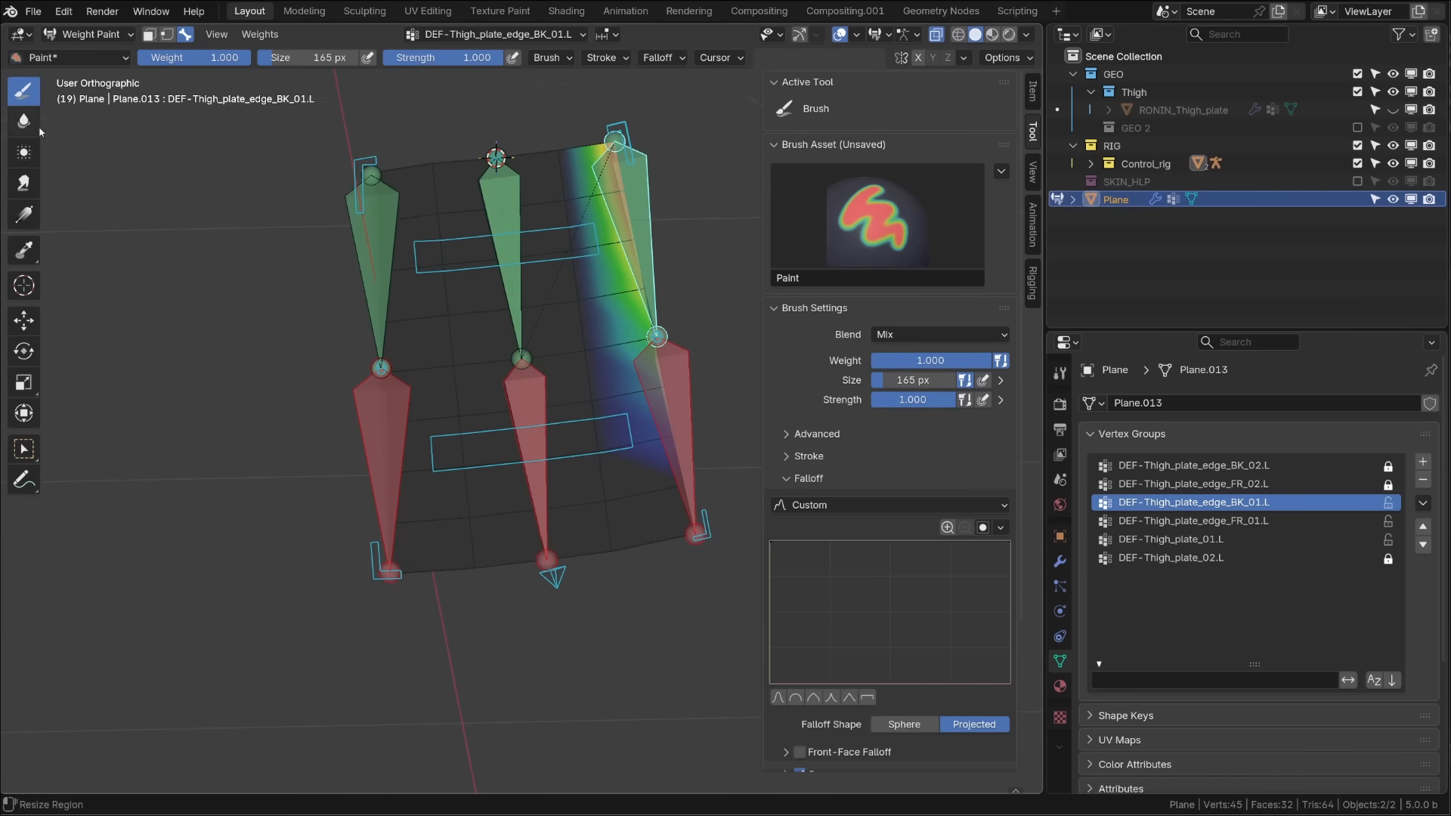
Step: Smooth the painted edge weights with the Blur brush on the BK_01.L and DEF-Thigh_plate_edge_FR_01.L groups
{"action": "left_click", "coordinate": [23, 121]}
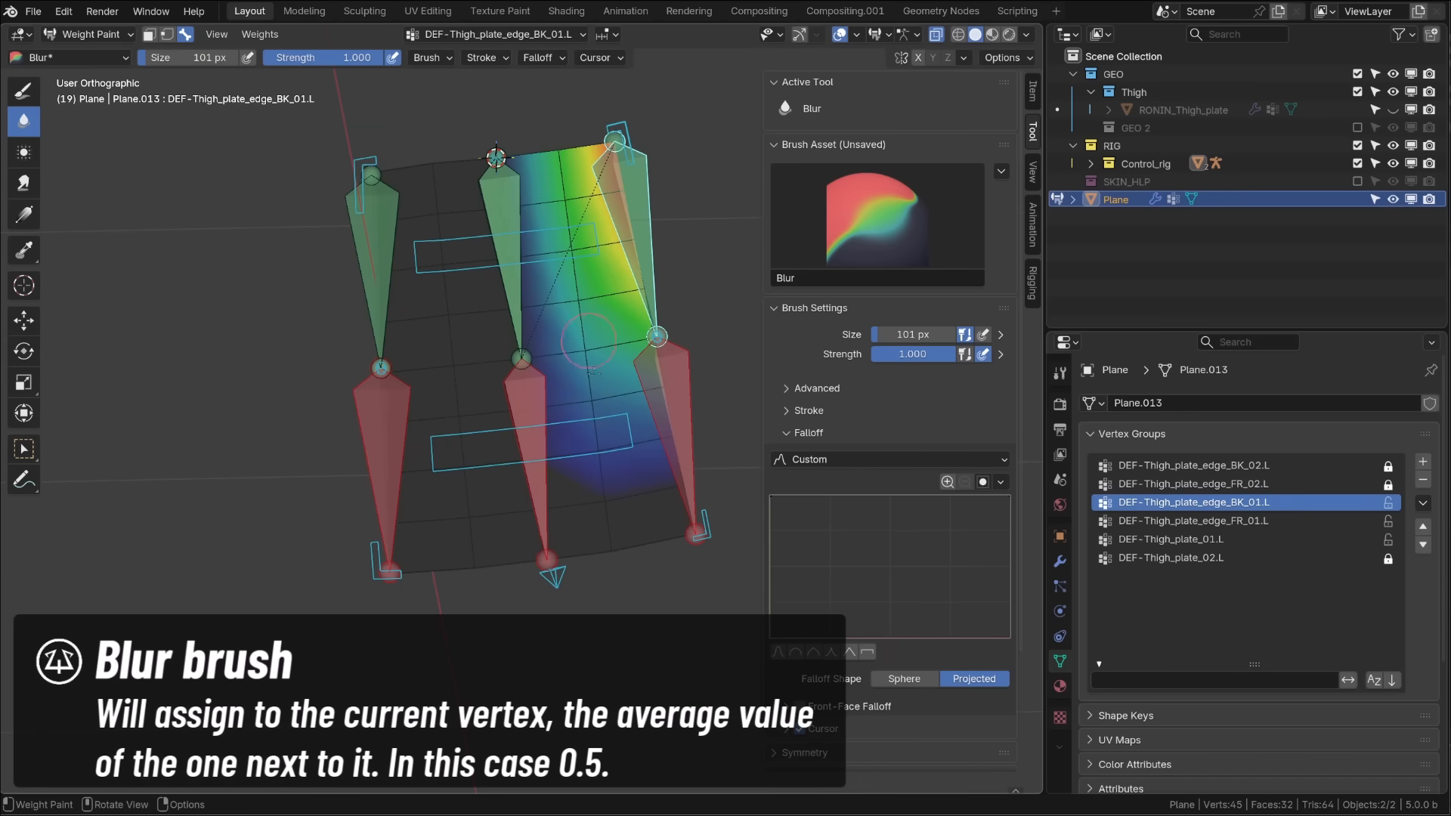
{"action": "left_click", "coordinate": [1192, 520]}
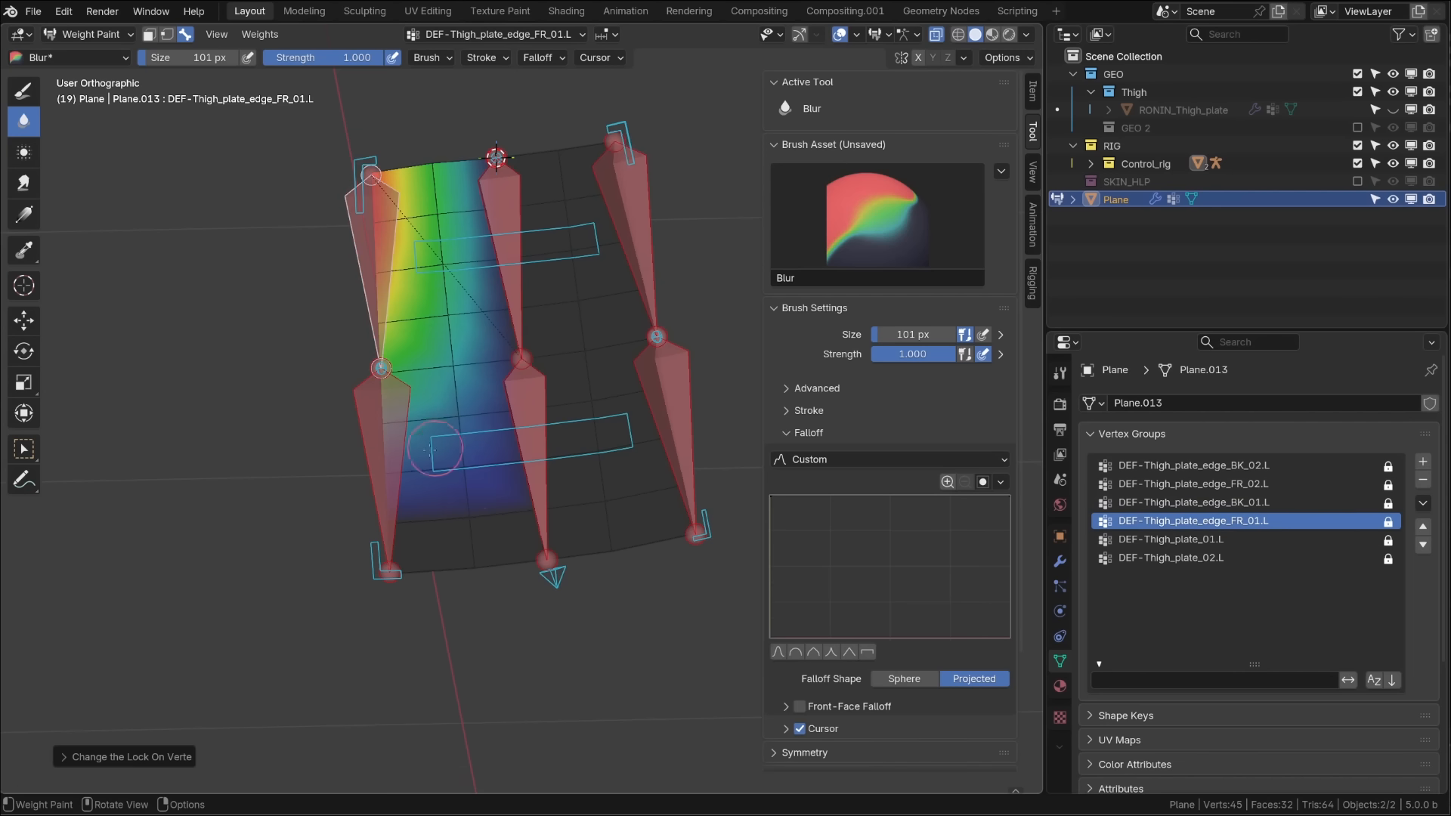
{"action": "left_click", "coordinate": [1193, 464]}
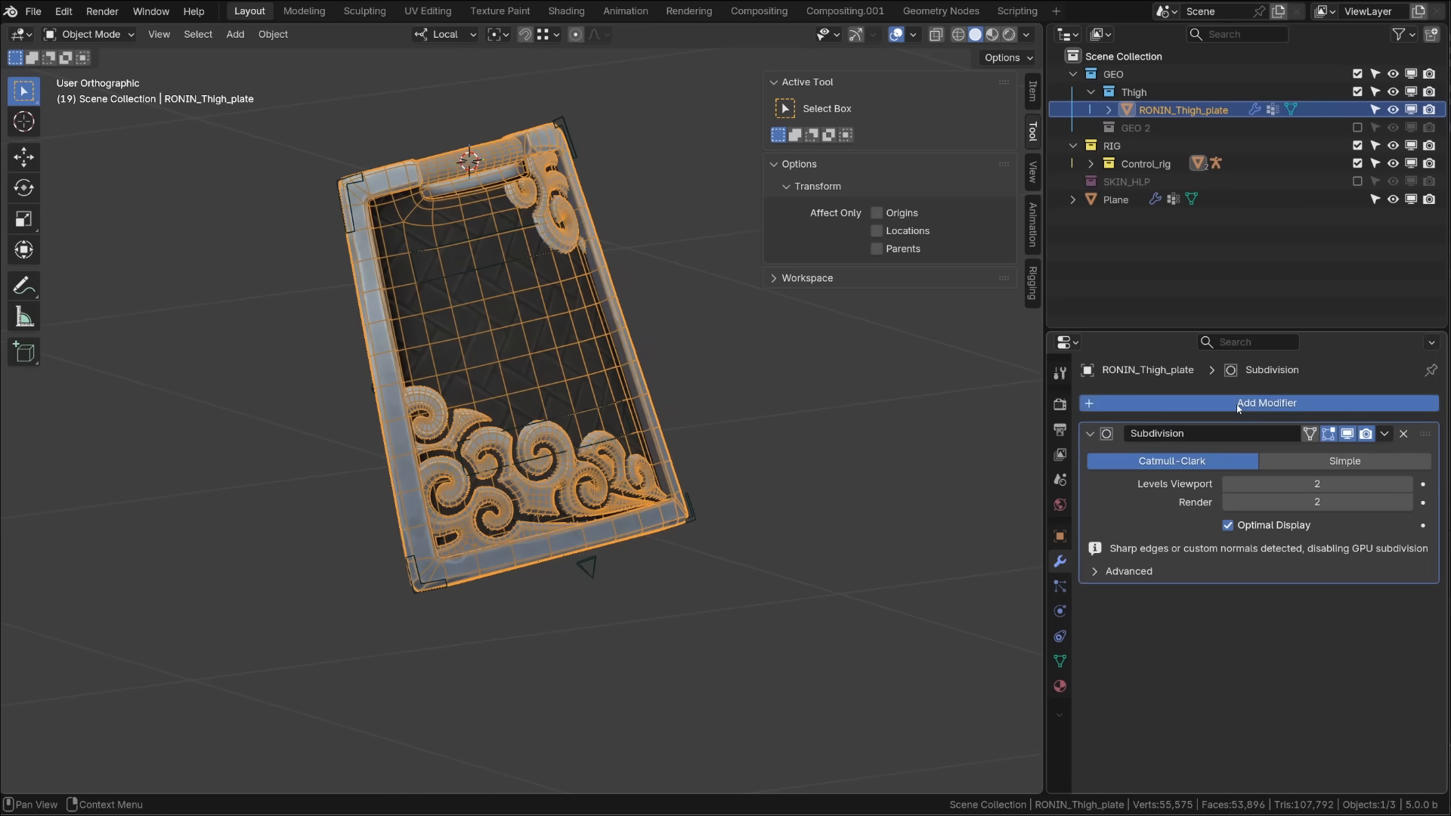
Step: Add a Surface Deform modifier with Plane as target, bind it, and select a rig corner control
{"action": "left_click", "coordinate": [1266, 402]}
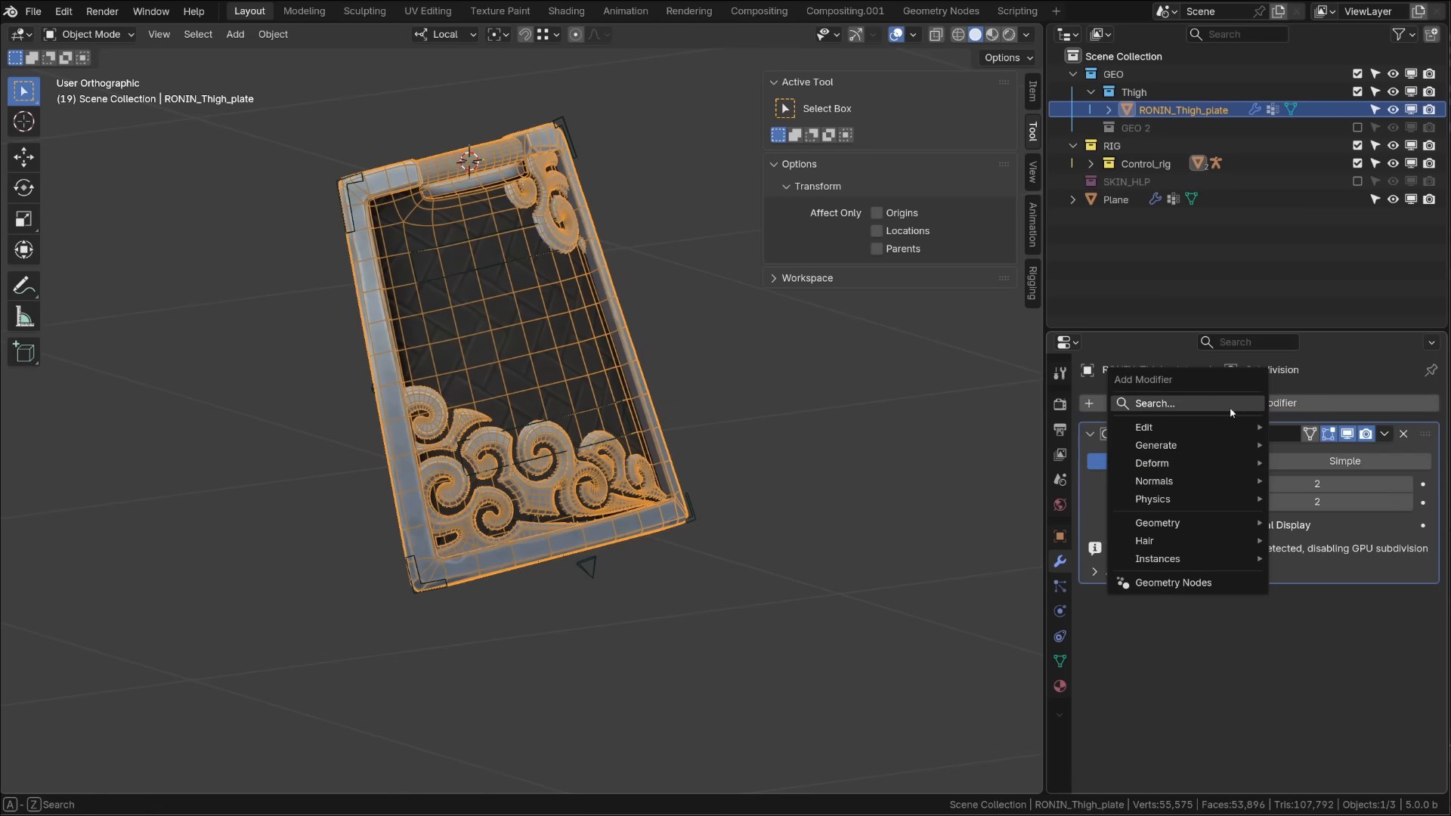
{"action": "mouse_move", "coordinate": [1152, 462]}
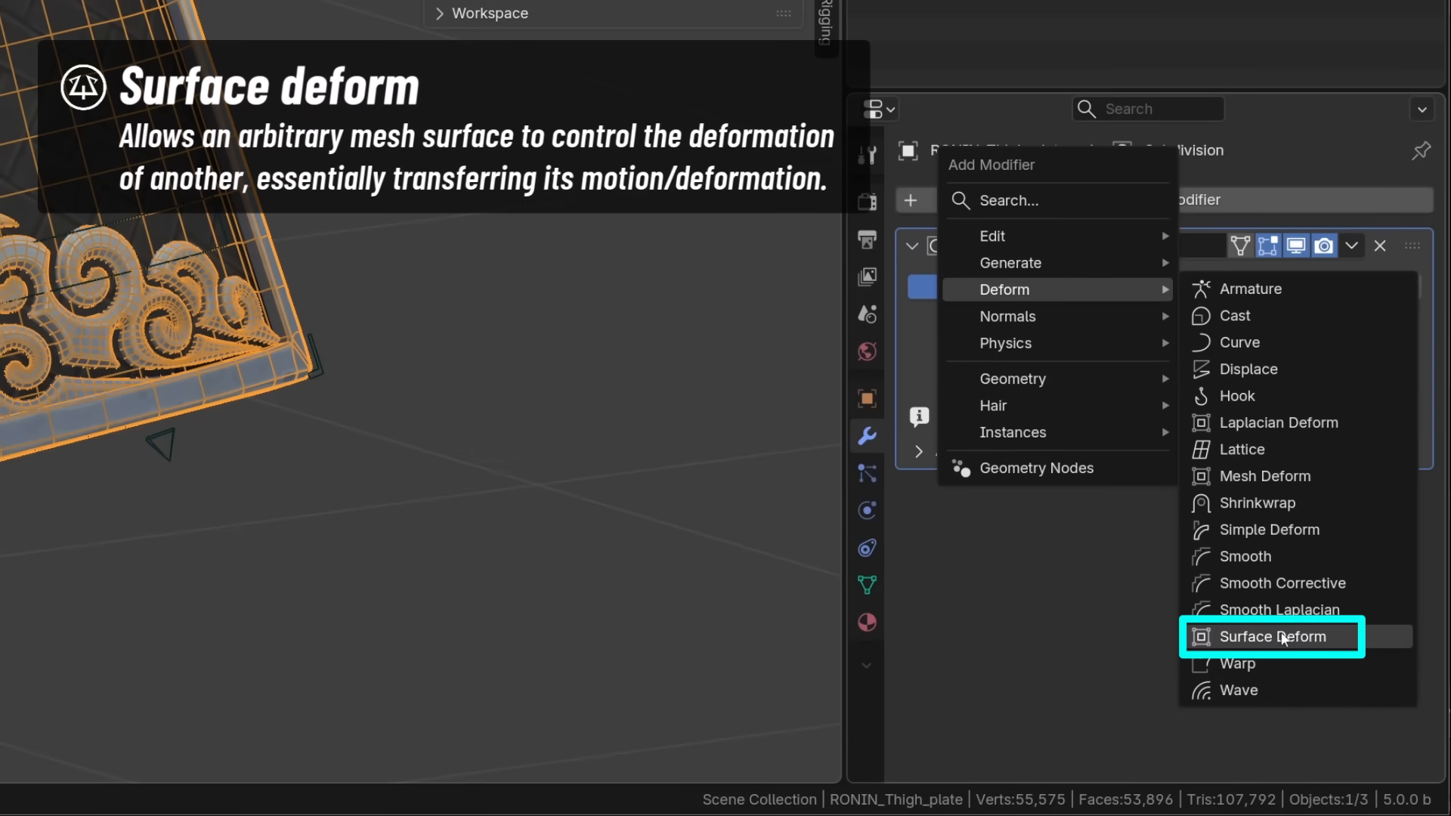
{"action": "left_click", "coordinate": [1273, 636]}
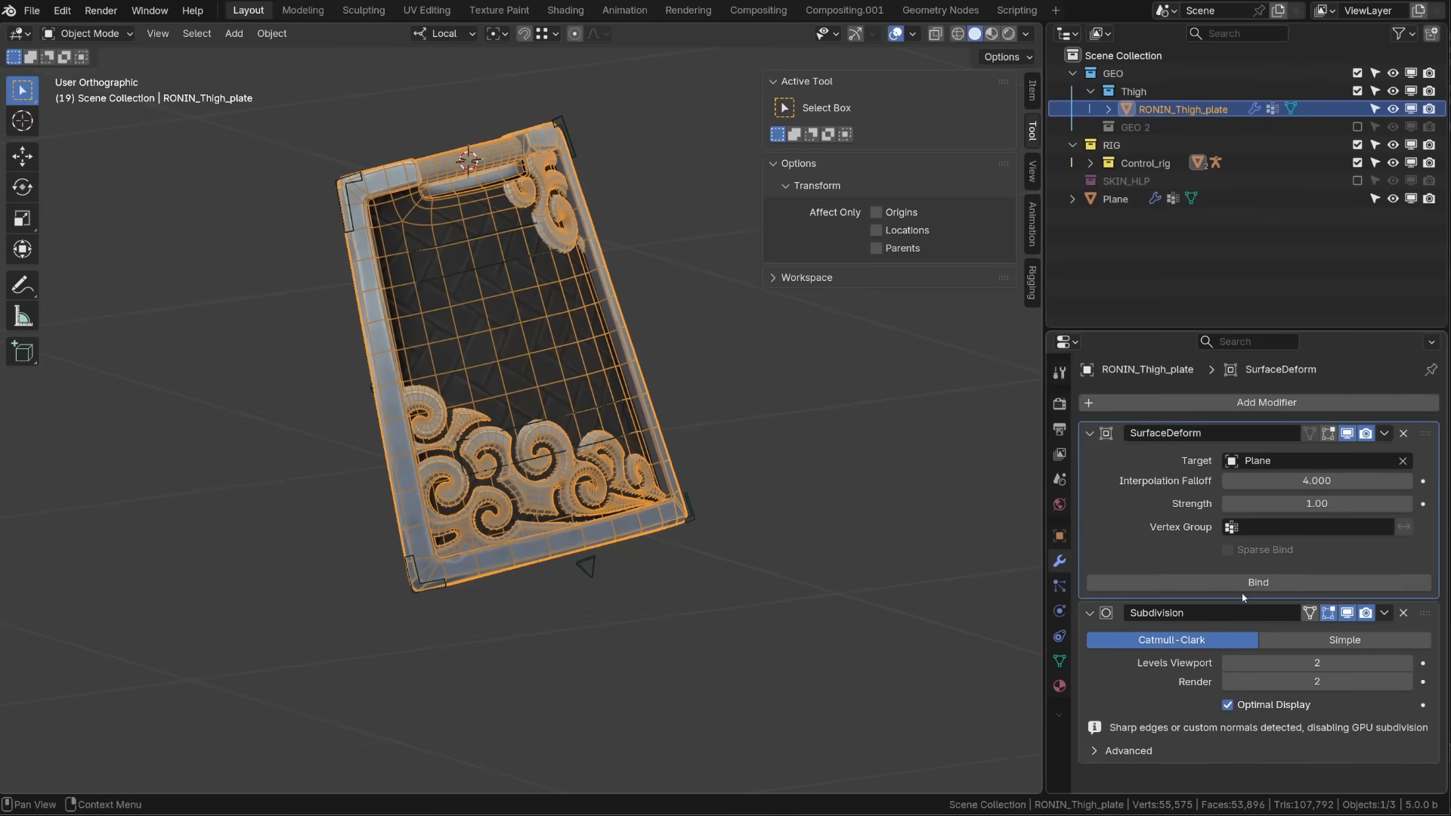
{"action": "left_click", "coordinate": [1256, 582]}
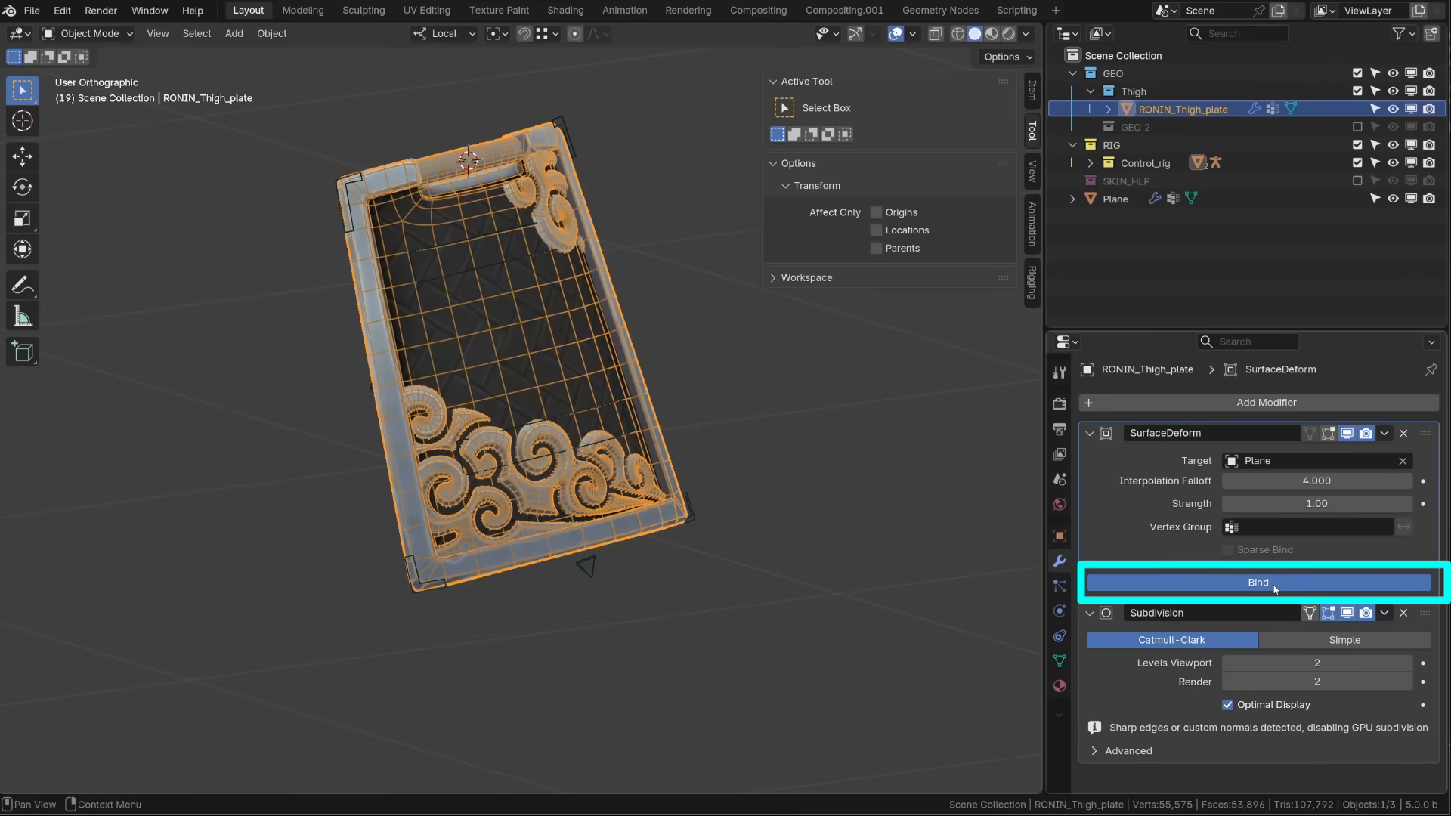
{"action": "left_click", "coordinate": [1256, 582]}
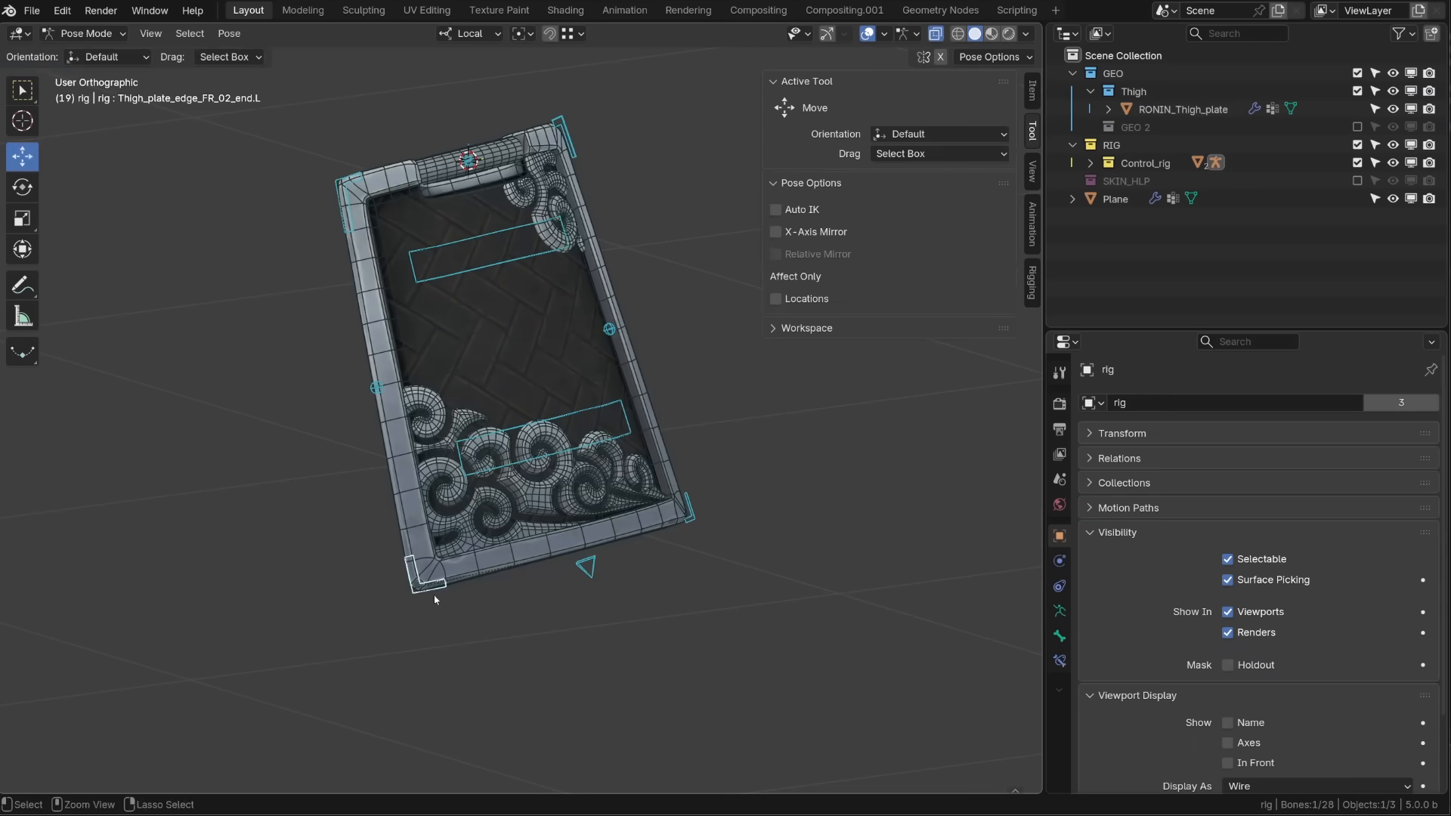
Step: Move a rig control to preview the bound plate deforming, then return to object mode
{"action": "left_click_drag", "start_coordinate": [431, 575], "coordinate": [454, 611]}
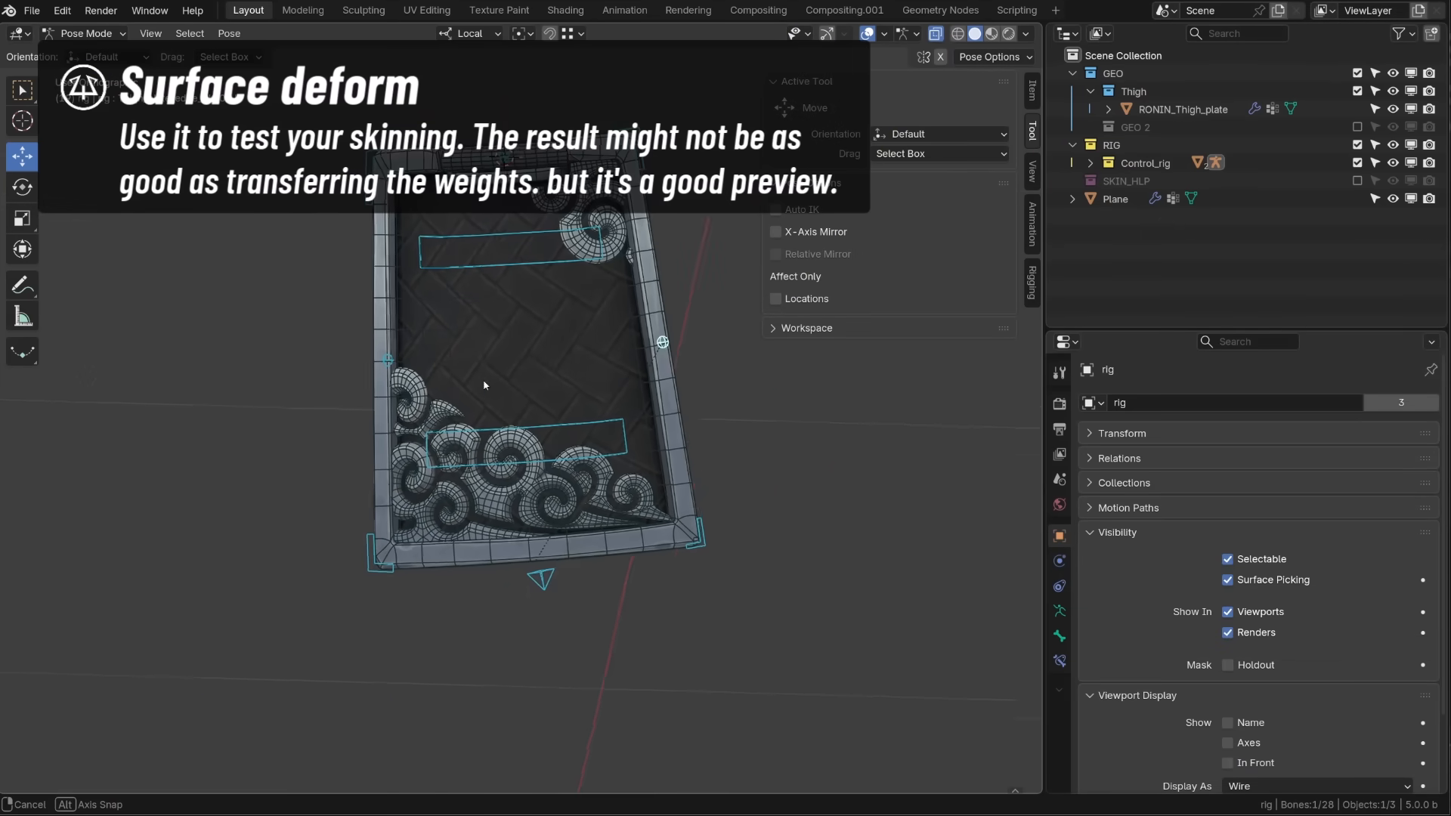
{"action": "left_click", "coordinate": [88, 33]}
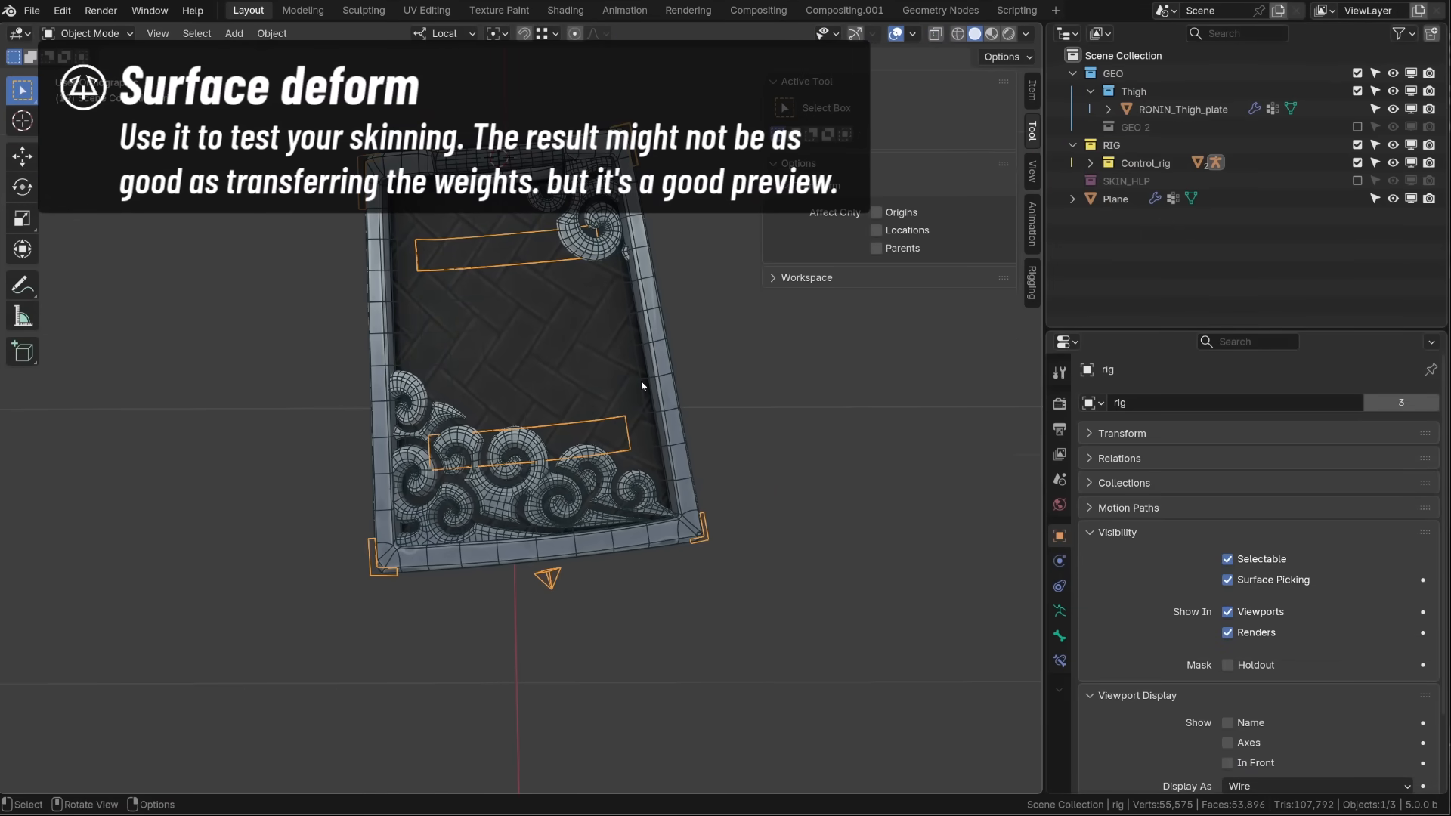
Step: Edit the guide Plane's geometry and inspect the thigh plate's shape keys for reaction
{"action": "key", "text": "Tab"}
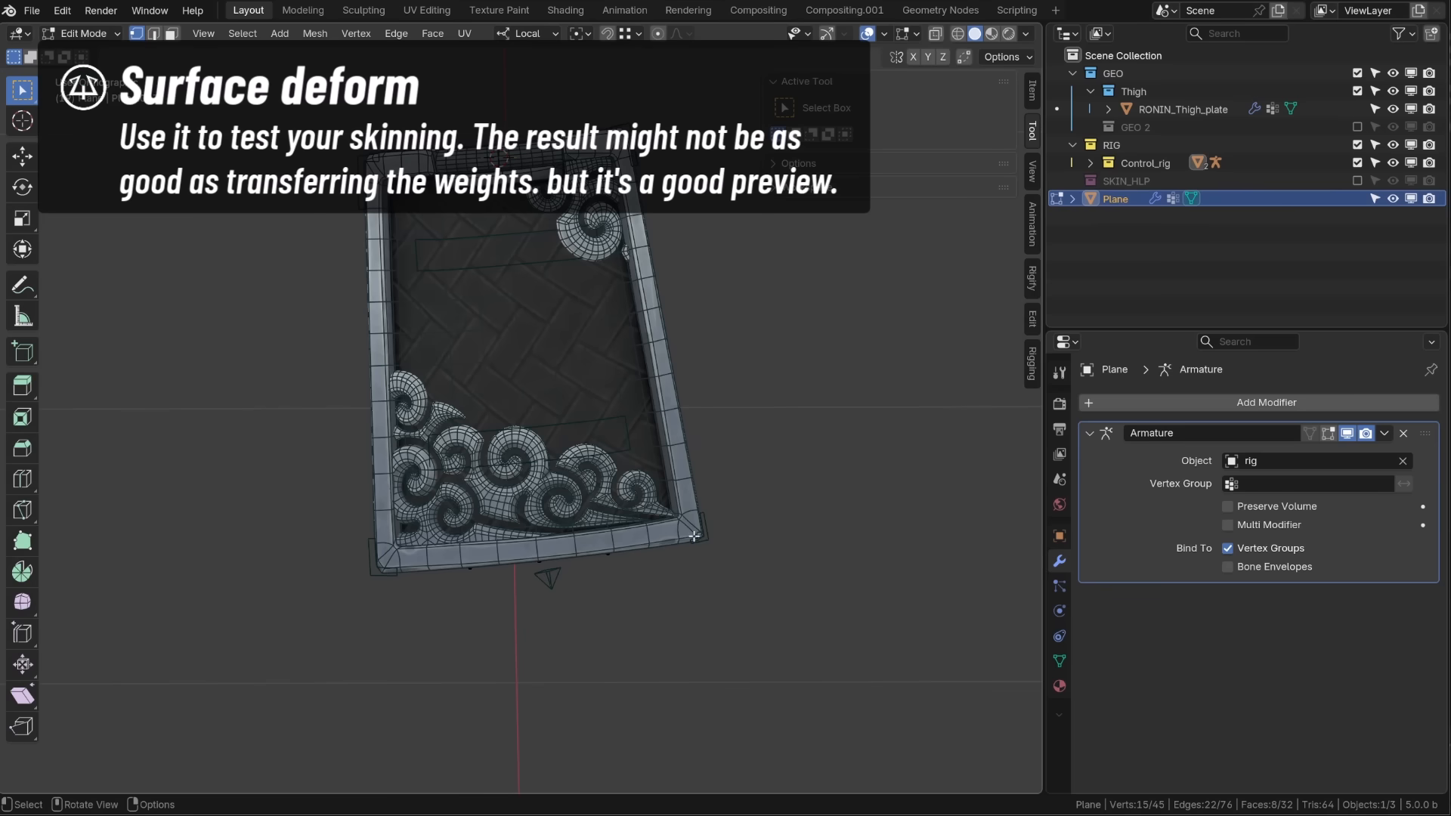
{"action": "left_click", "coordinate": [703, 545]}
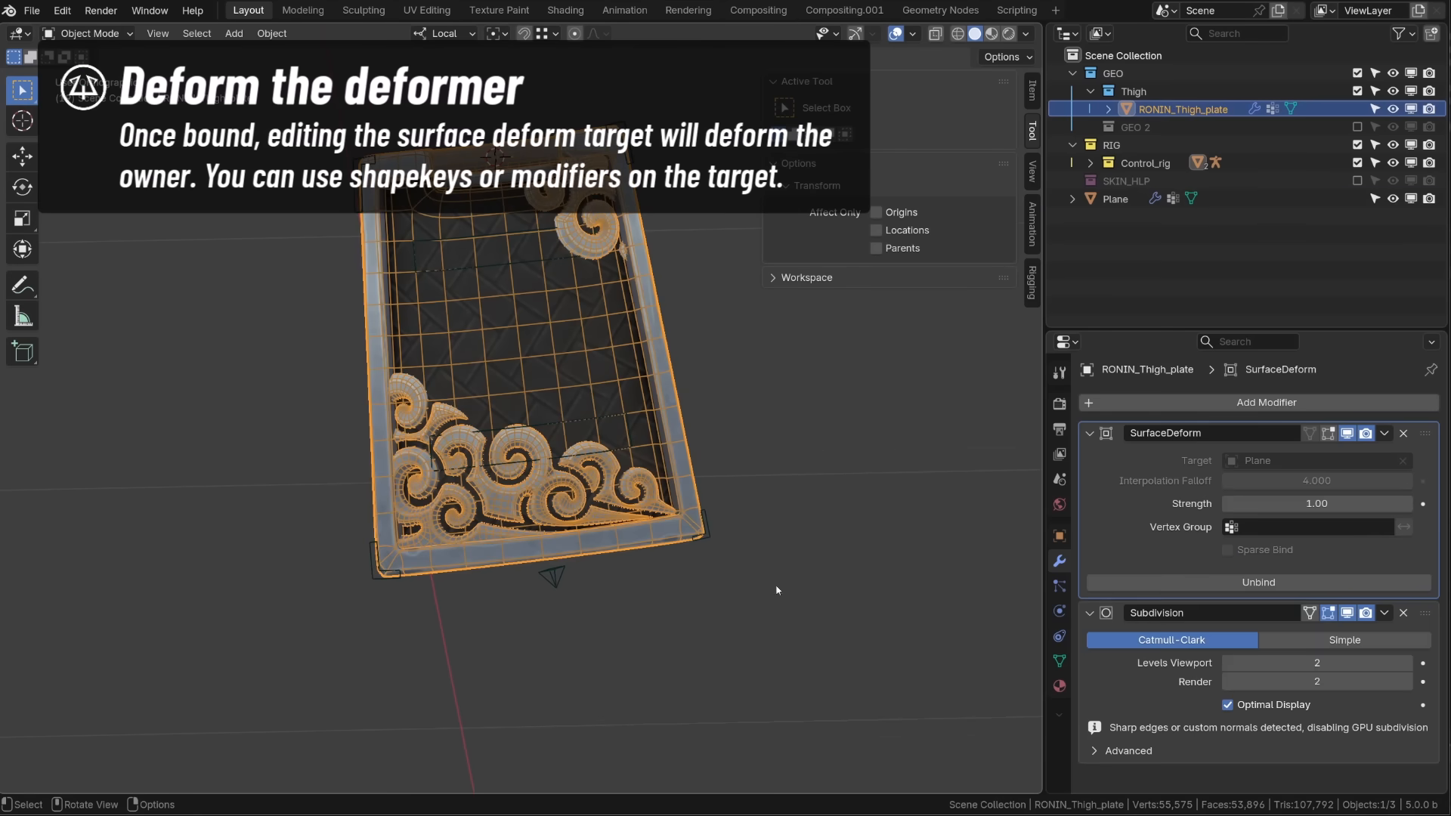
{"action": "left_click", "coordinate": [1058, 660]}
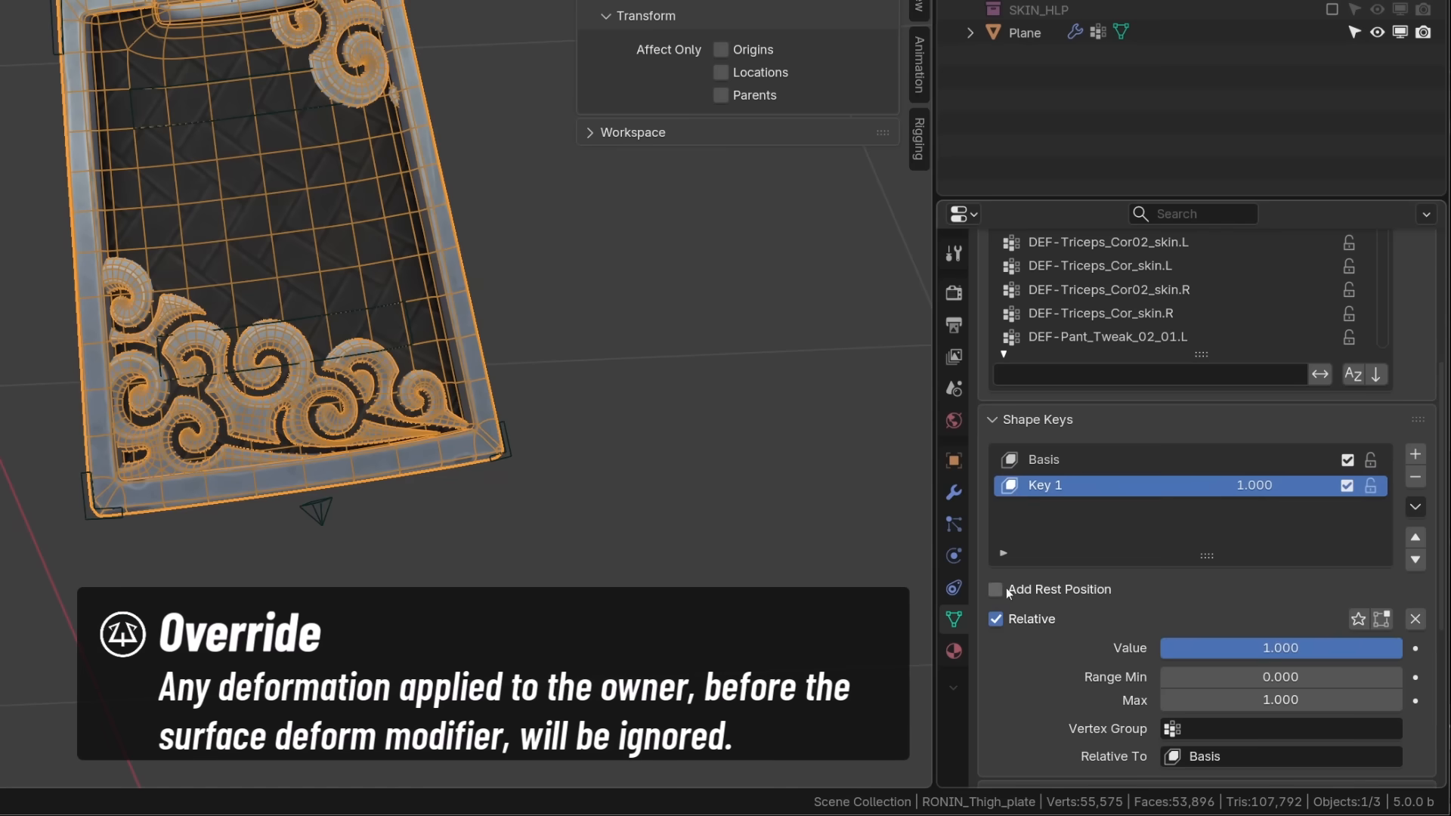
Step: Return to the plate's modifier stack and unbind the Surface Deform from the Plane
{"action": "left_click", "coordinate": [952, 493]}
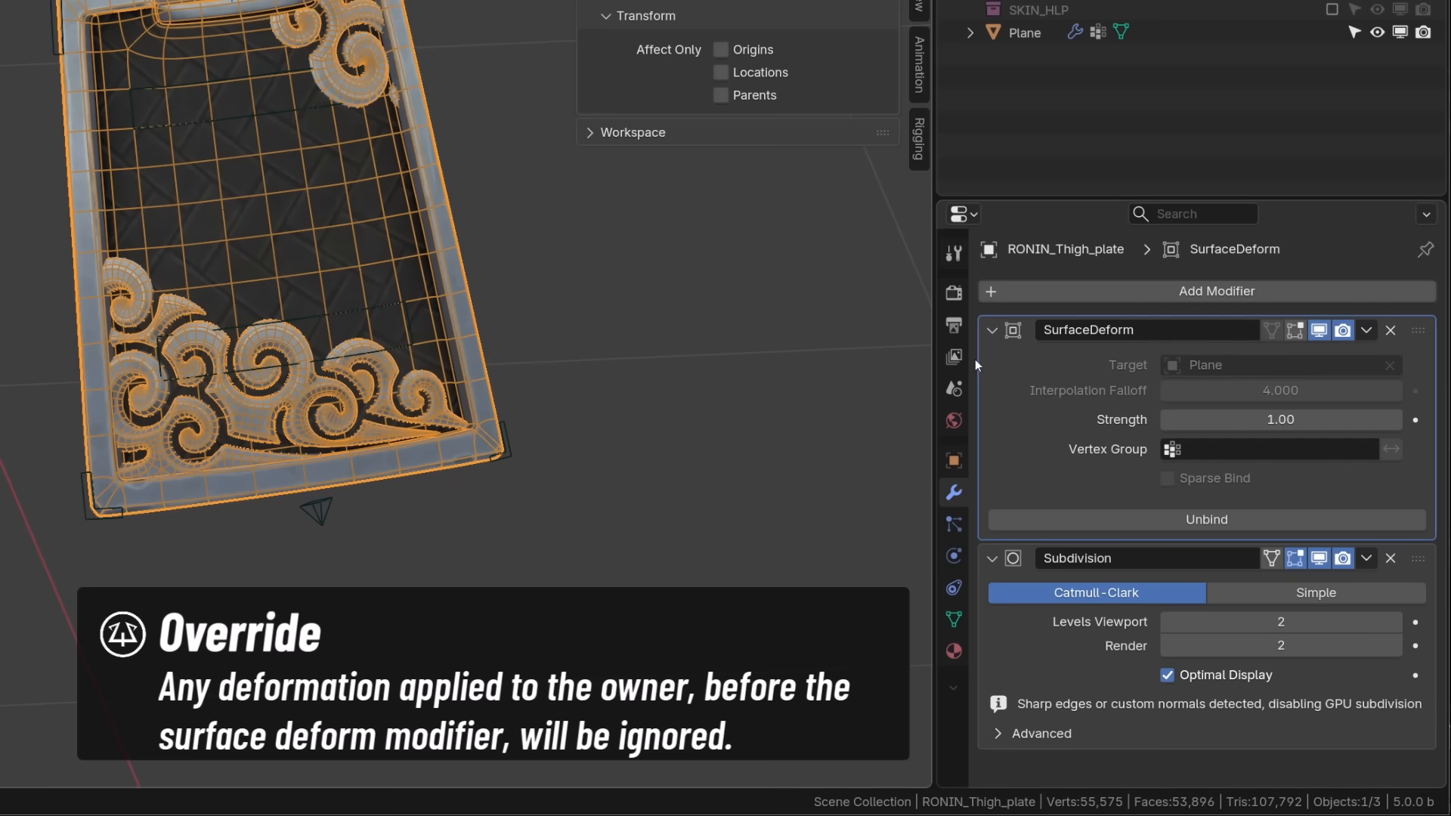
{"action": "left_click", "coordinate": [953, 620]}
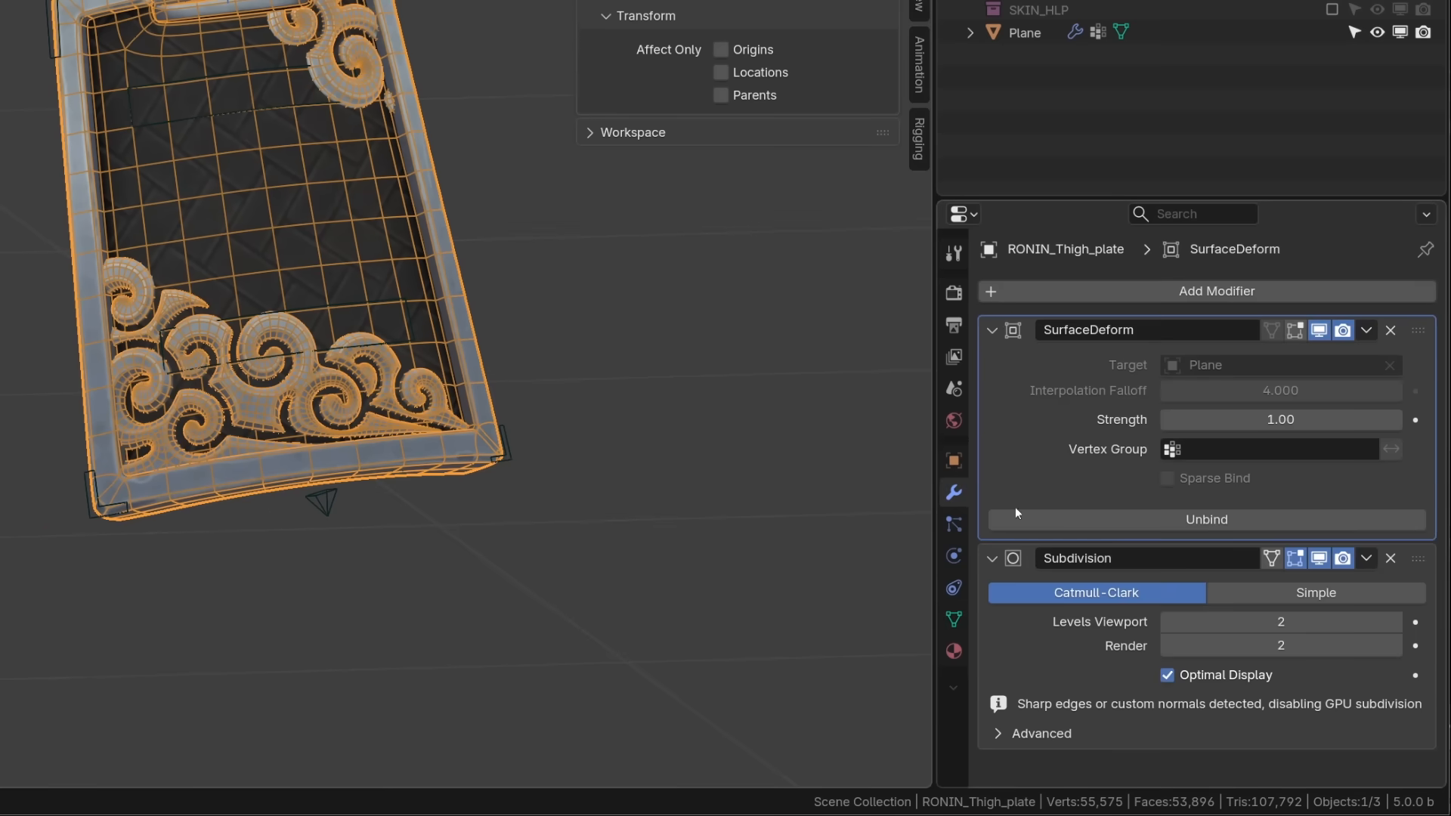
{"action": "left_click", "coordinate": [1204, 290]}
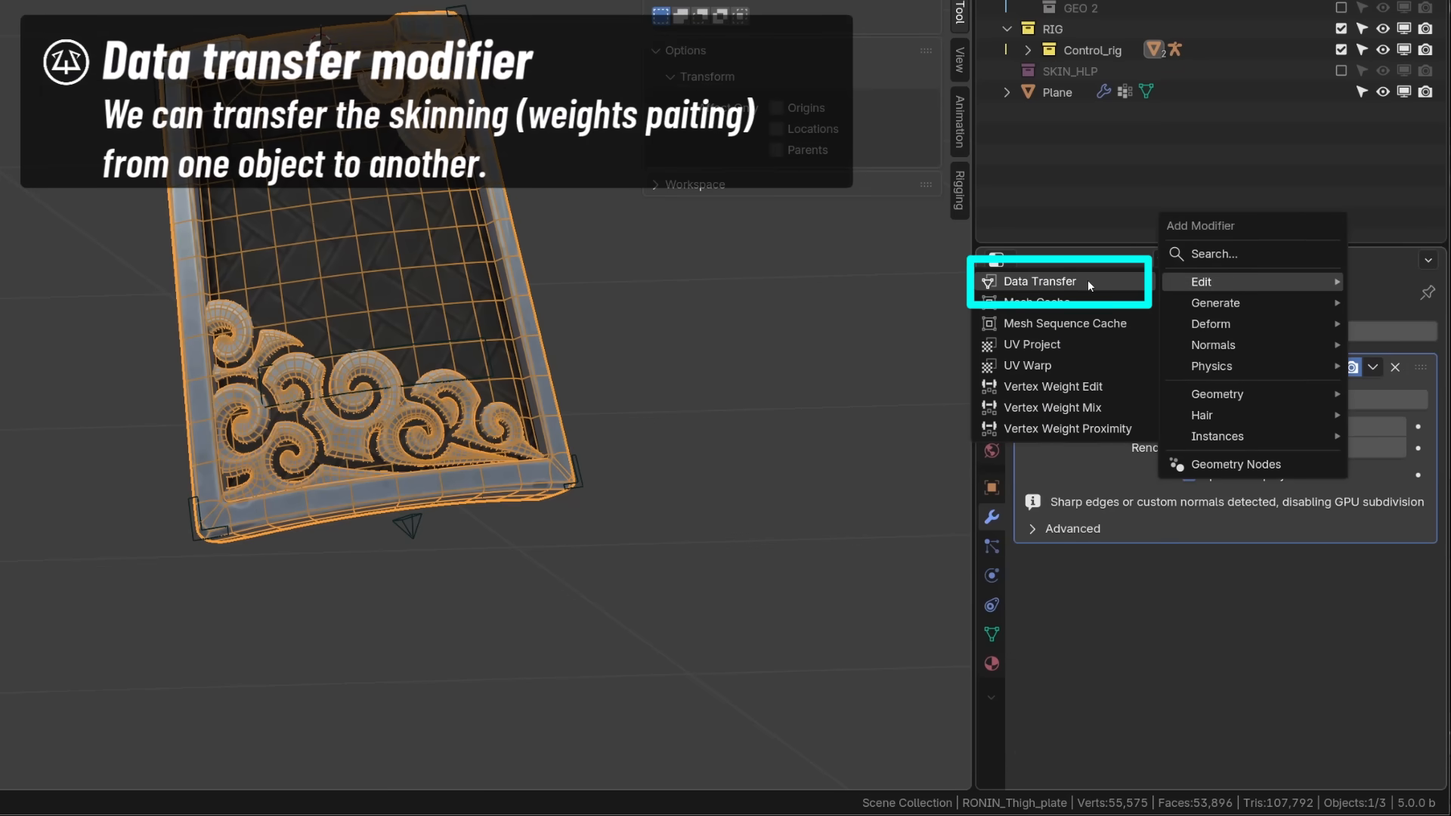
Step: Add a Data Transfer modifier sourcing Plane's vertex groups with Nearest Face Interpolated mapping
{"action": "left_click", "coordinate": [1040, 281]}
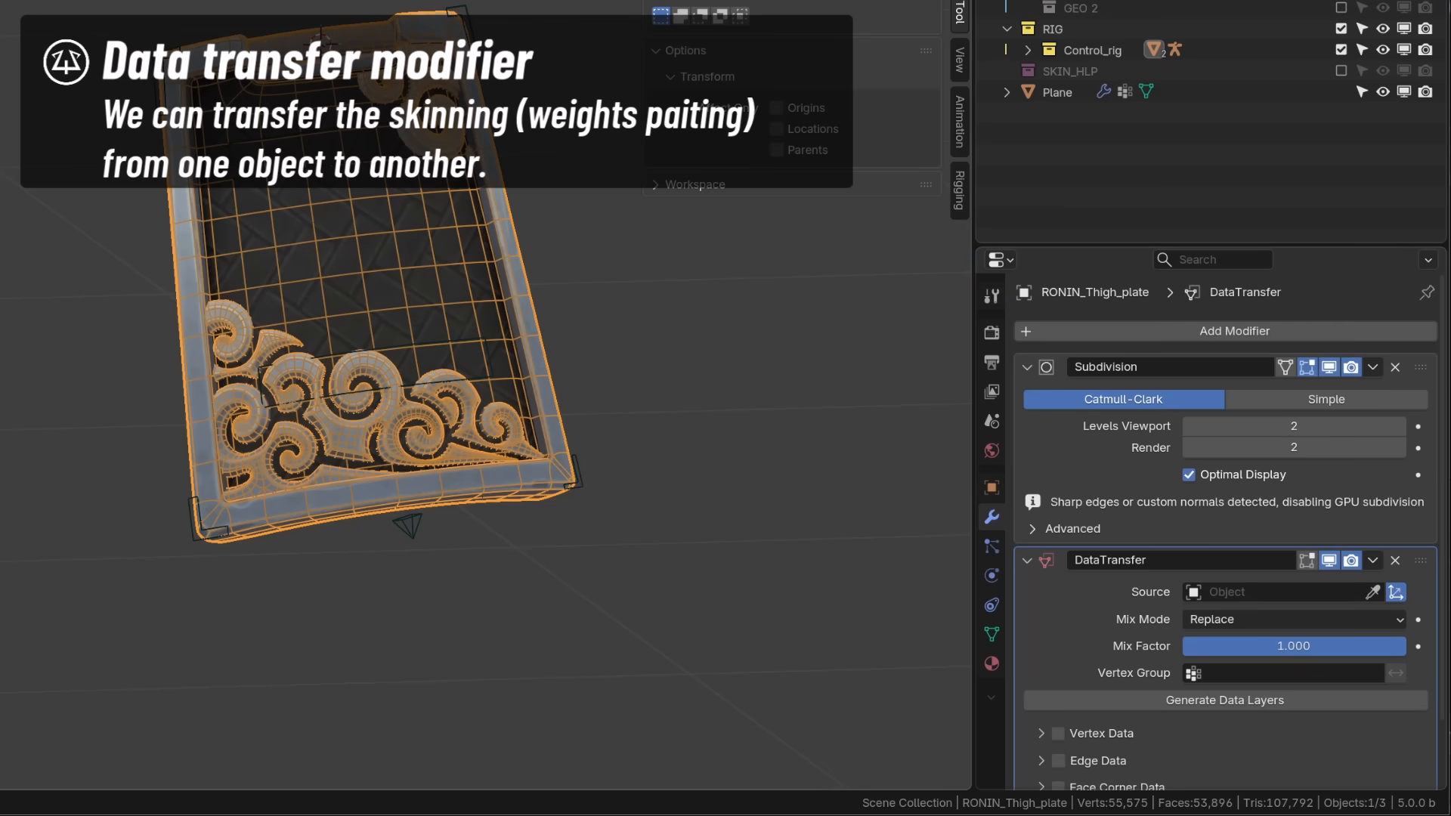
{"action": "left_click", "coordinate": [1025, 366]}
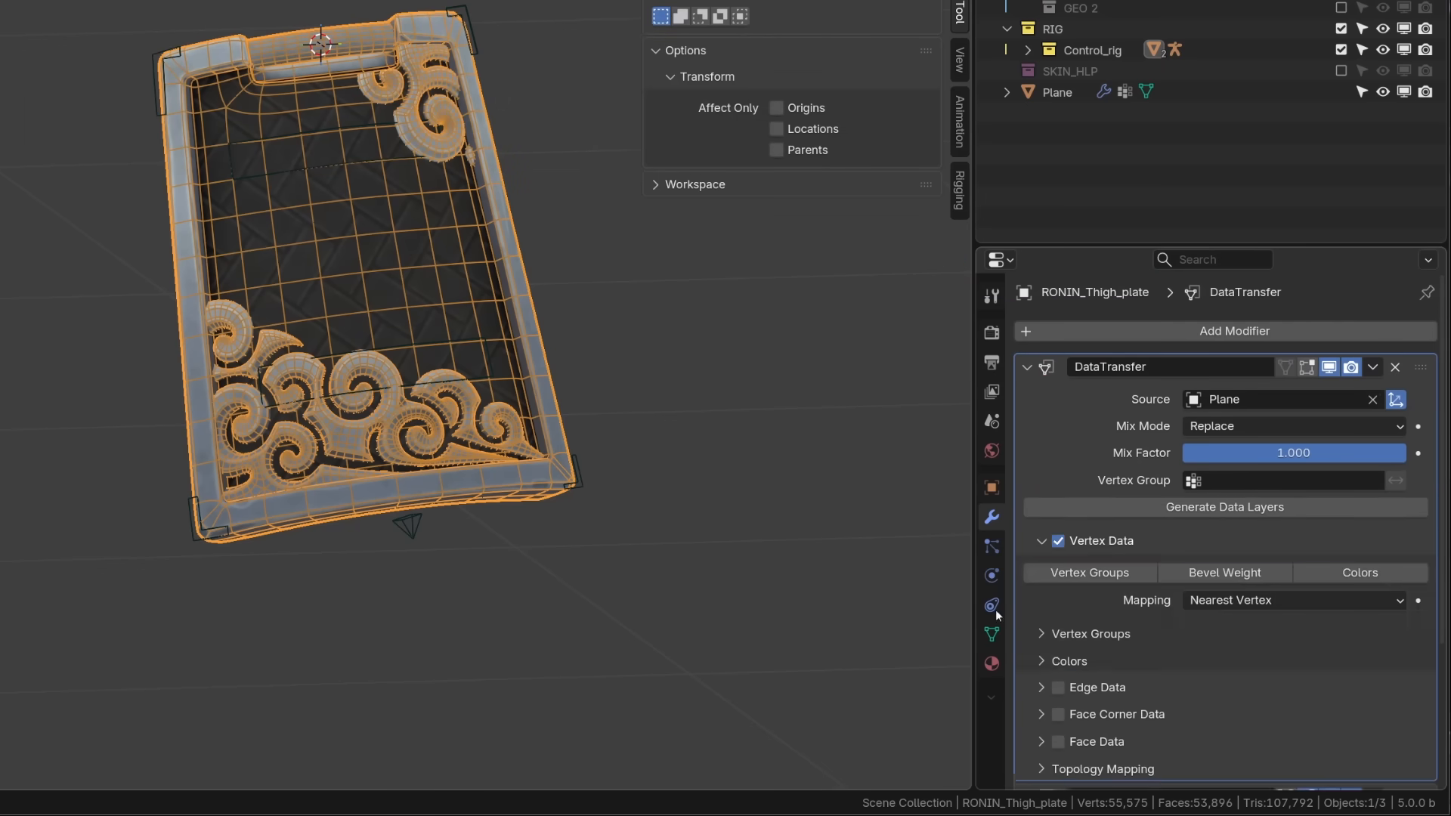
{"action": "left_click", "coordinate": [1088, 572]}
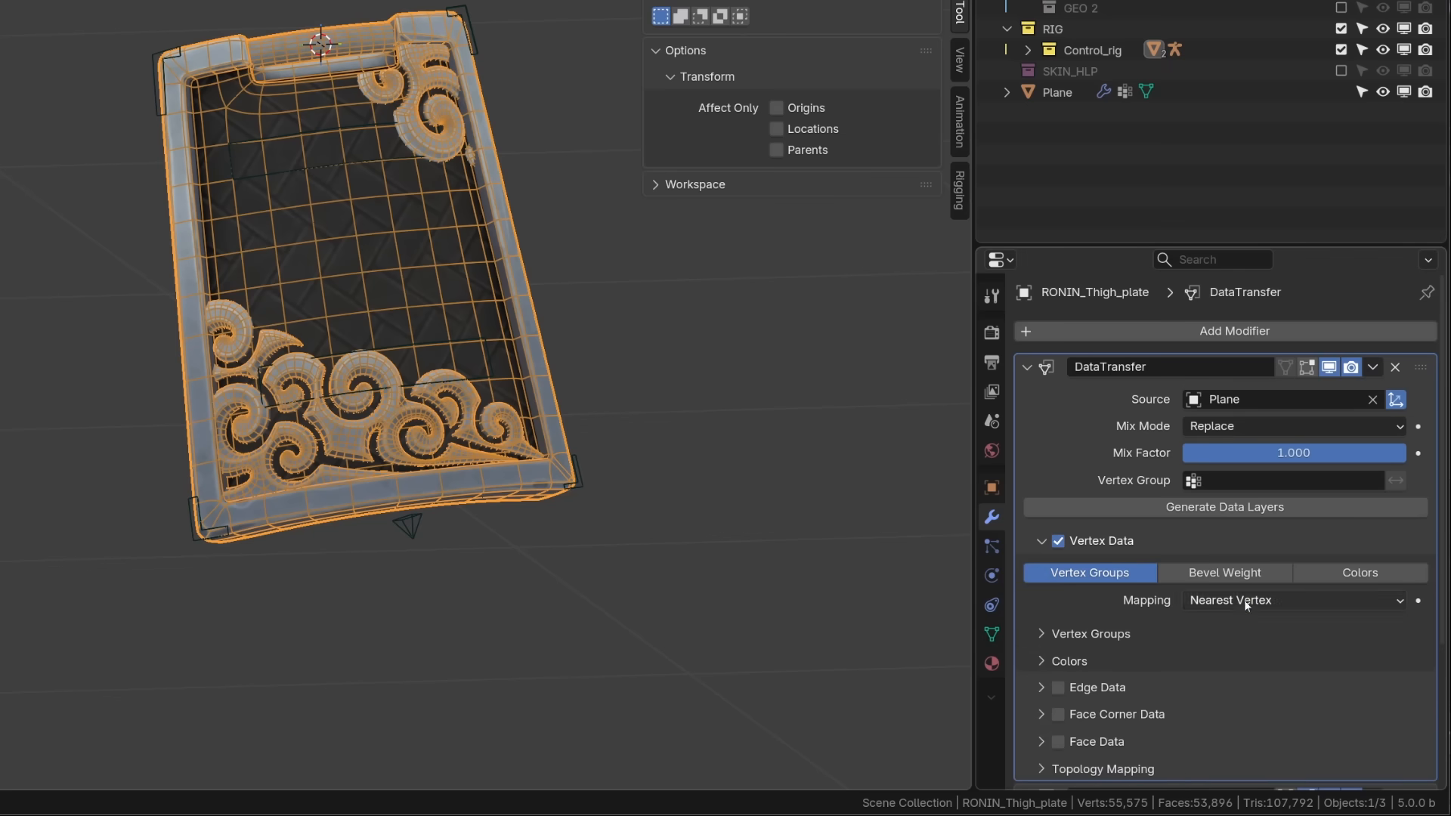
{"action": "left_click", "coordinate": [1294, 600]}
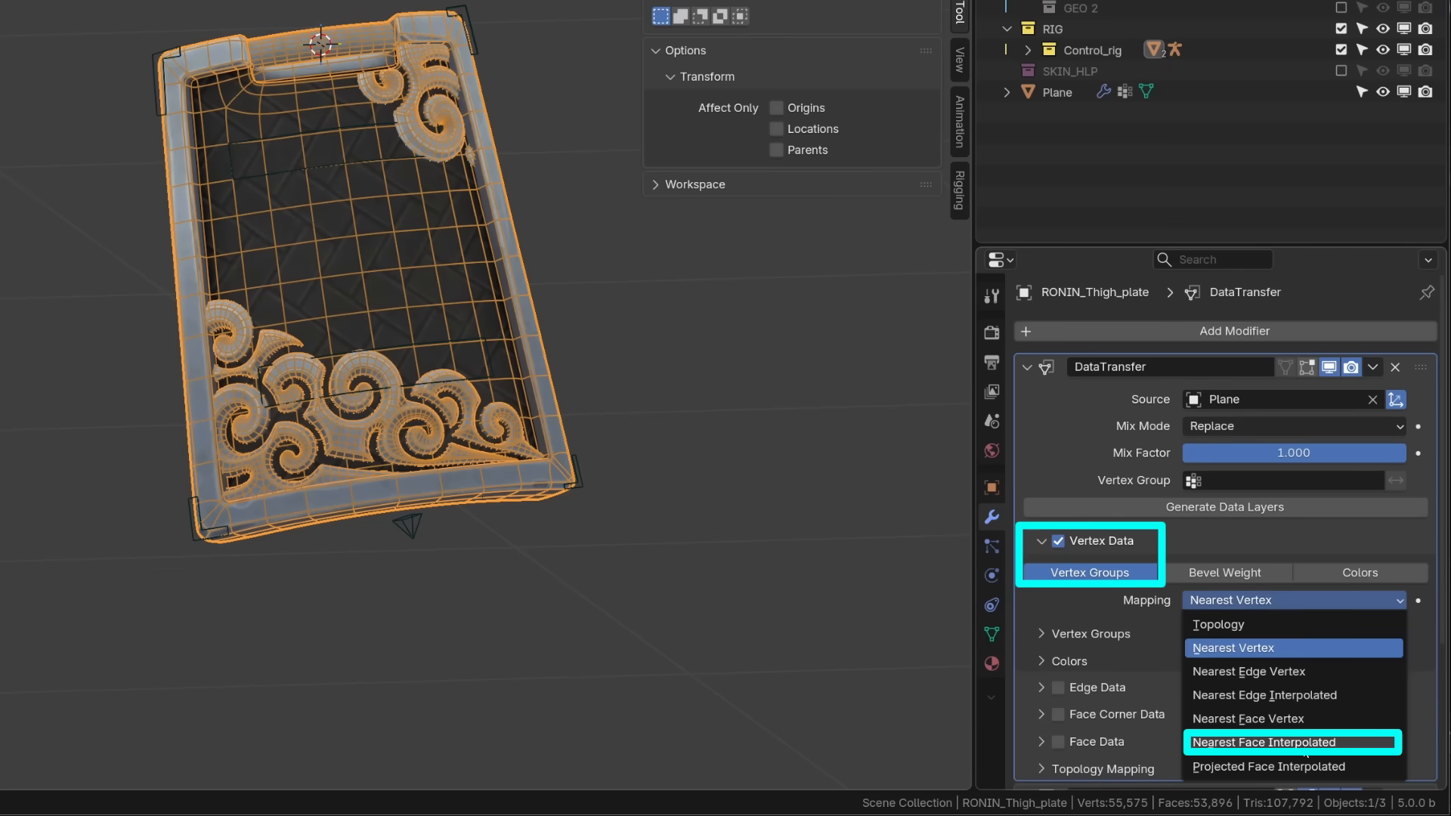
{"action": "left_click", "coordinate": [1265, 741]}
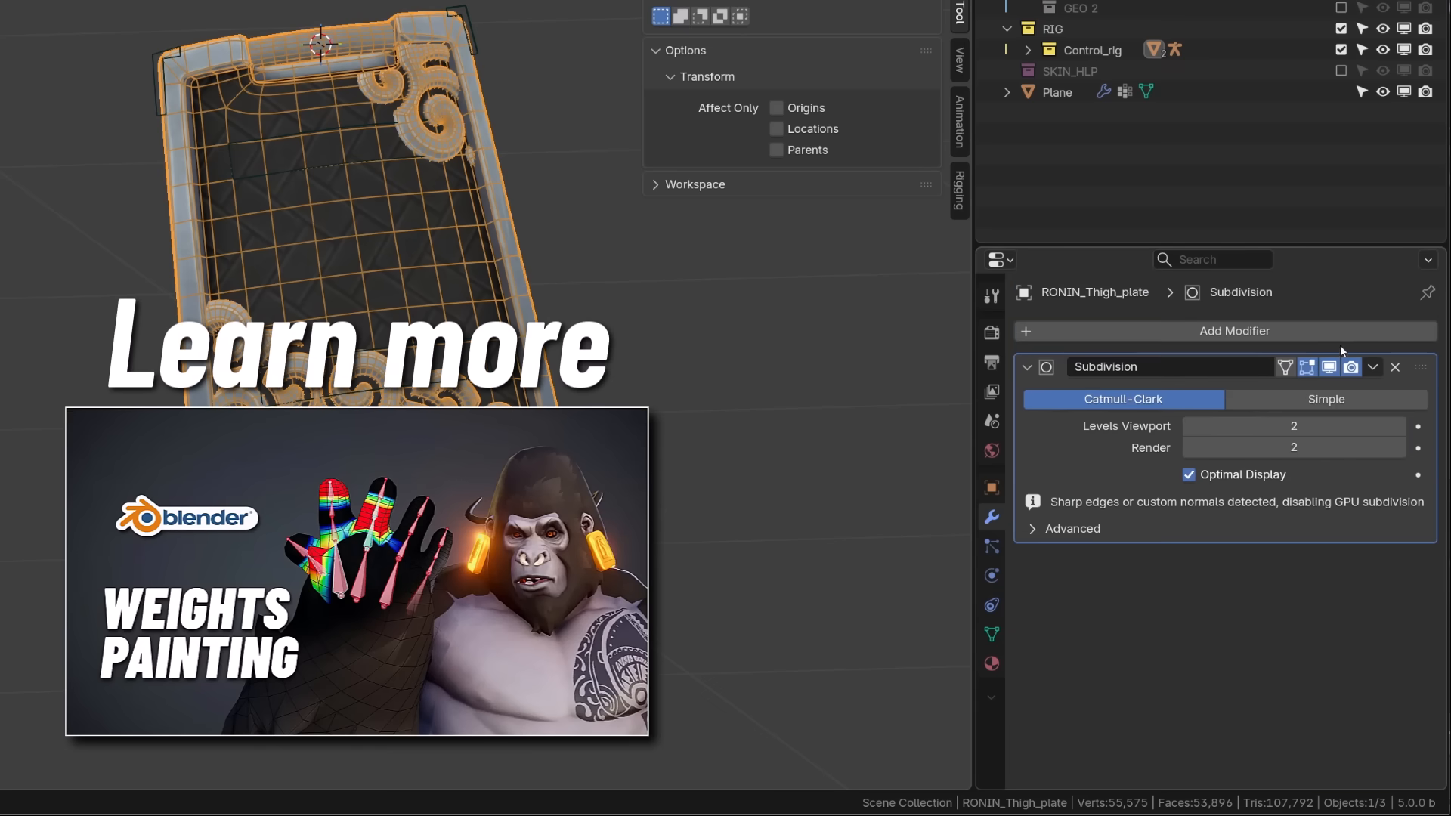
Step: Select a rig corner control and pull it outward so the plate bends into a taper
{"action": "left_click", "coordinate": [1233, 331]}
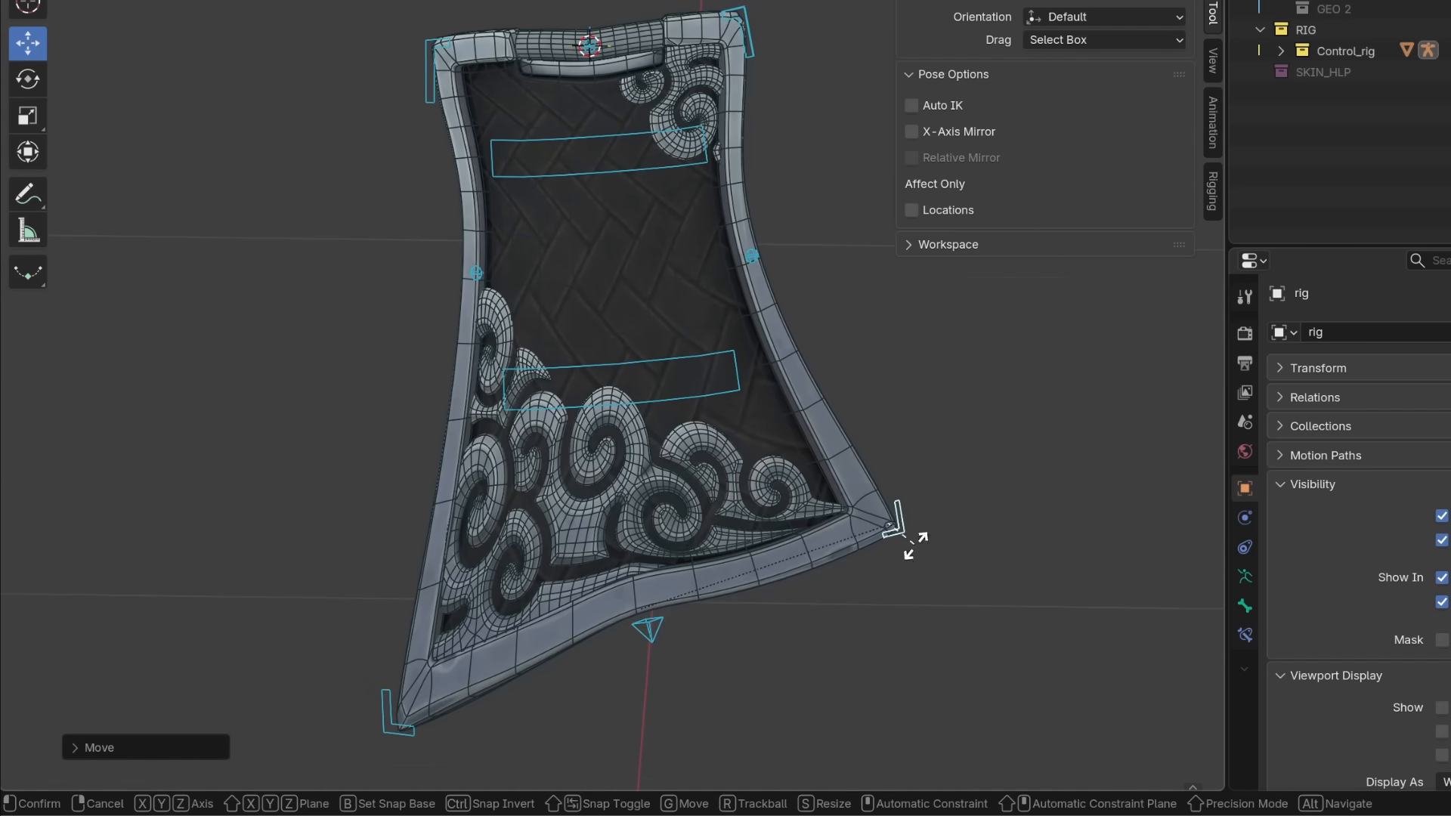
{"action": "left_click_drag", "start_coordinate": [907, 527], "coordinate": [657, 667]}
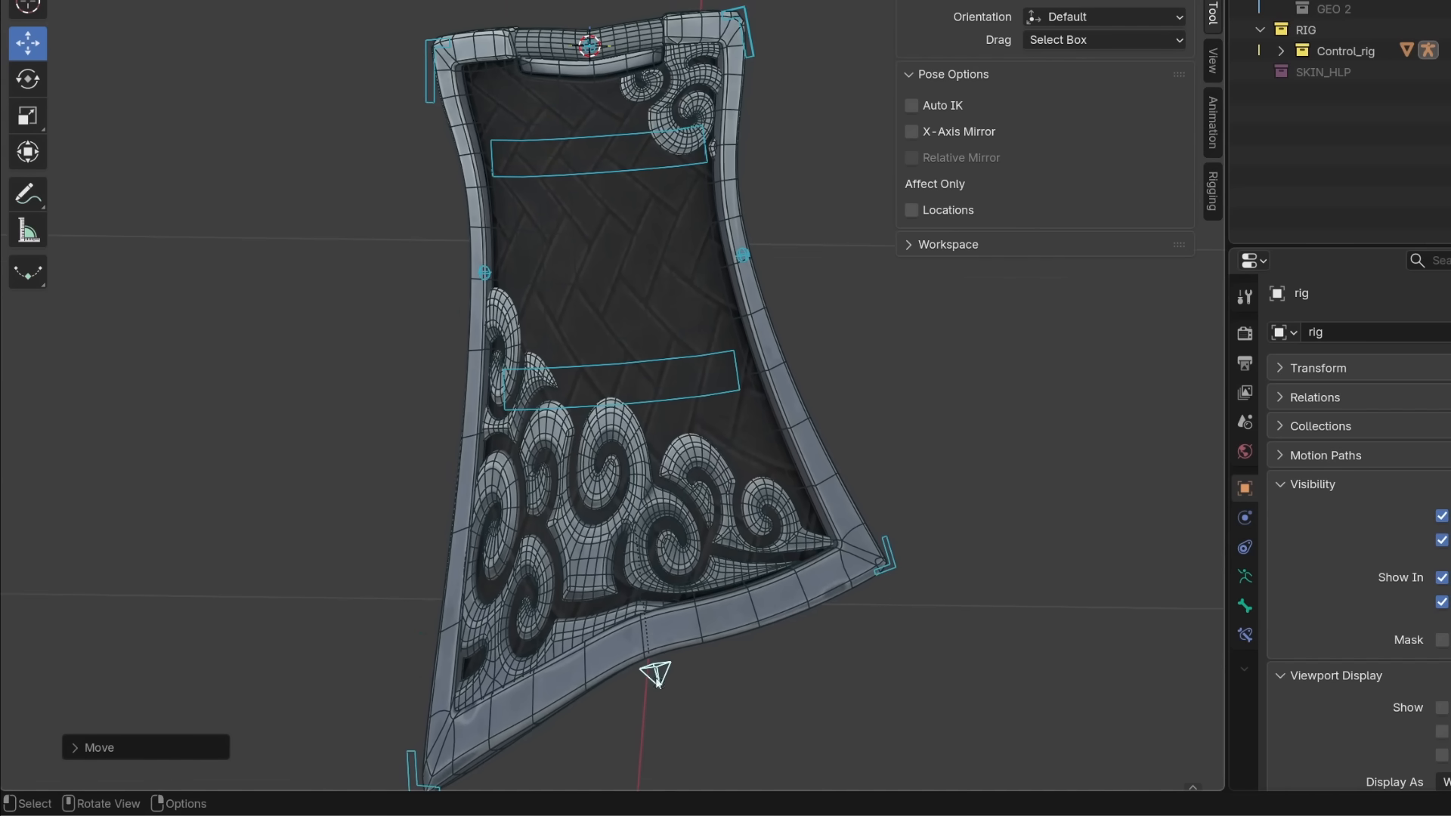